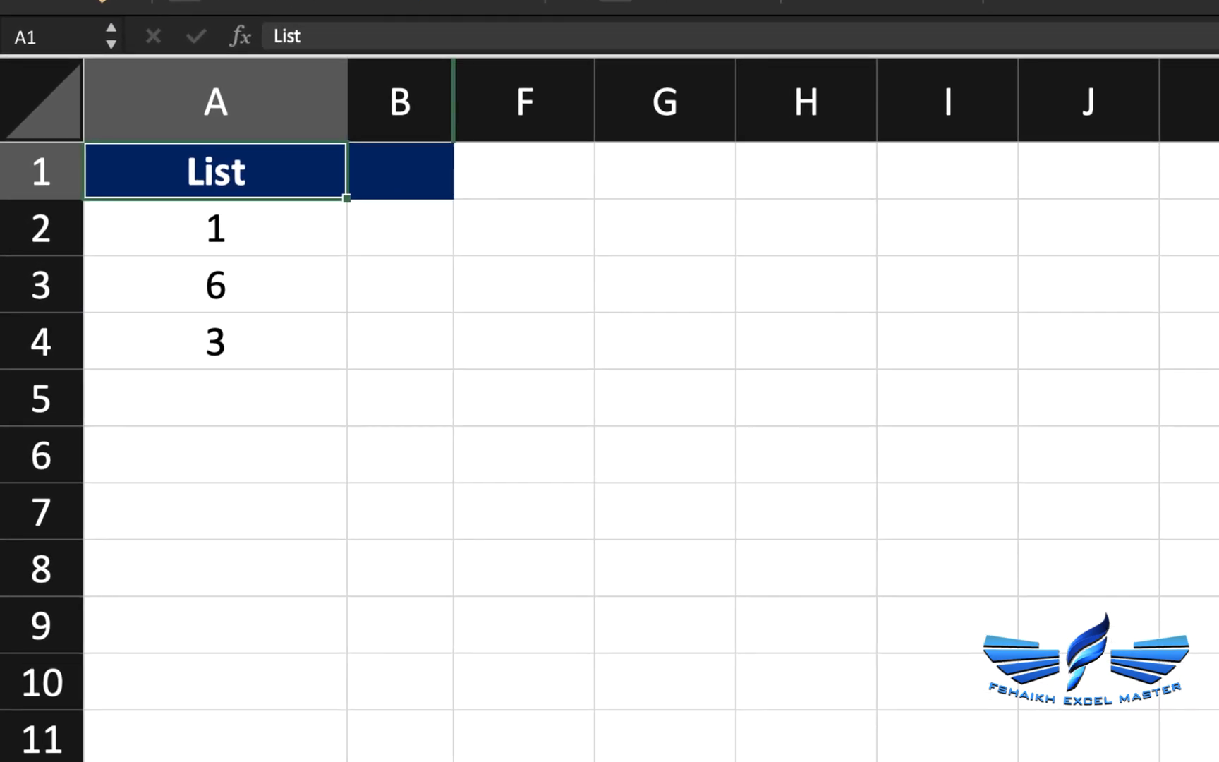
pyautogui.moveTo(293, 353)
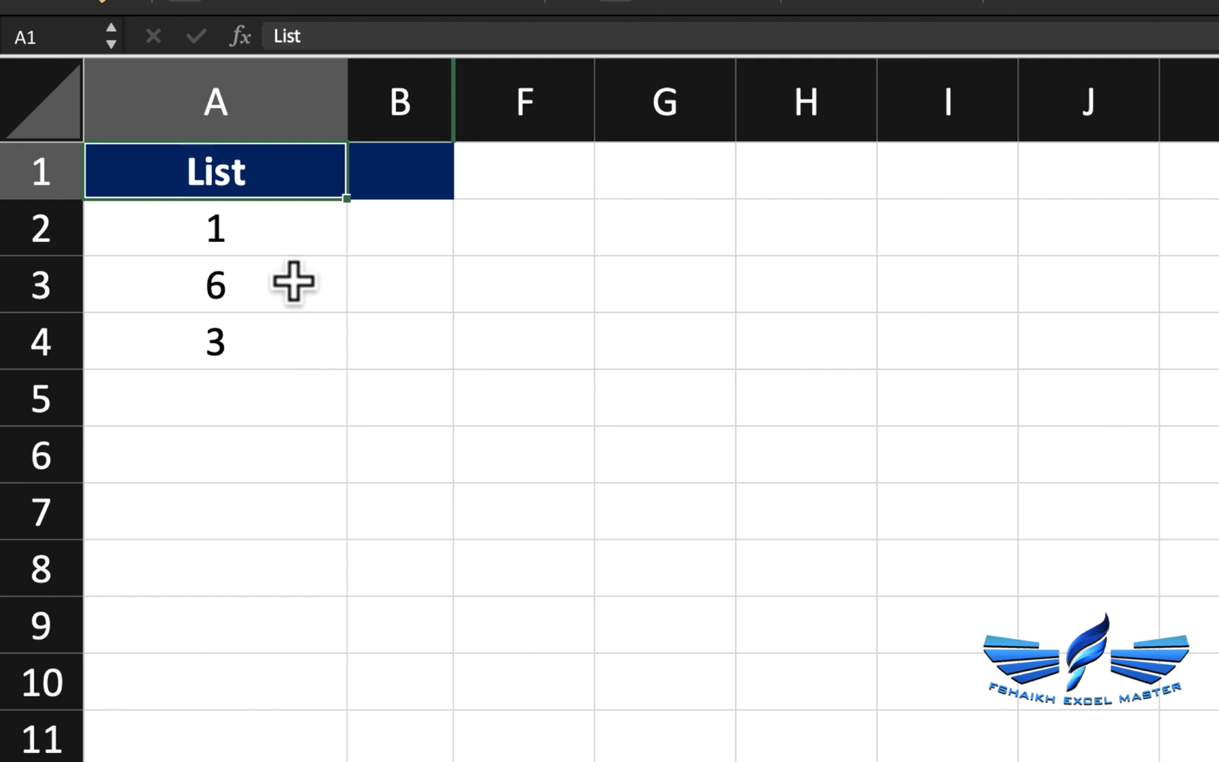
# Review the List column values, noting the first number and the 6
pyautogui.click(216, 230)
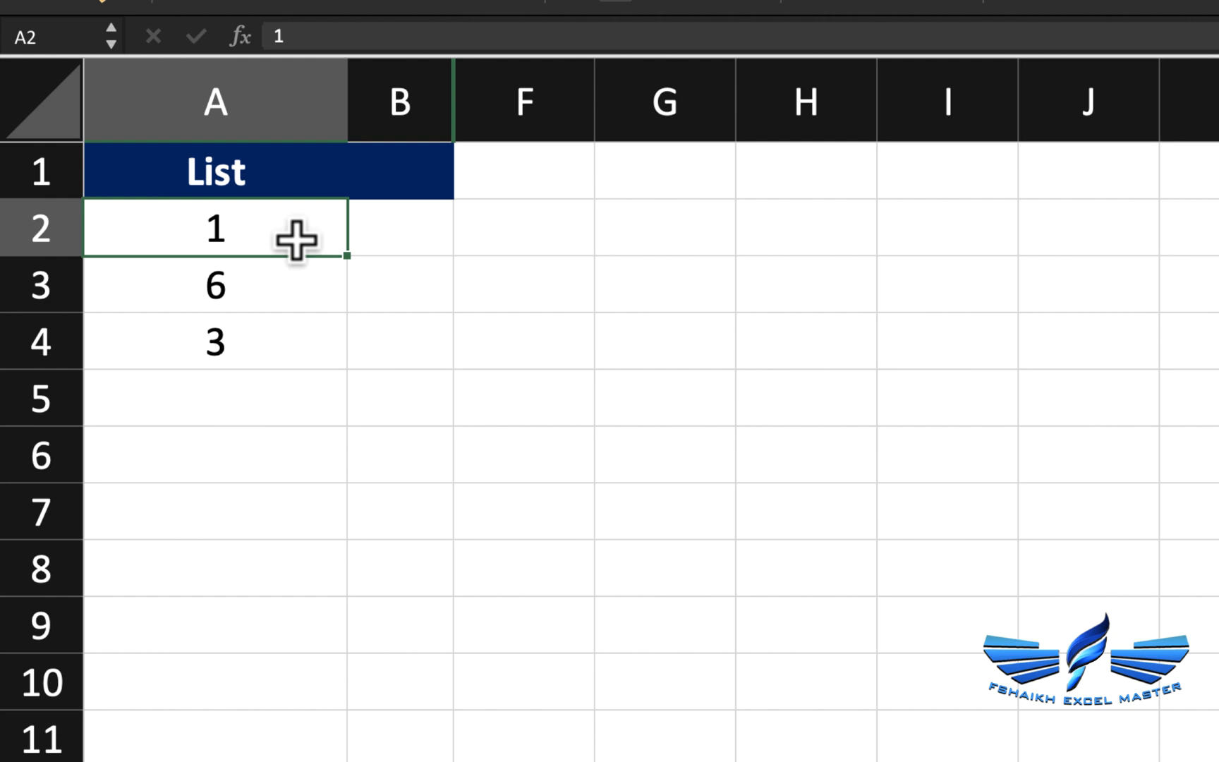
pyautogui.moveTo(303, 261)
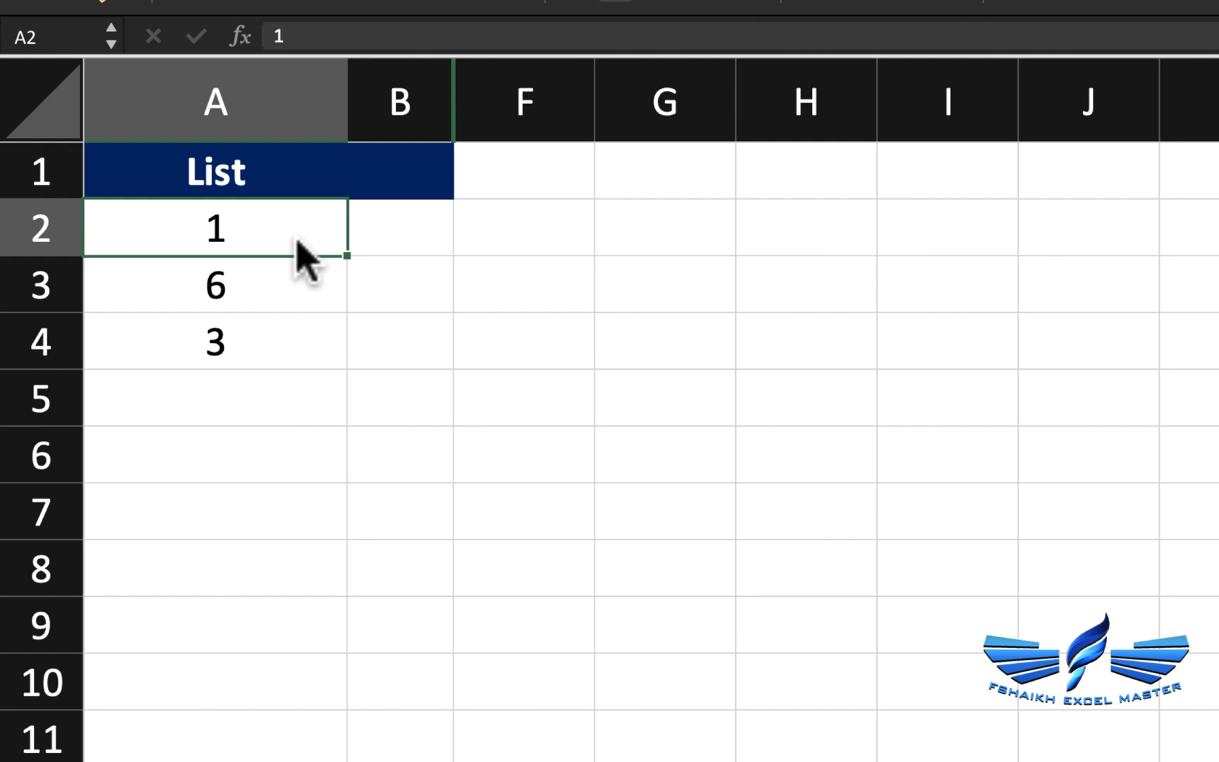
pyautogui.moveTo(248, 337)
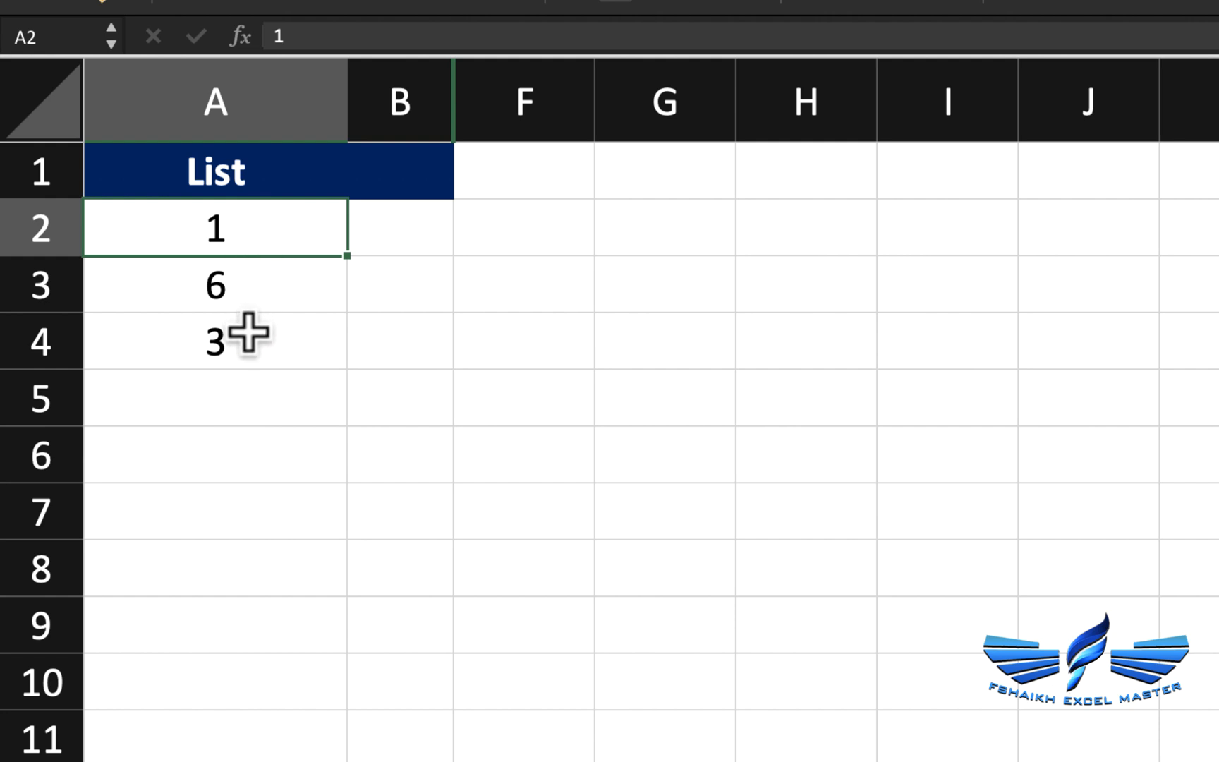
pyautogui.moveTo(267, 281)
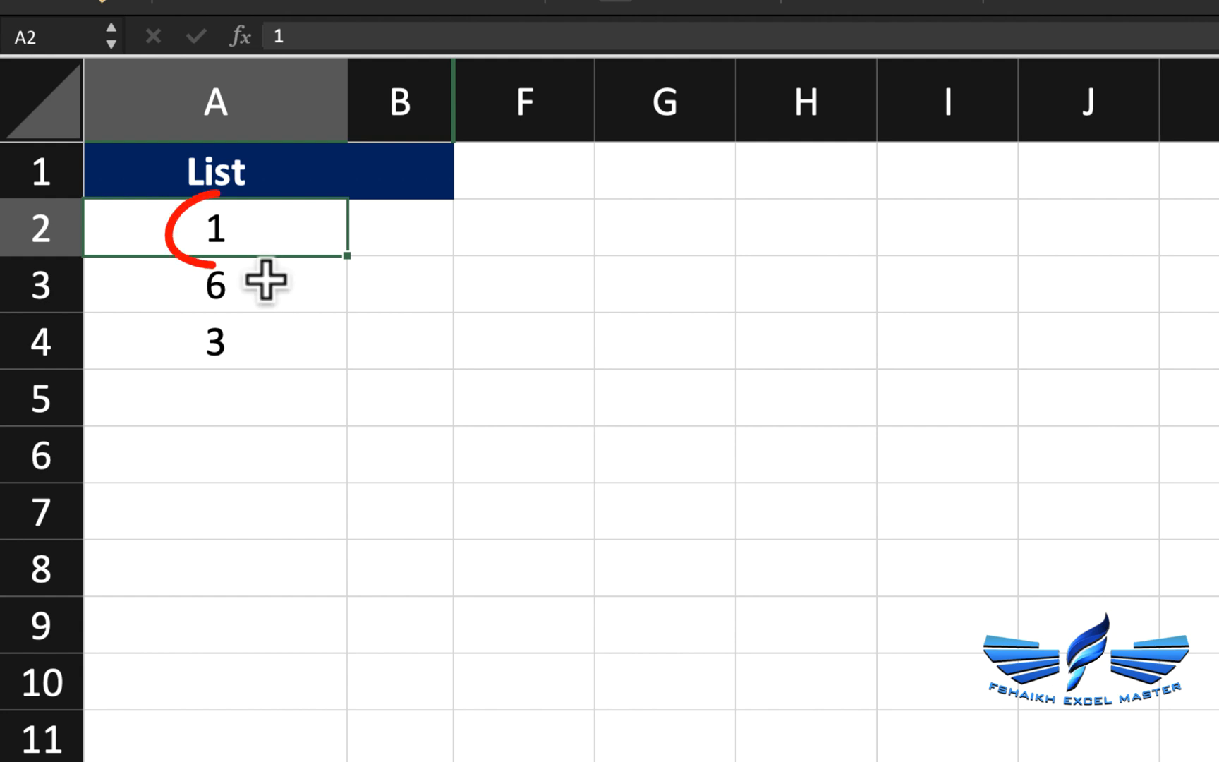
pyautogui.click(216, 285)
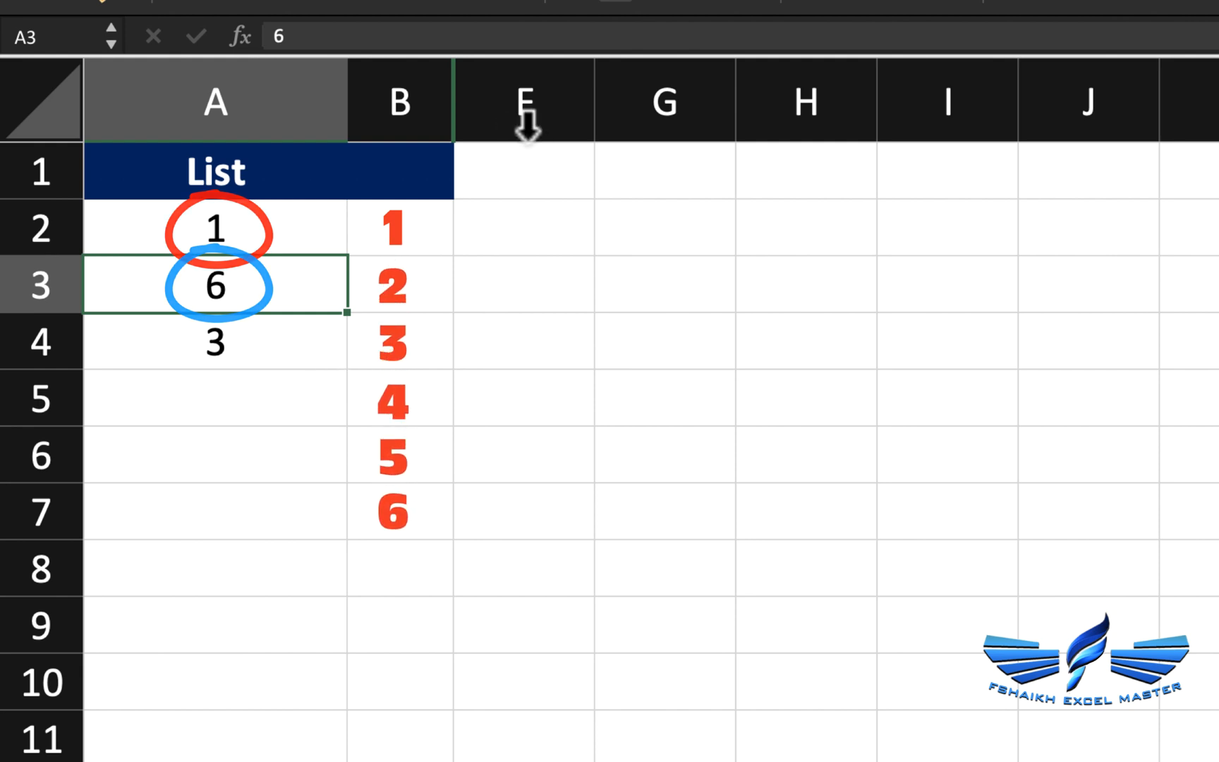
# Enter =SEQUENCE(MAX(A:A),,MIN(A:A),1) in E2 so the Sequence column spills up to 6
pyautogui.click(552, 227)
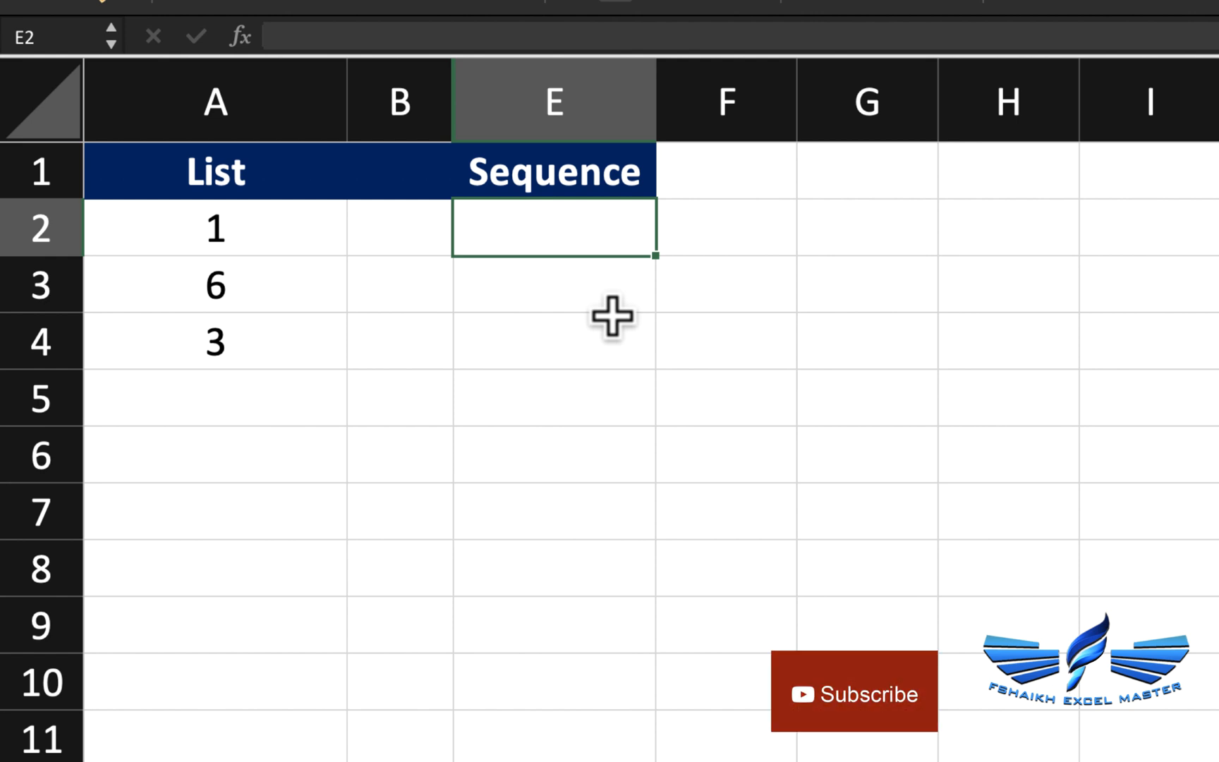
pyautogui.moveTo(613, 315)
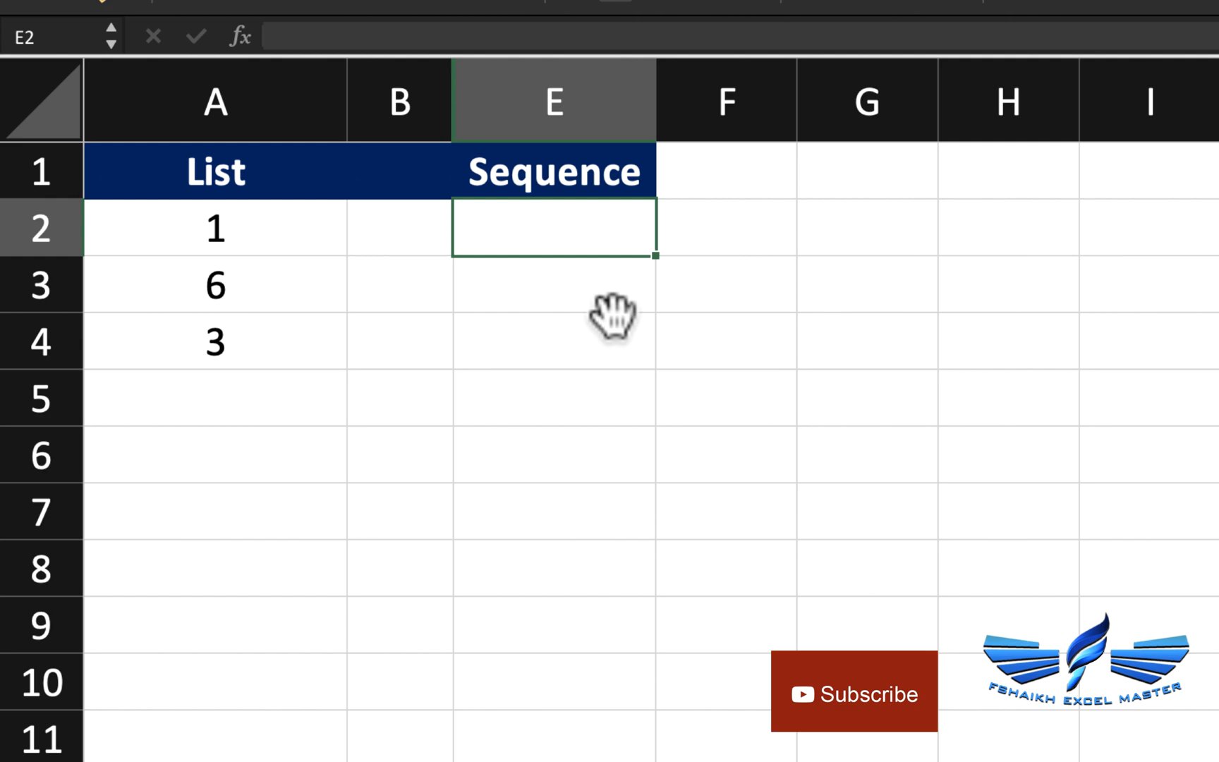
pyautogui.write('=seq')
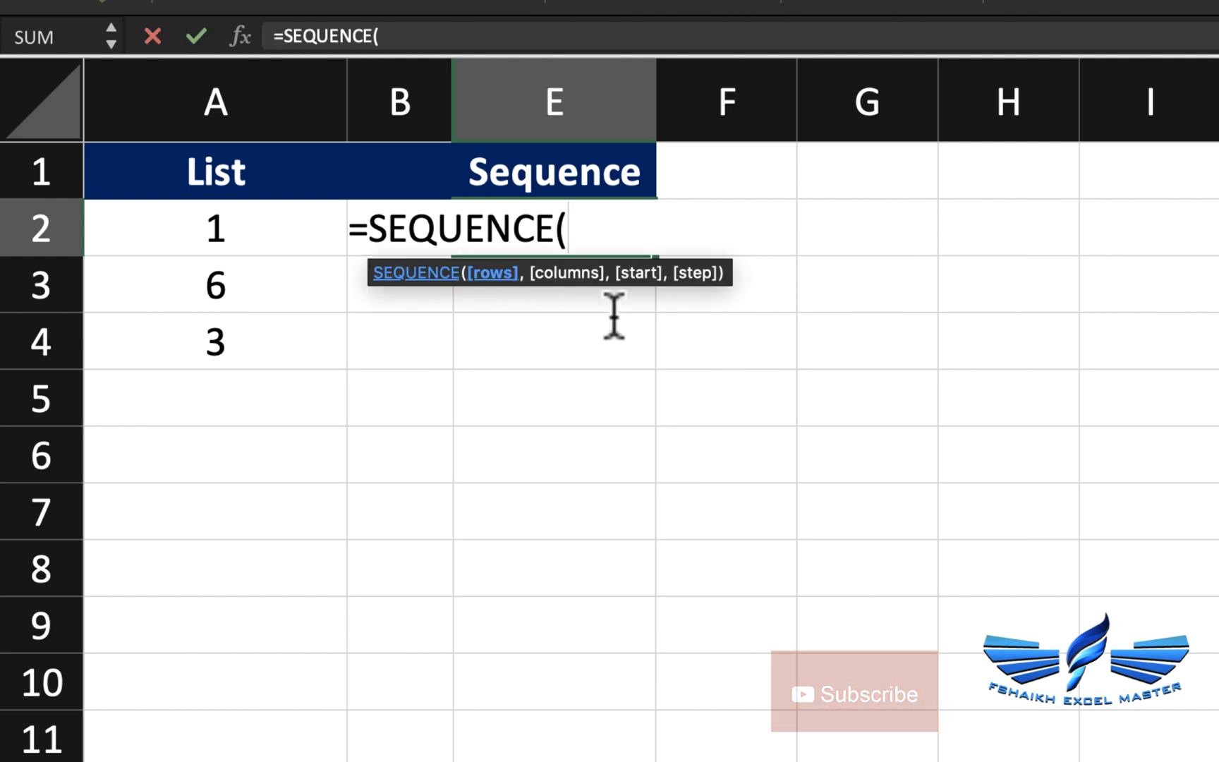
pyautogui.write('ma')
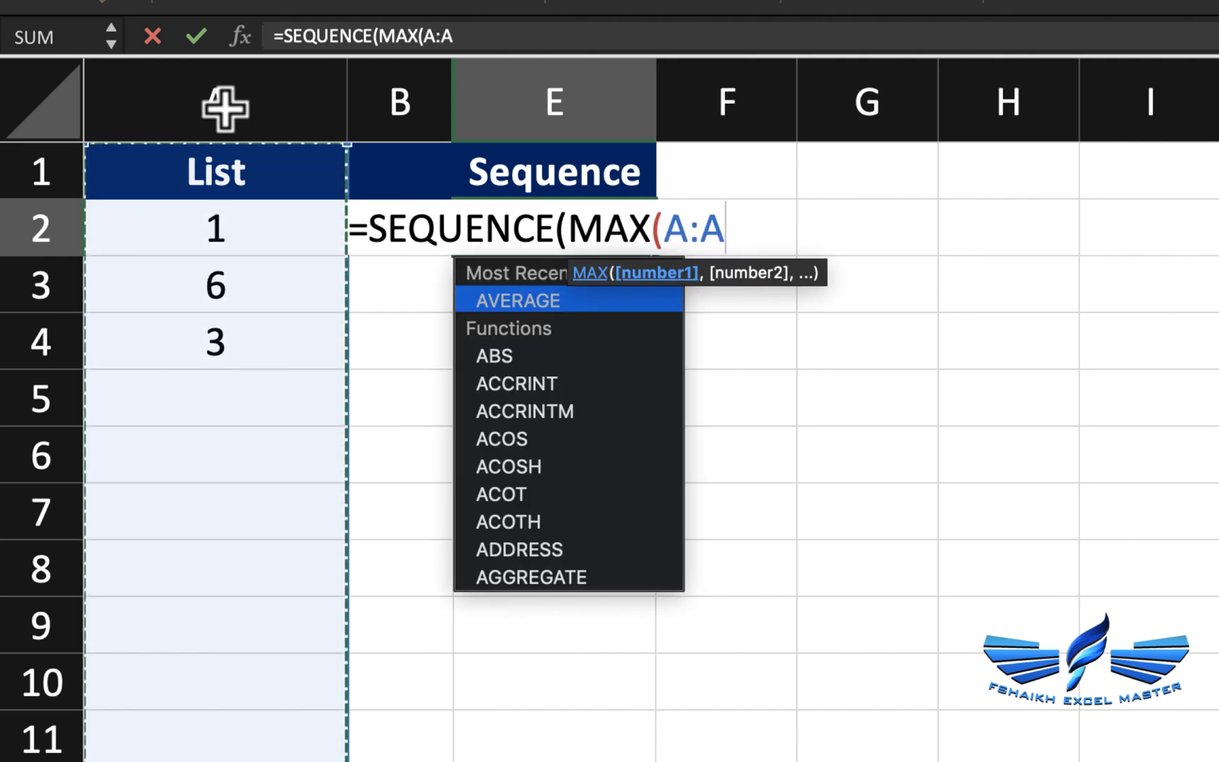
pyautogui.write(')')
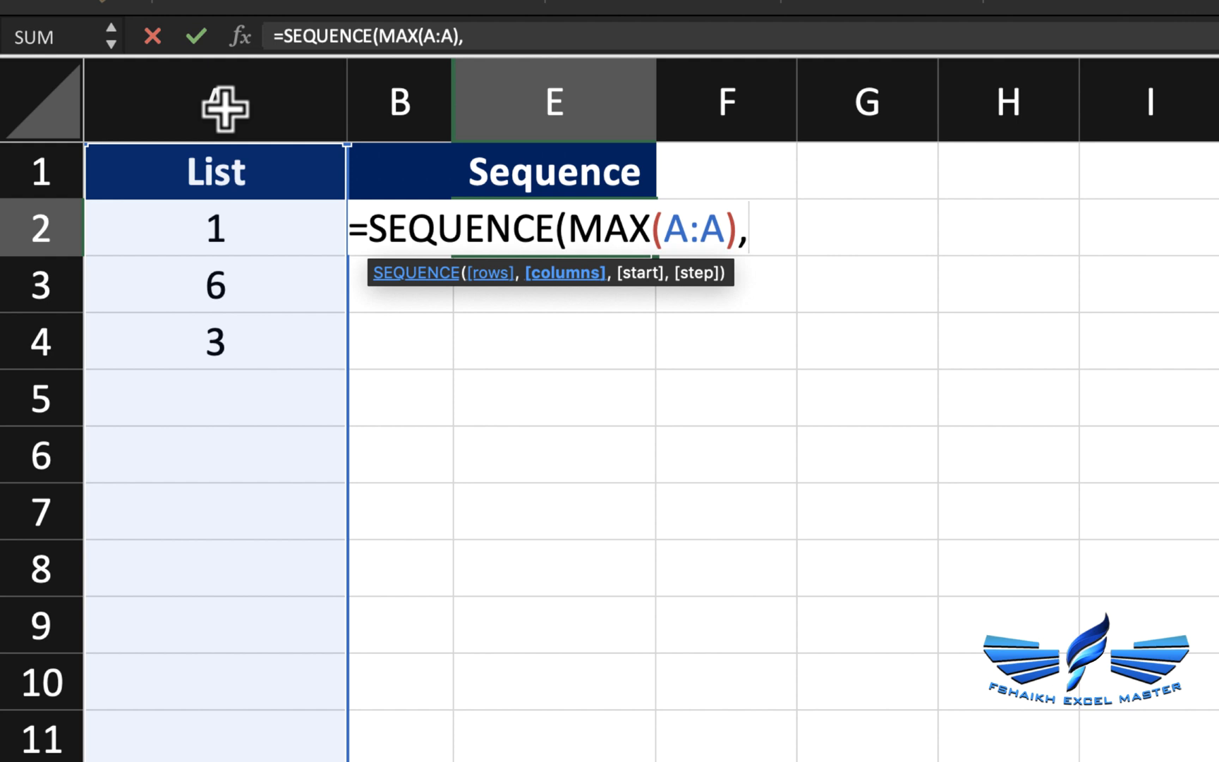
pyautogui.write(',')
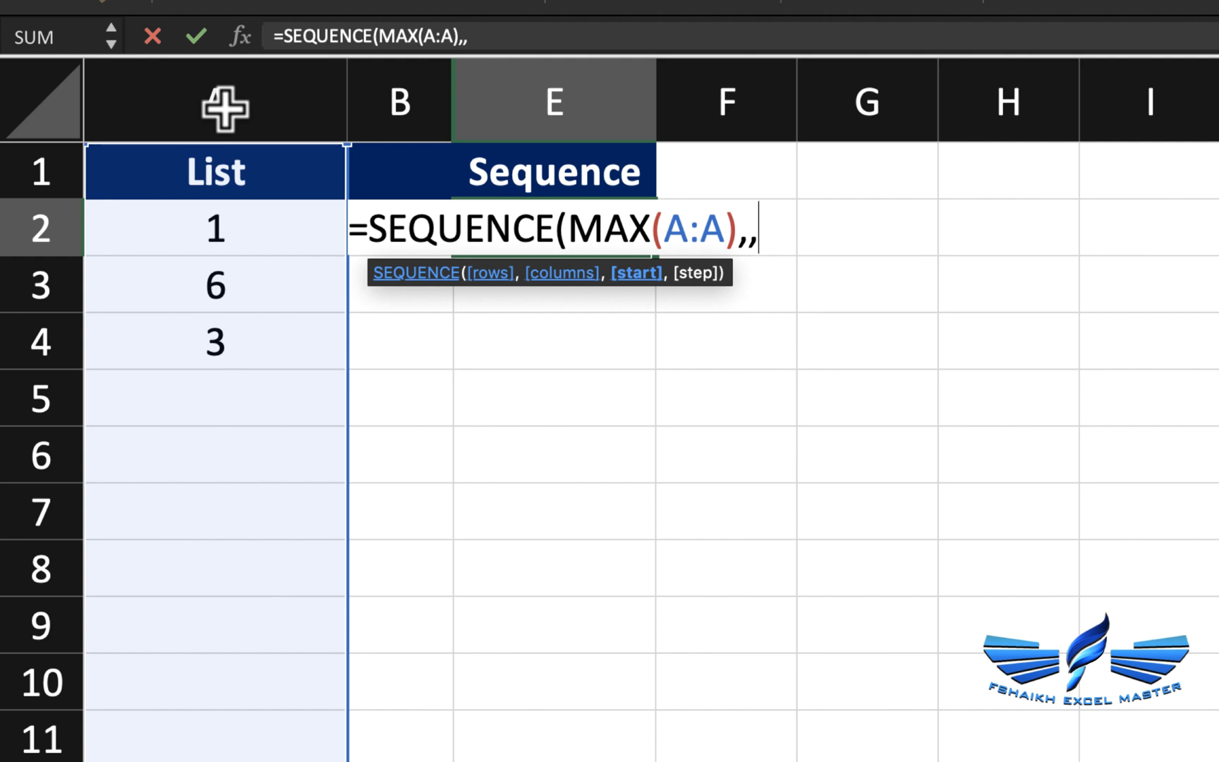
pyautogui.write('MIN(')
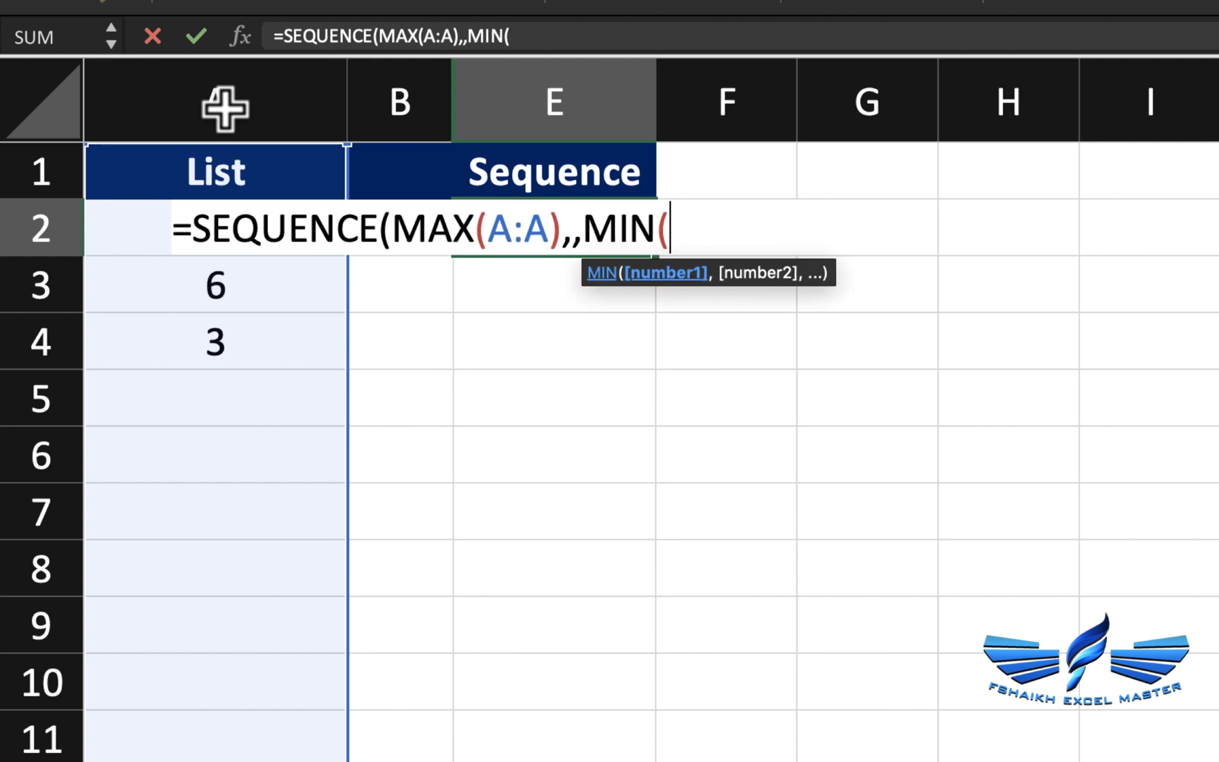
pyautogui.write('A:A')
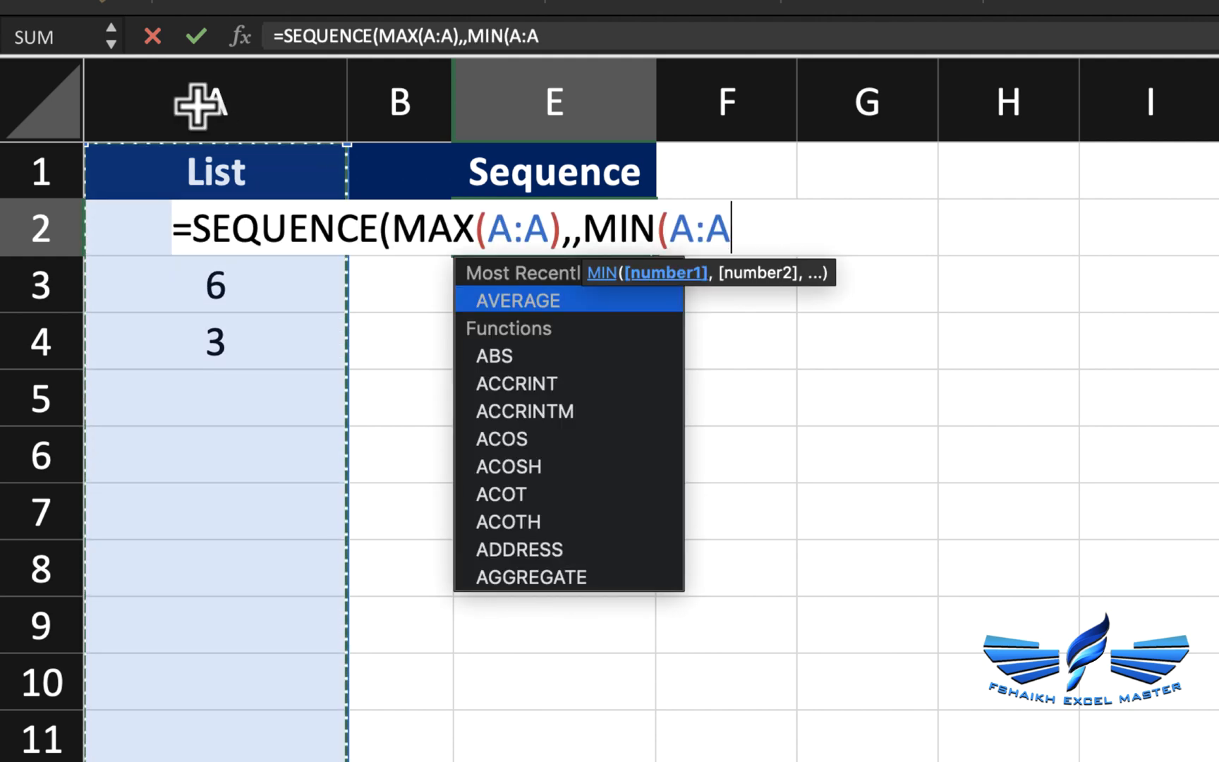
pyautogui.write(')')
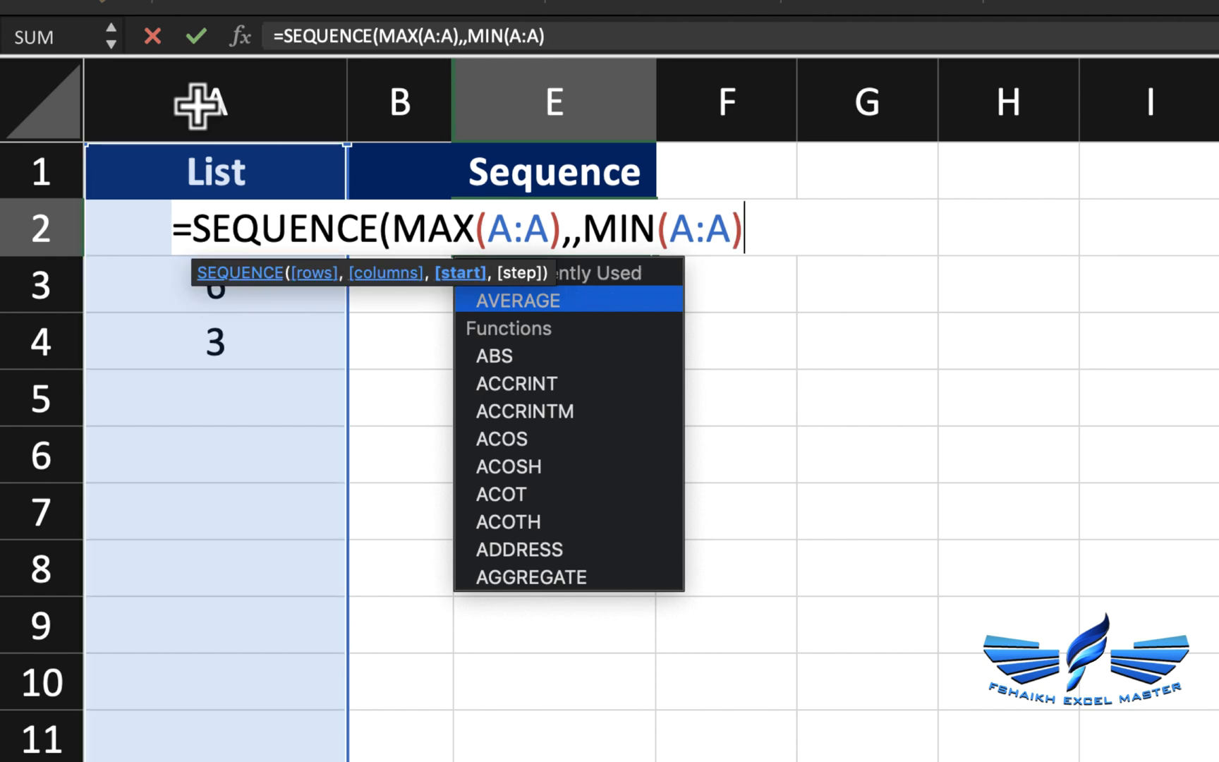
pyautogui.write(',')
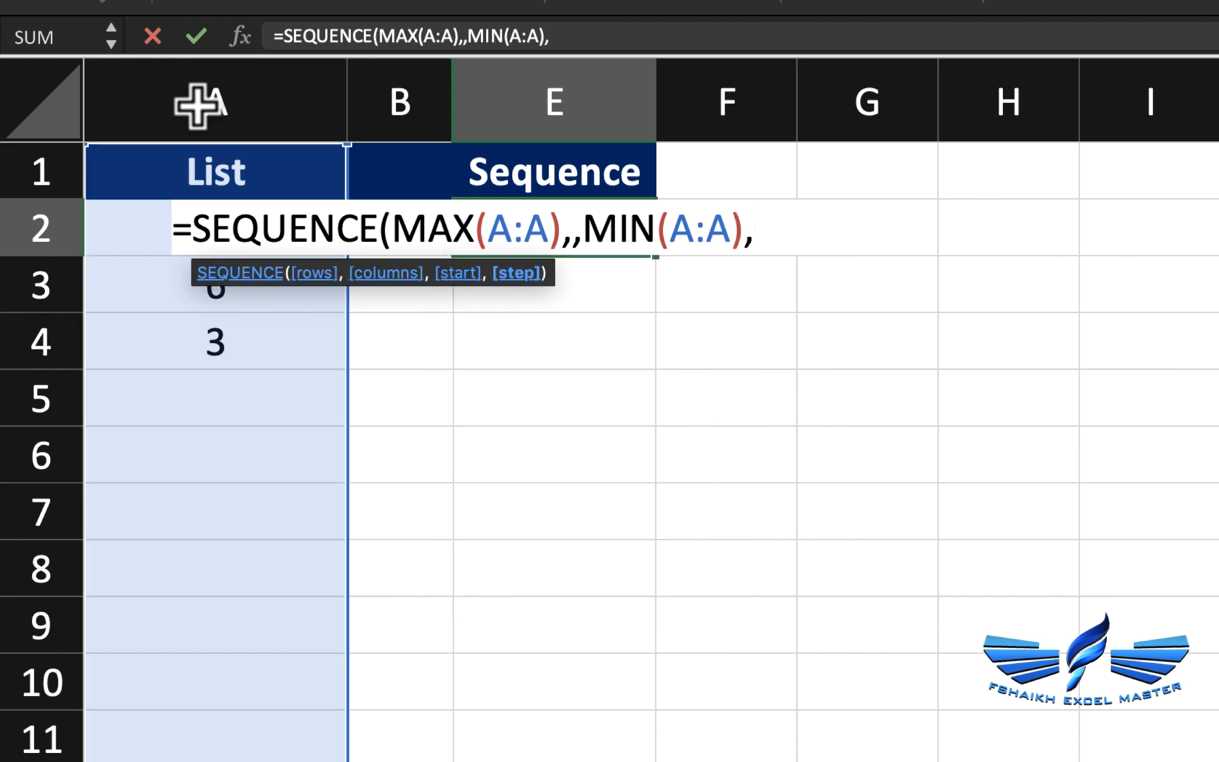
pyautogui.write('1)')
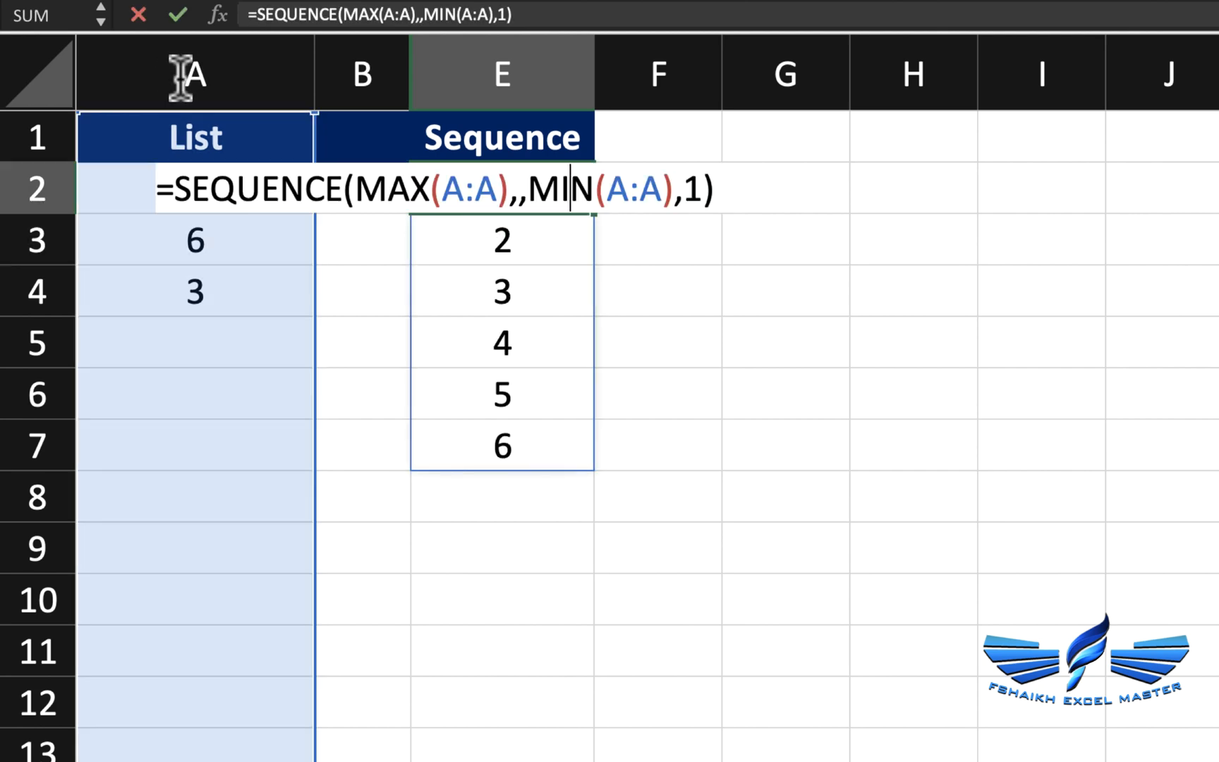
pyautogui.moveTo(556, 155)
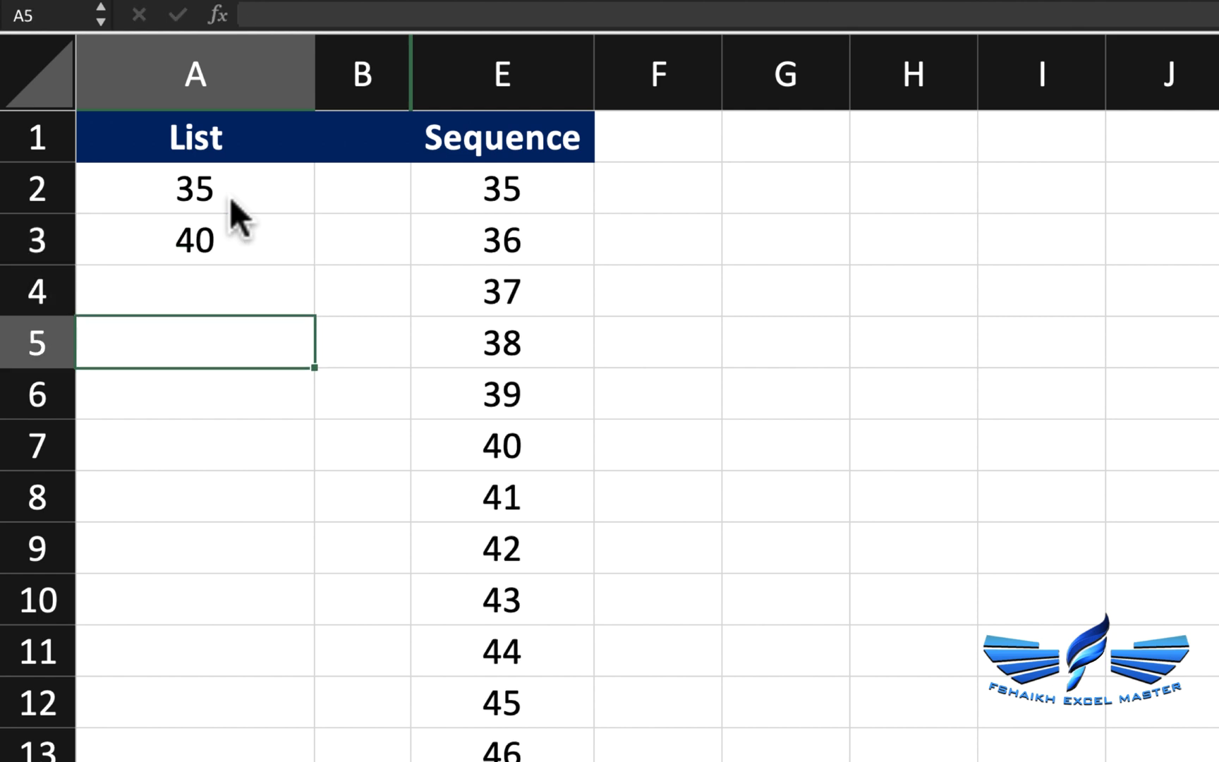
# Review the List starting at 35 and the Sequence spilling 35 to 74
pyautogui.click(195, 189)
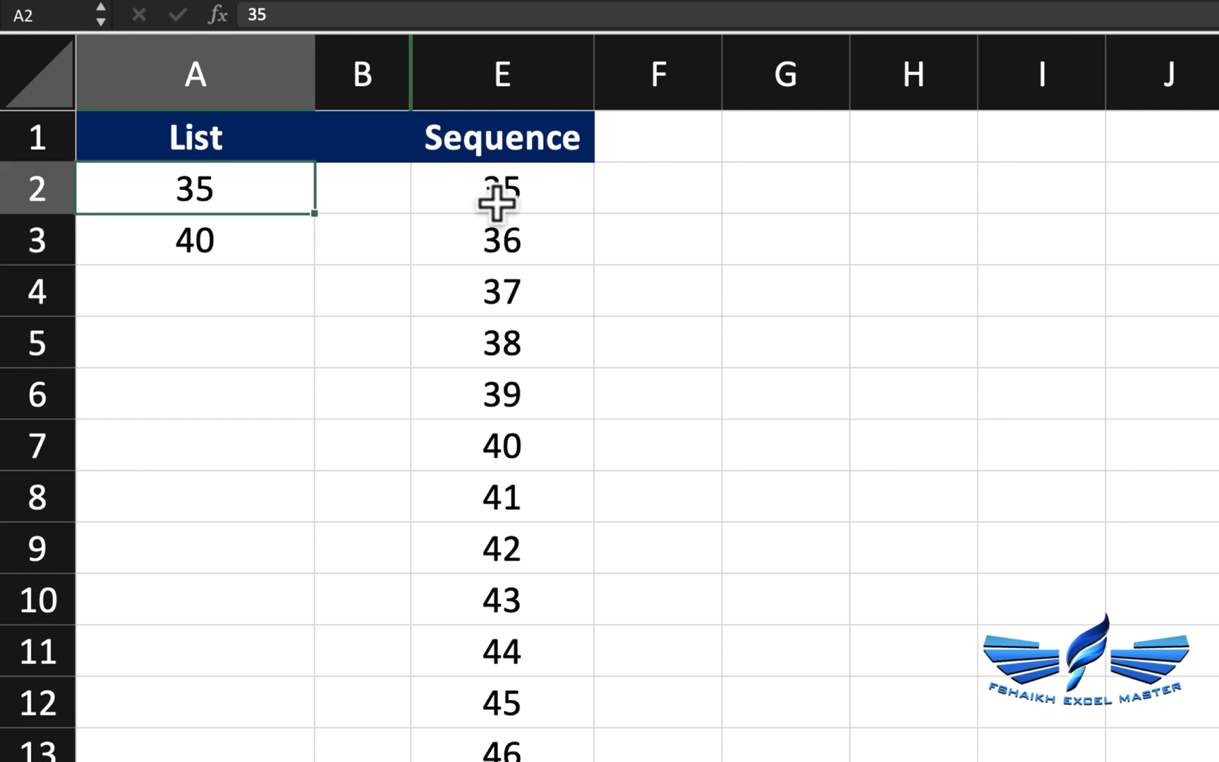
pyautogui.scroll(-3)
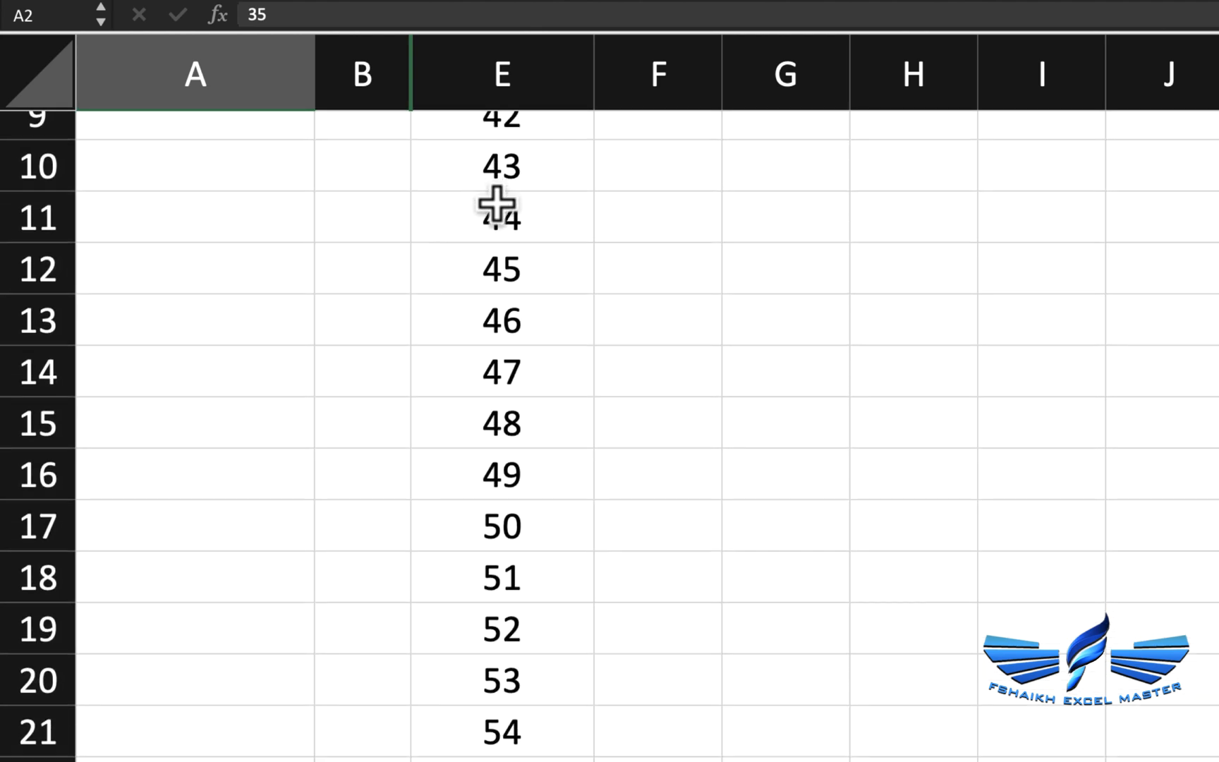
pyautogui.scroll(-3)
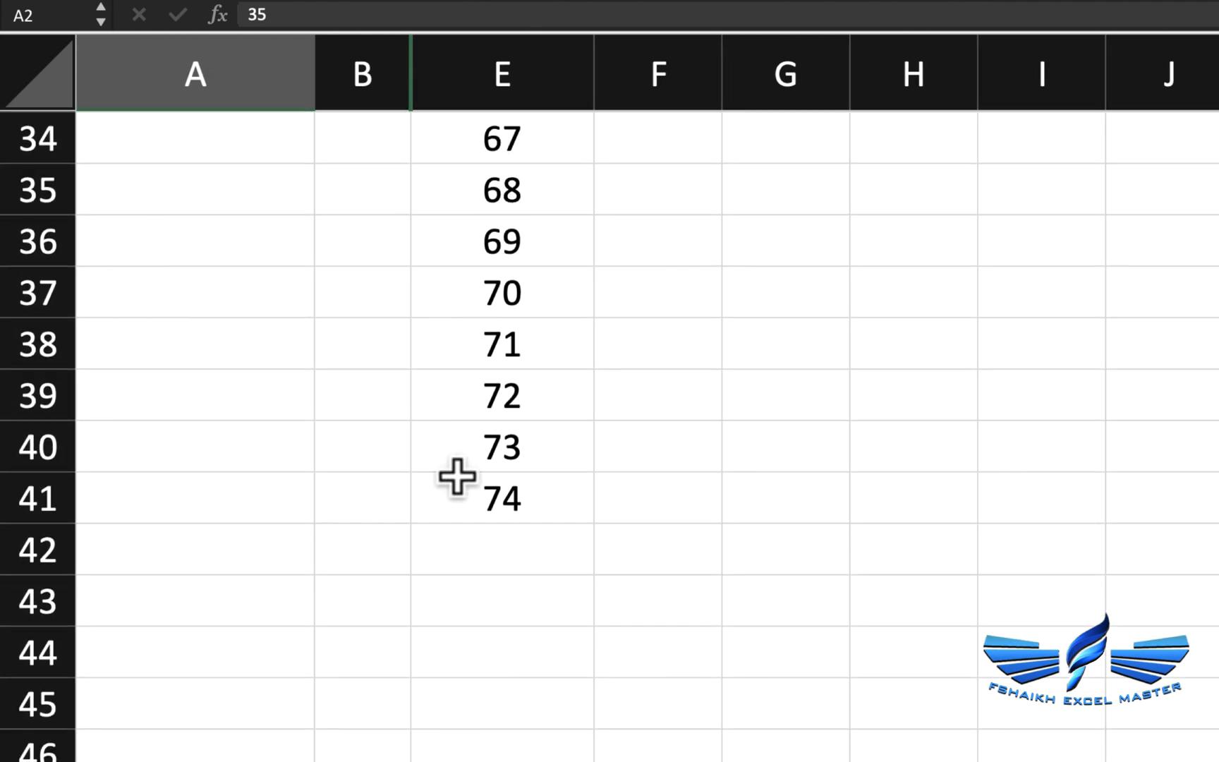
pyautogui.scroll(3)
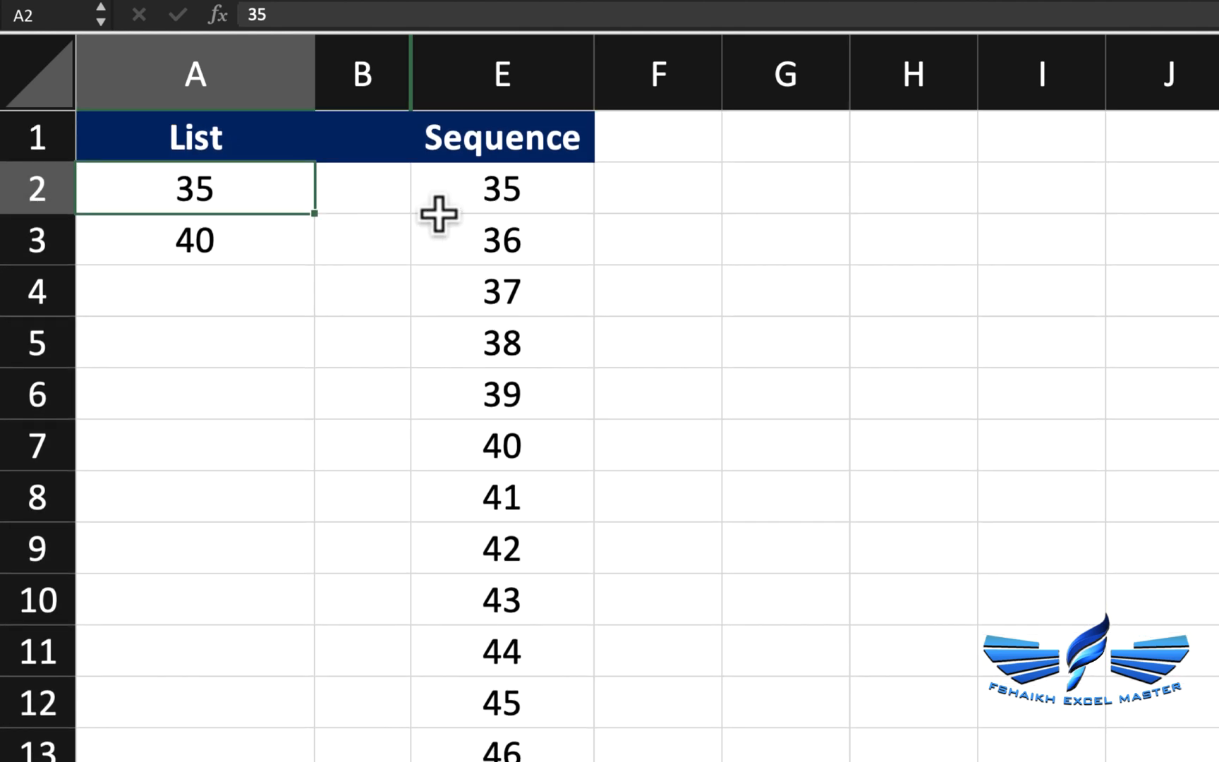
# Edit E2's rows argument to MAX(A:A)-MIN(A:A) so the Sequence matches the List's range
pyautogui.click(501, 189)
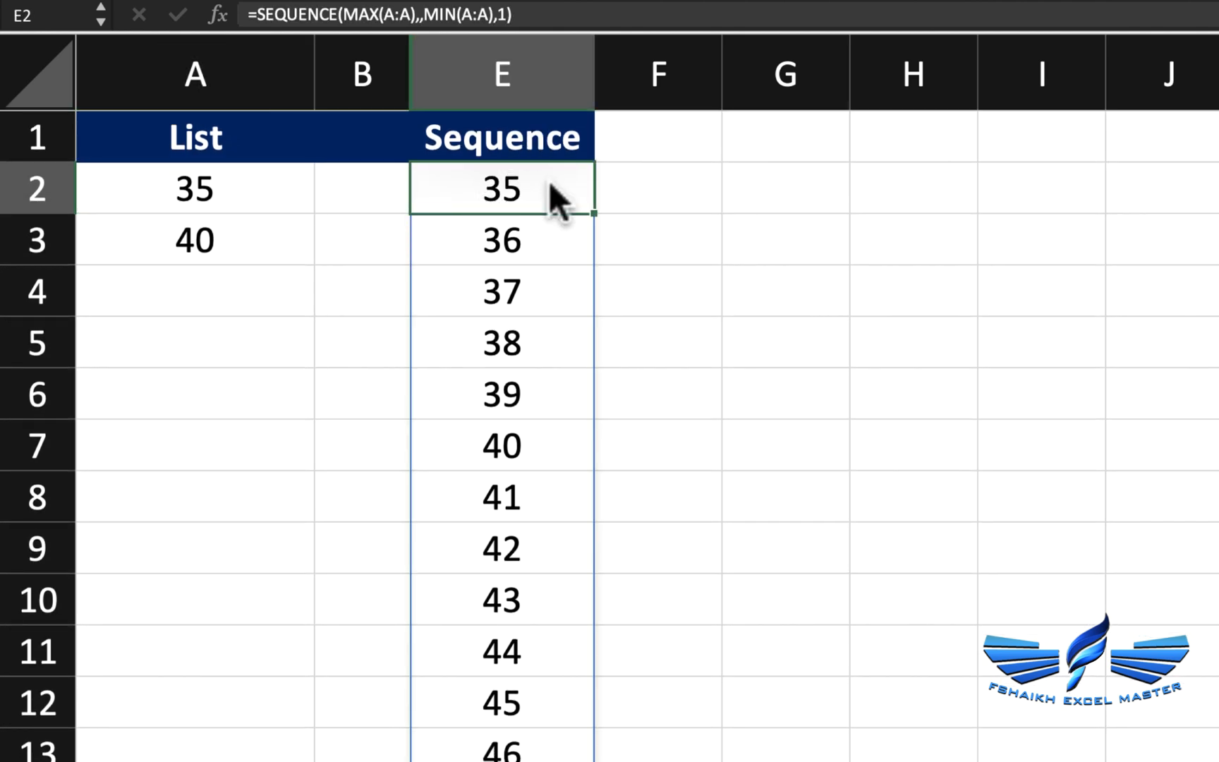
pyautogui.doubleClick(501, 189)
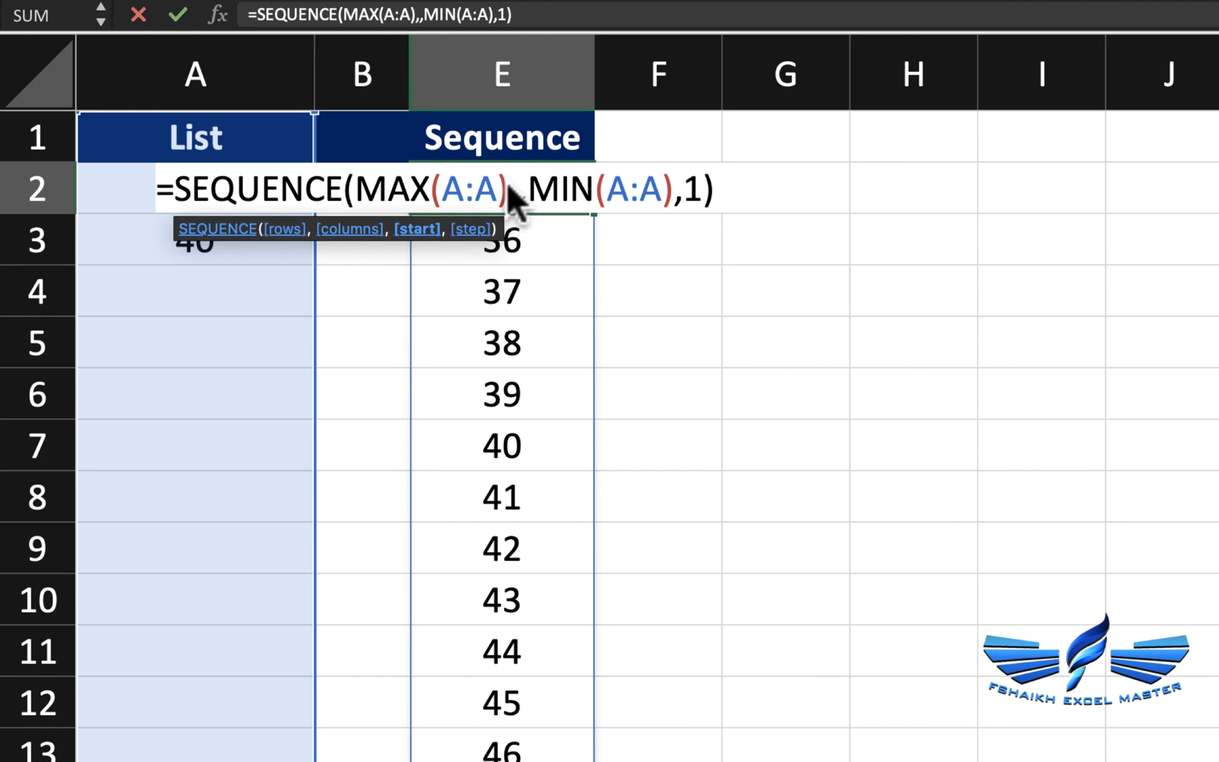
pyautogui.write('-MIN(A:A)')
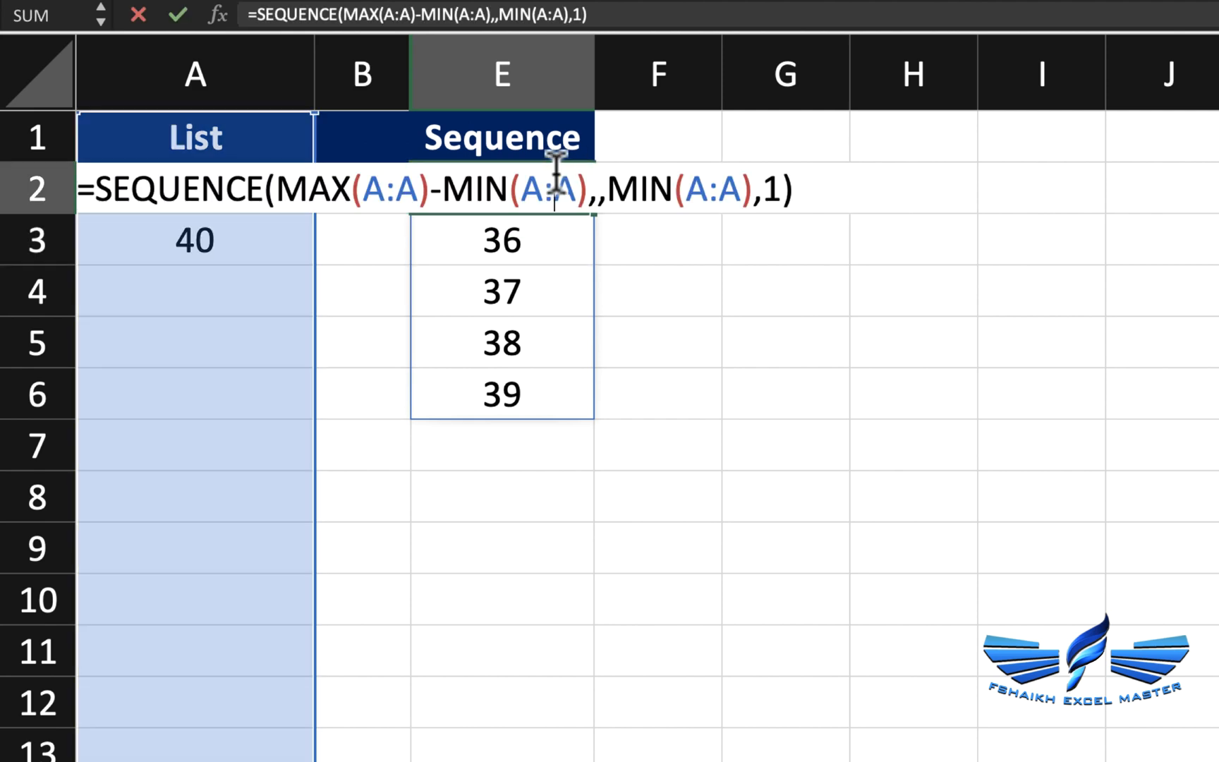
pyautogui.moveTo(563, 243)
pyautogui.write('+1')
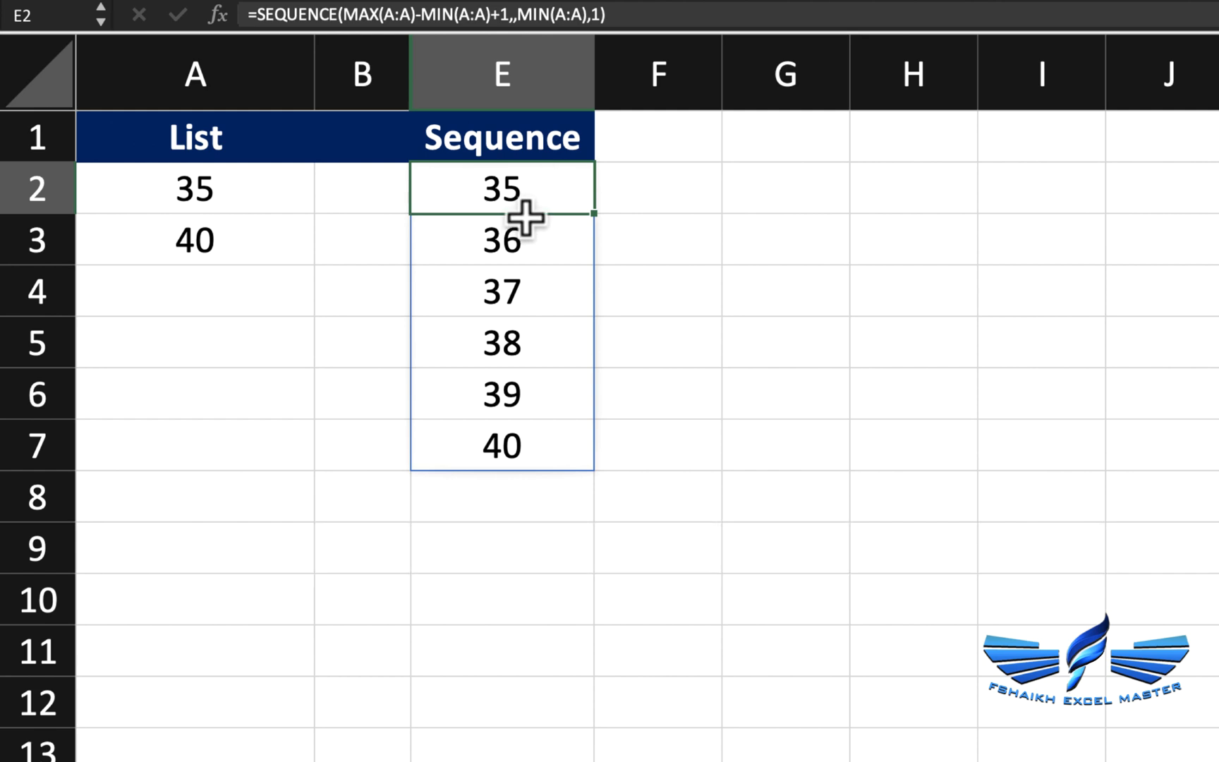
pyautogui.moveTo(416, 95)
pyautogui.write('=')
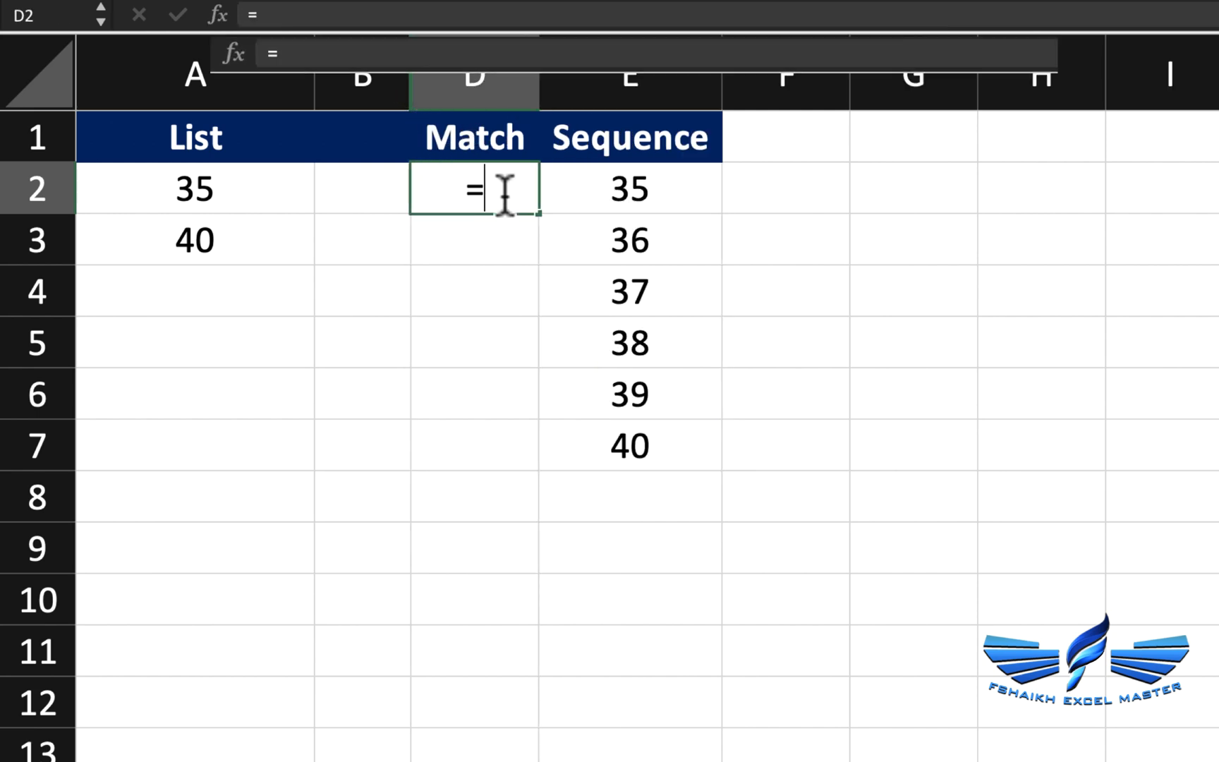
# Enter =MATCH(E2#,A:A,0) in D2 so the Match column spills positions and #N/A
pyautogui.write('MATCH(')
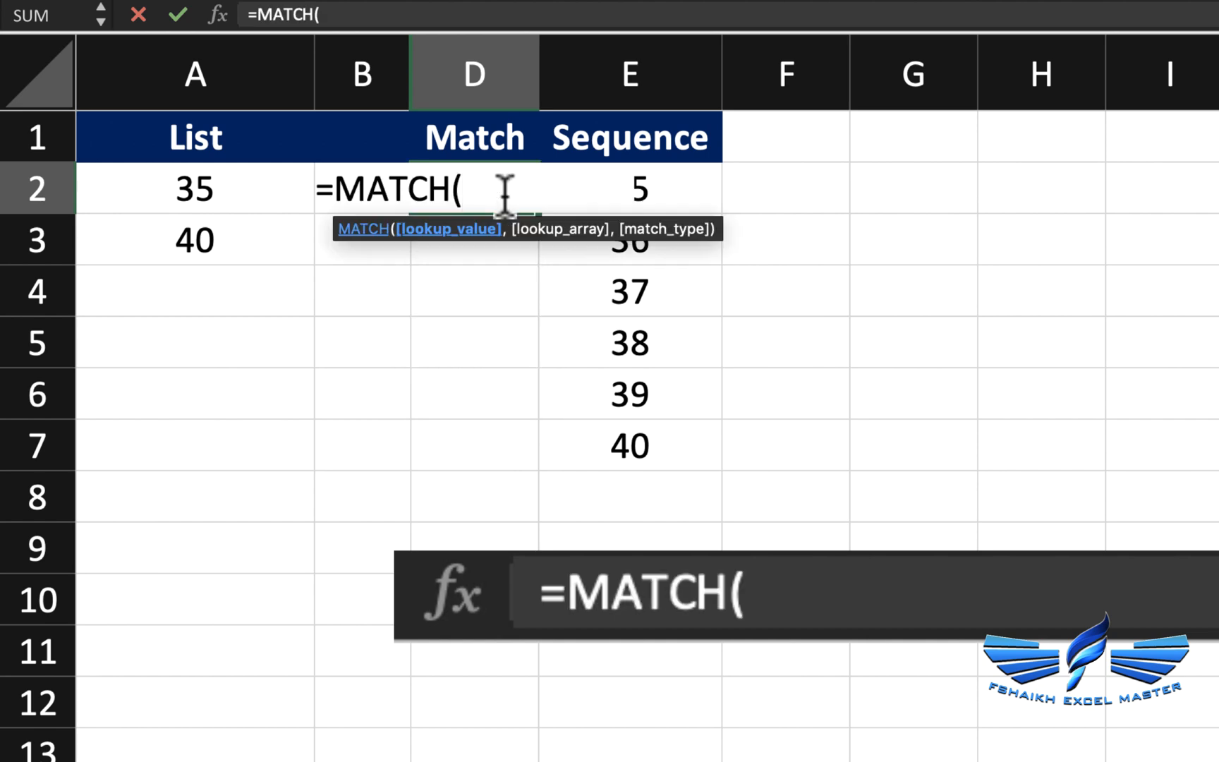
pyautogui.click(629, 189)
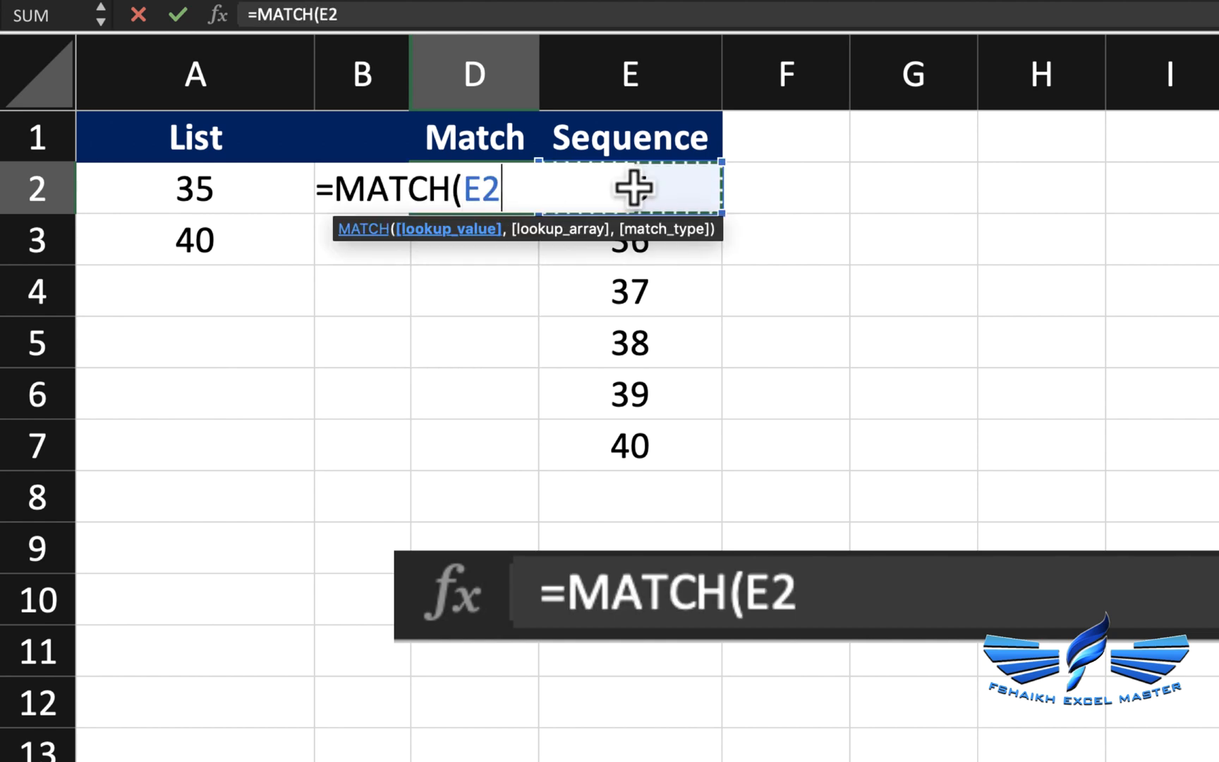
pyautogui.write('#')
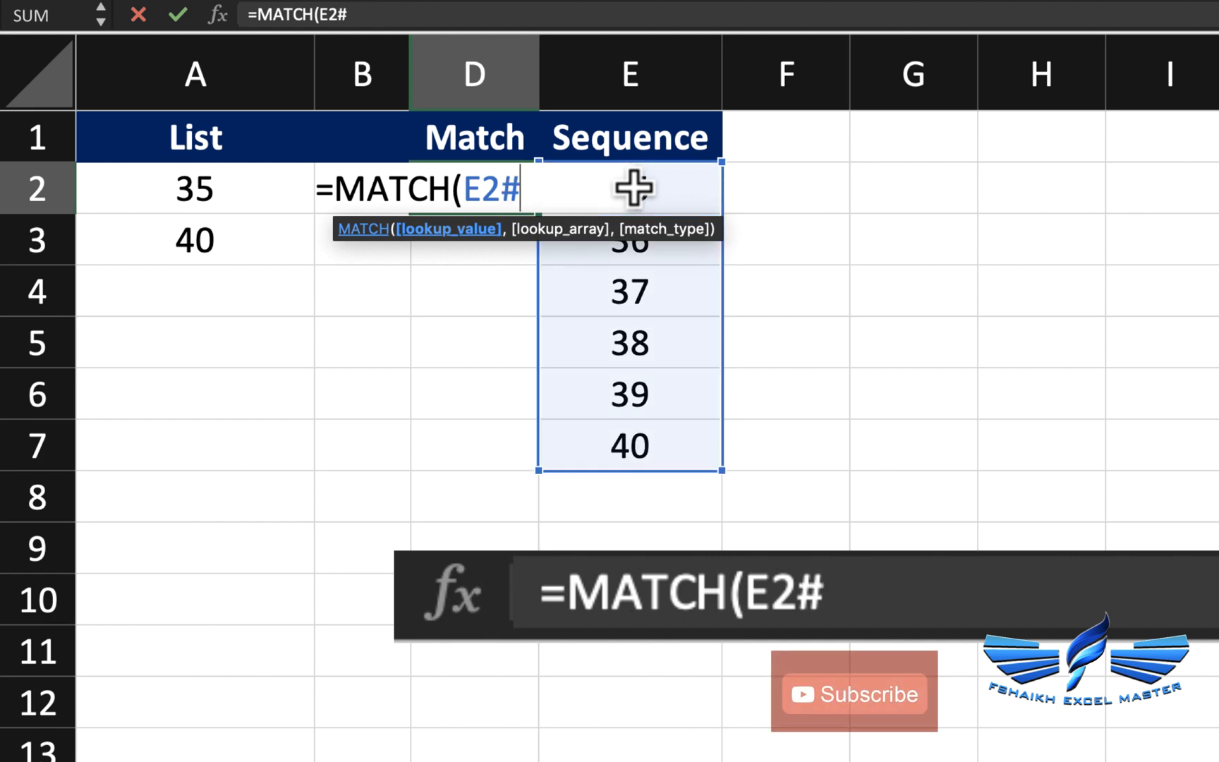
pyautogui.write(',')
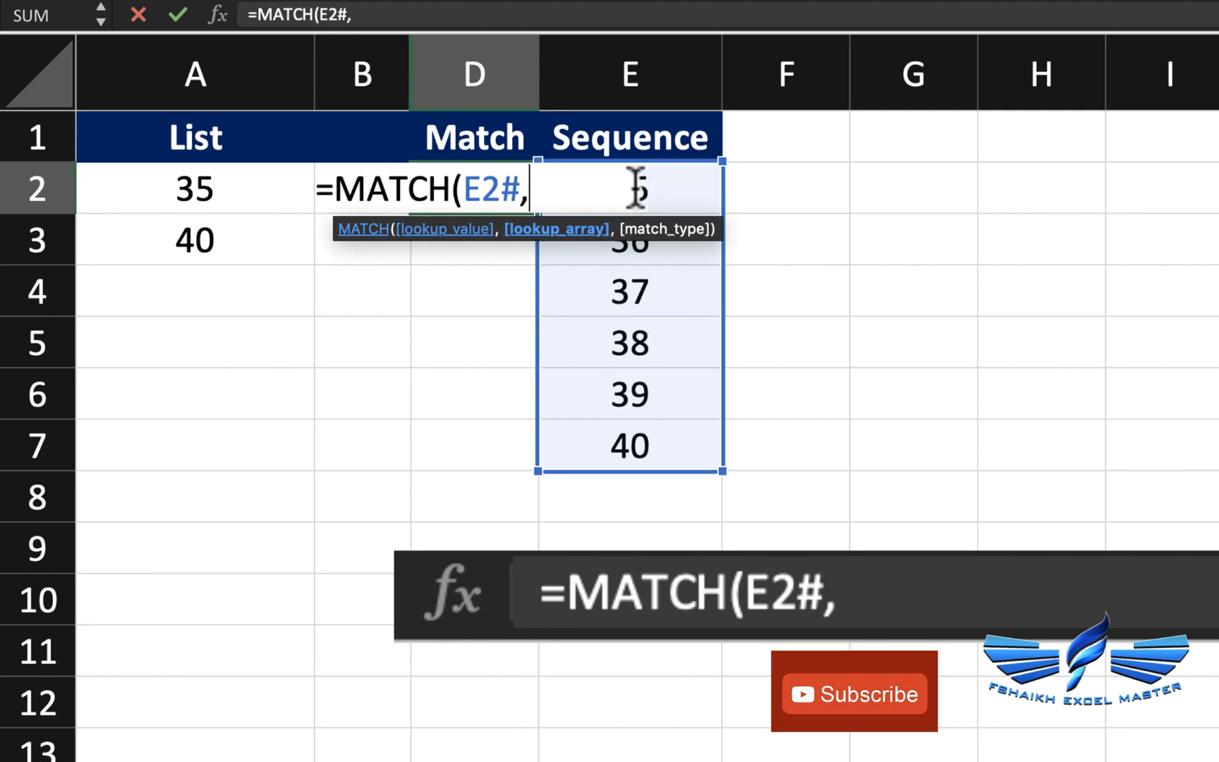
pyautogui.moveTo(237, 72)
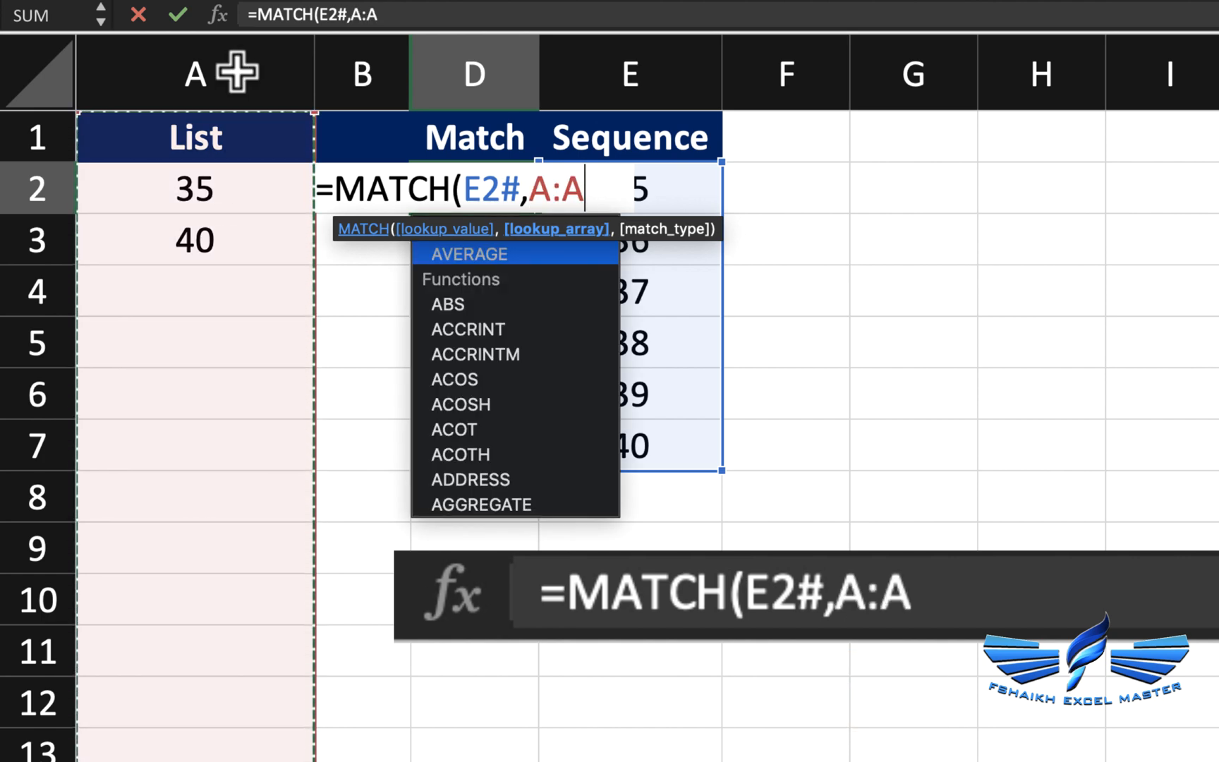
pyautogui.write(',0)')
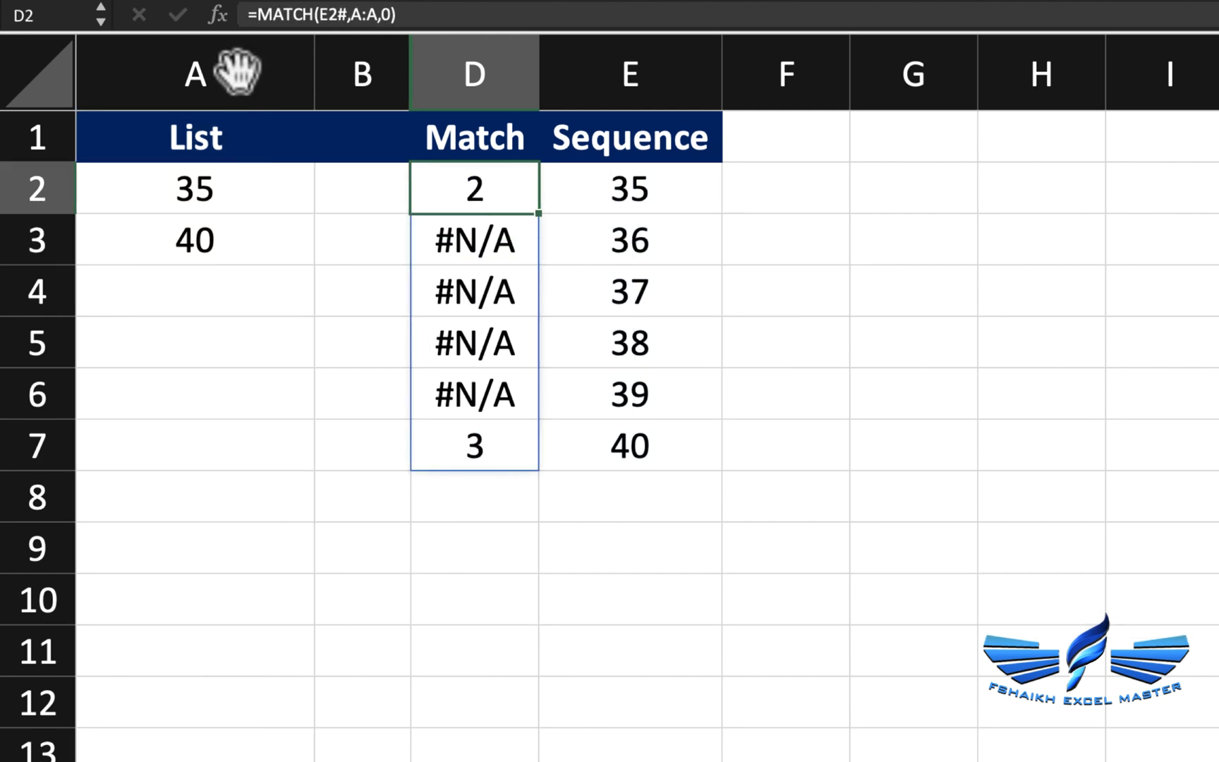
# Inspect a #N/A Match result and the Sequence formula behind it
pyautogui.click(475, 240)
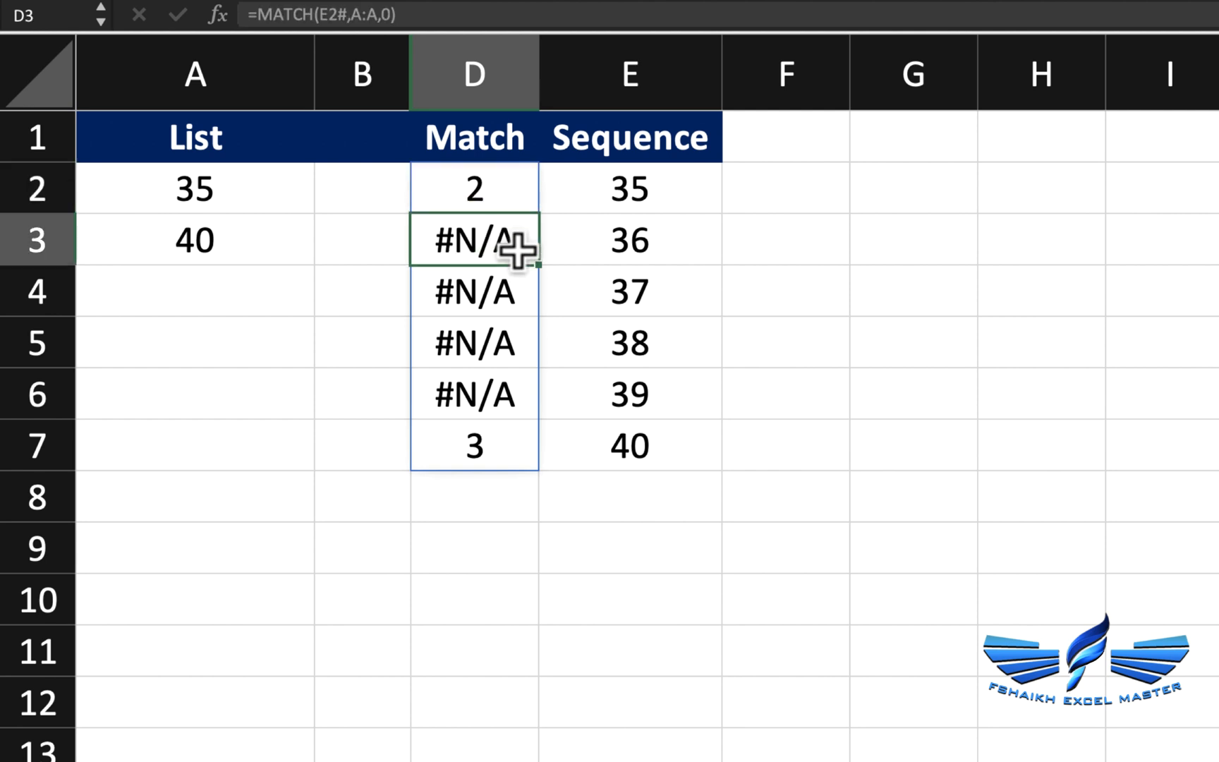
pyautogui.click(629, 292)
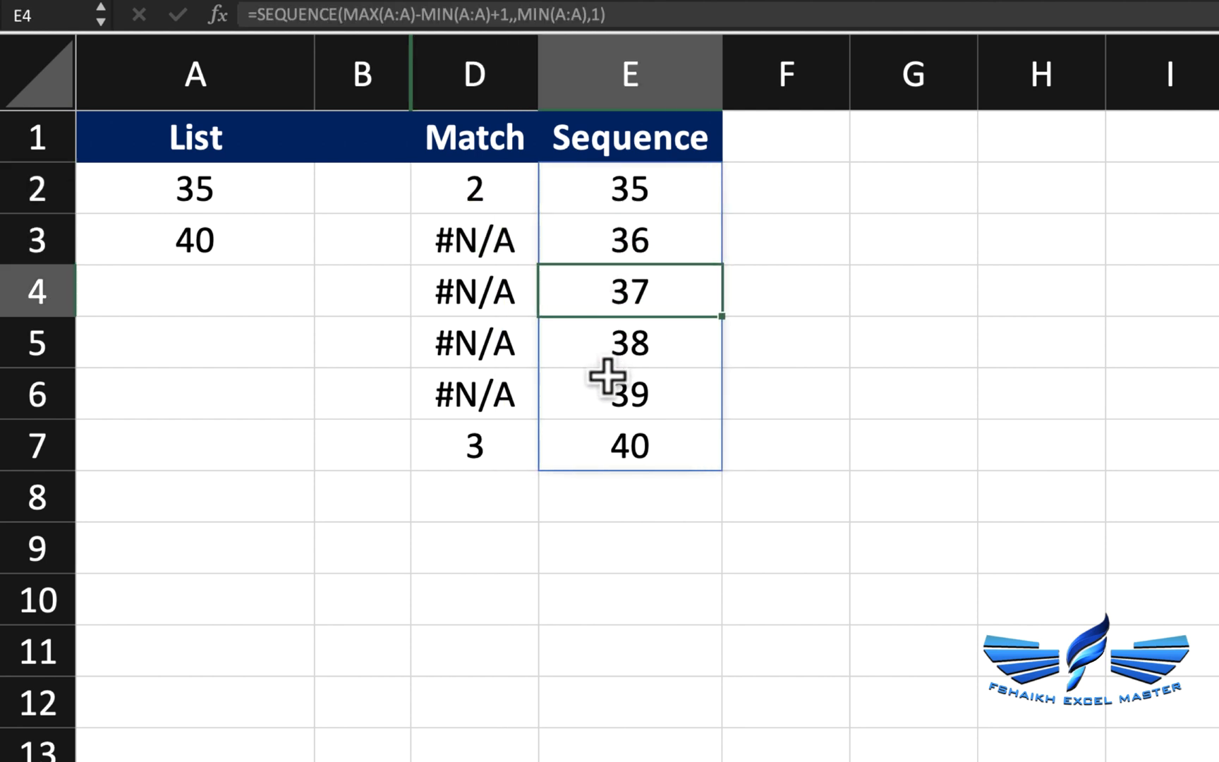
# Add 37 to the List in A4 and check that its Match result becomes 4
pyautogui.click(193, 292)
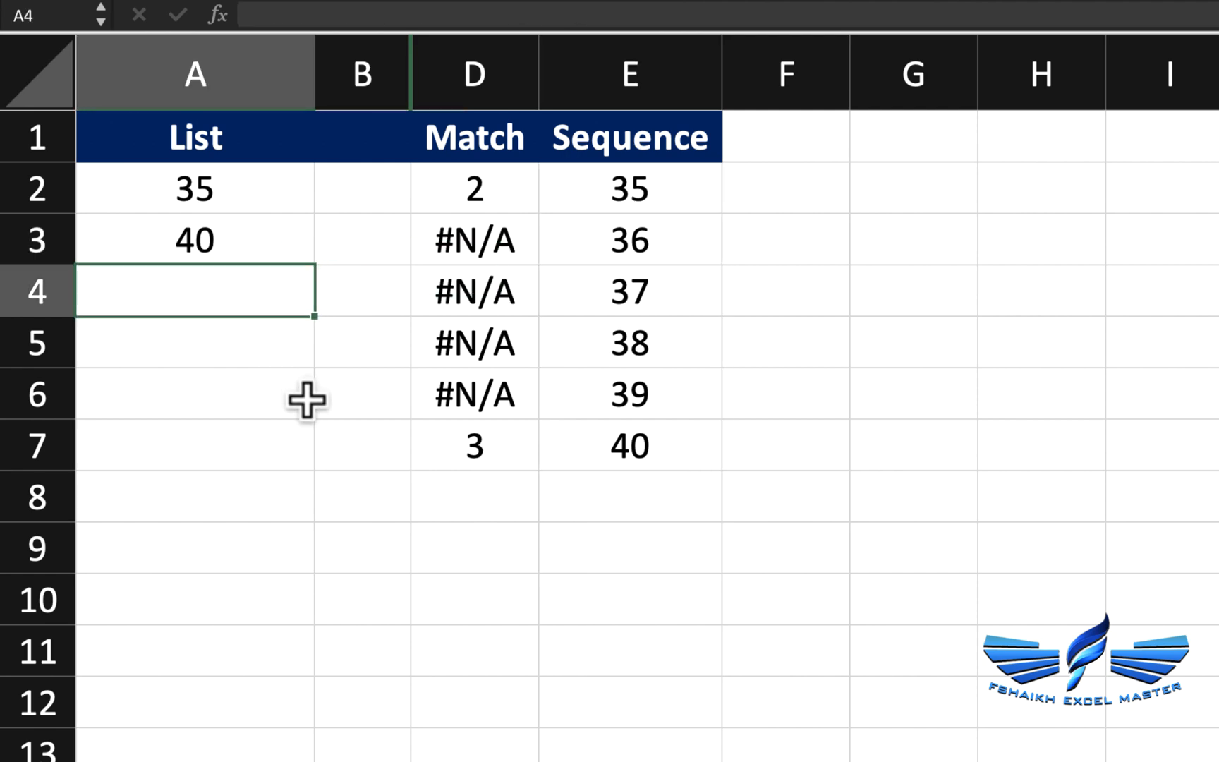
pyautogui.write('37')
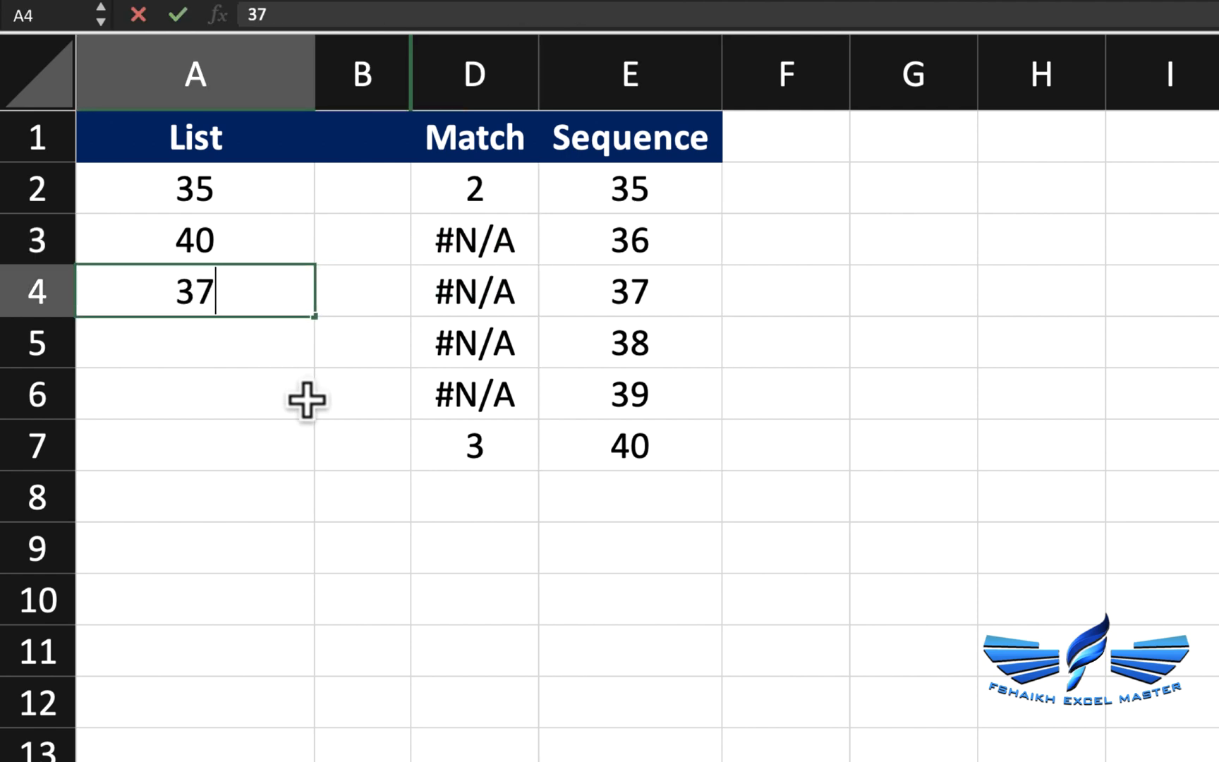
pyautogui.press('Return')
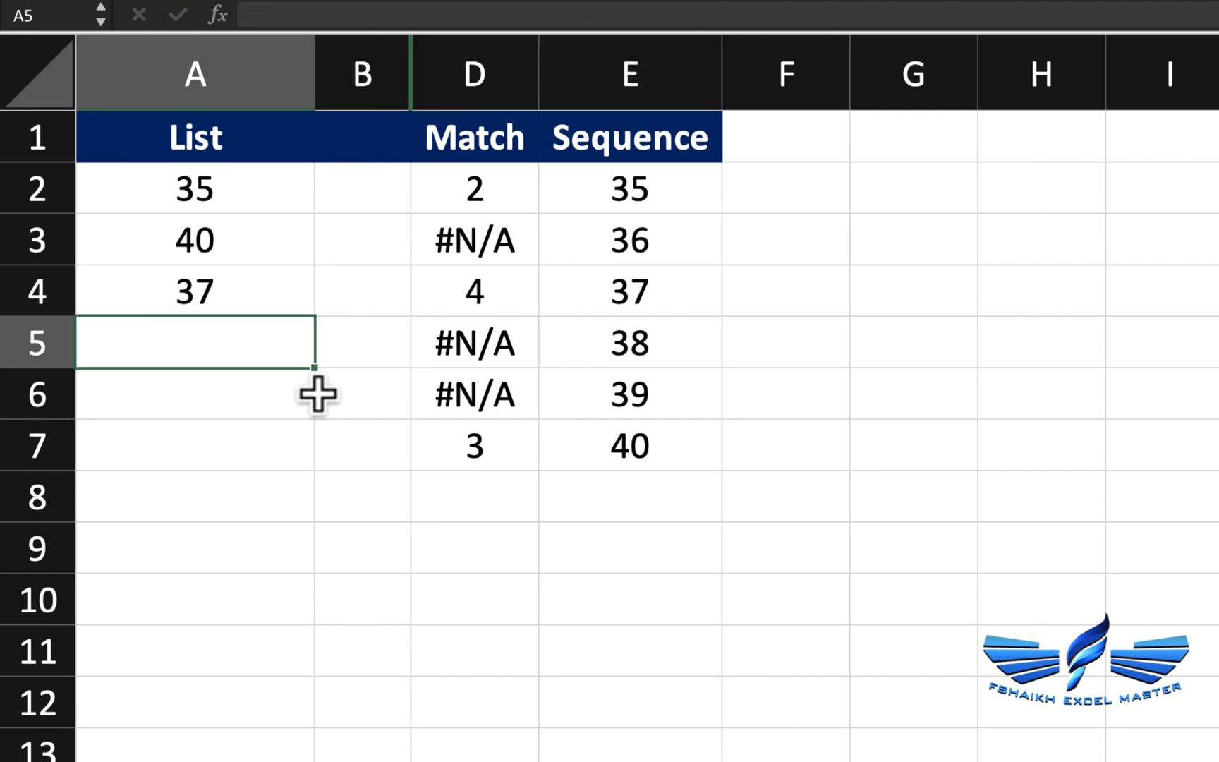
pyautogui.click(473, 292)
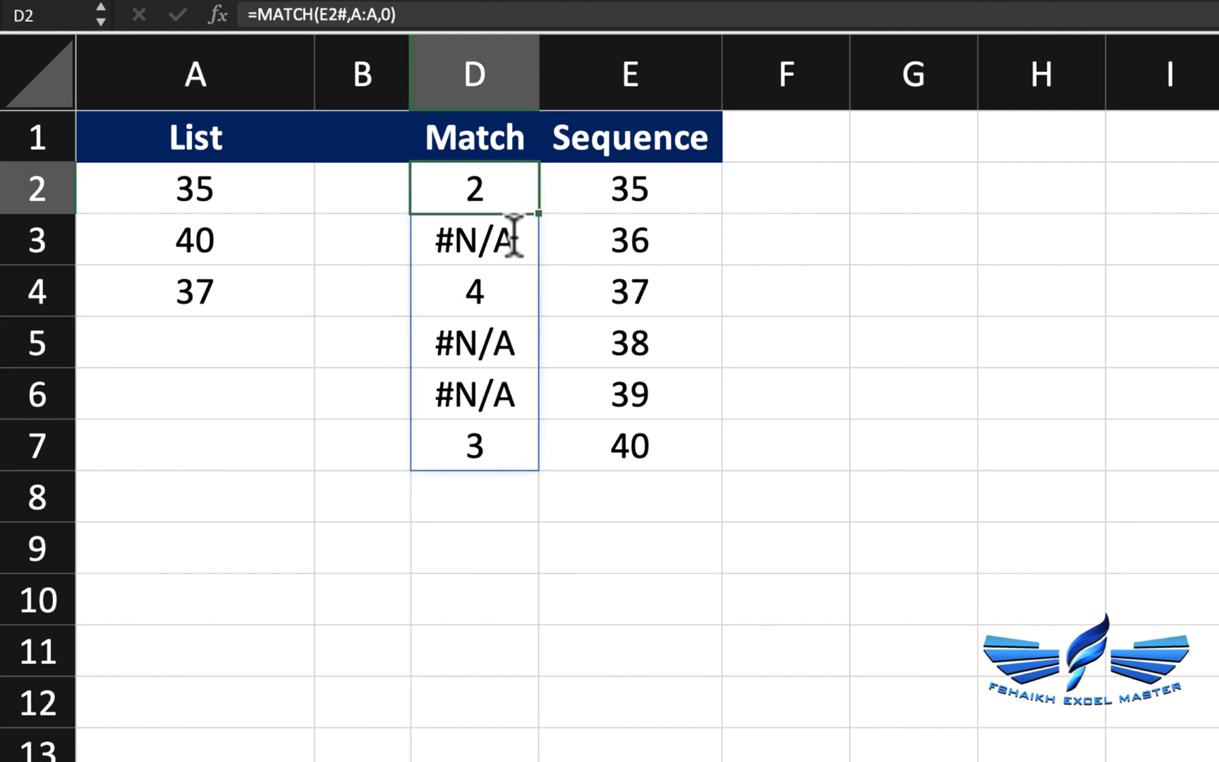
pyautogui.moveTo(451, 102)
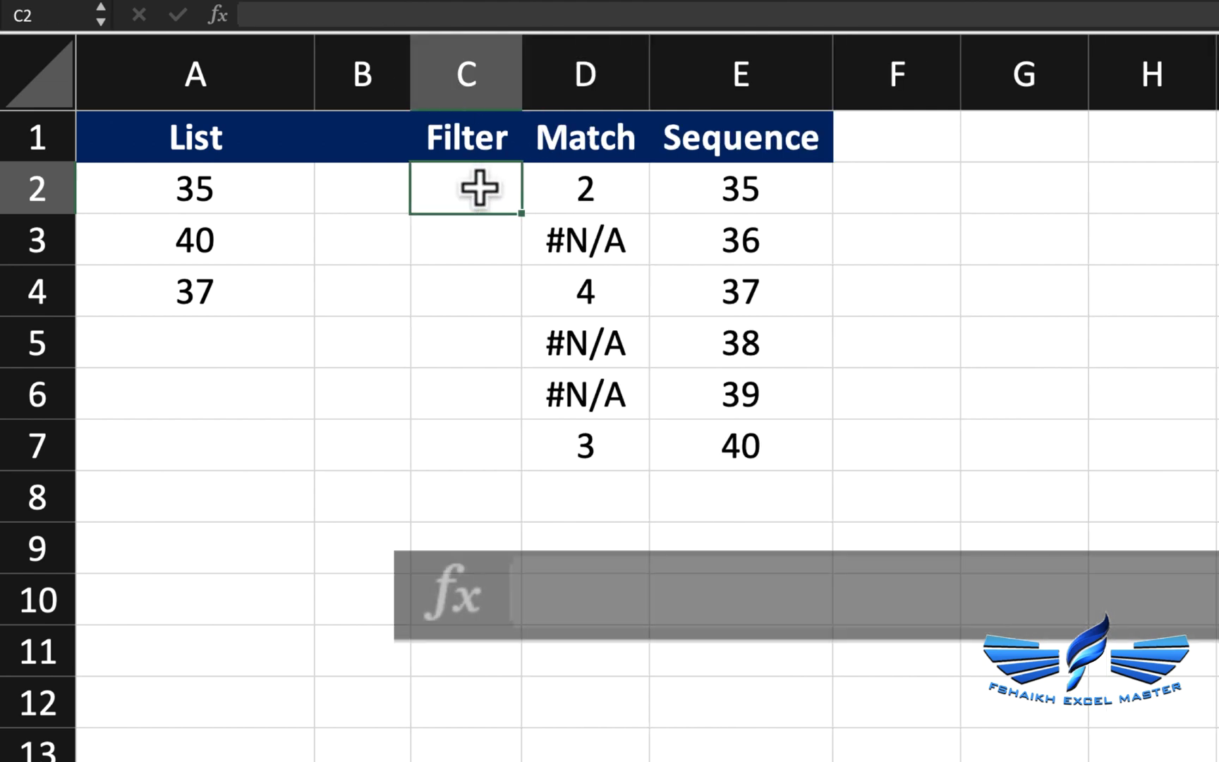
# Enter =FILTER(E2#,ISNA(D2#)) in C2 so the Filter column spills only the missing numbers
pyautogui.write('=FILTER(')
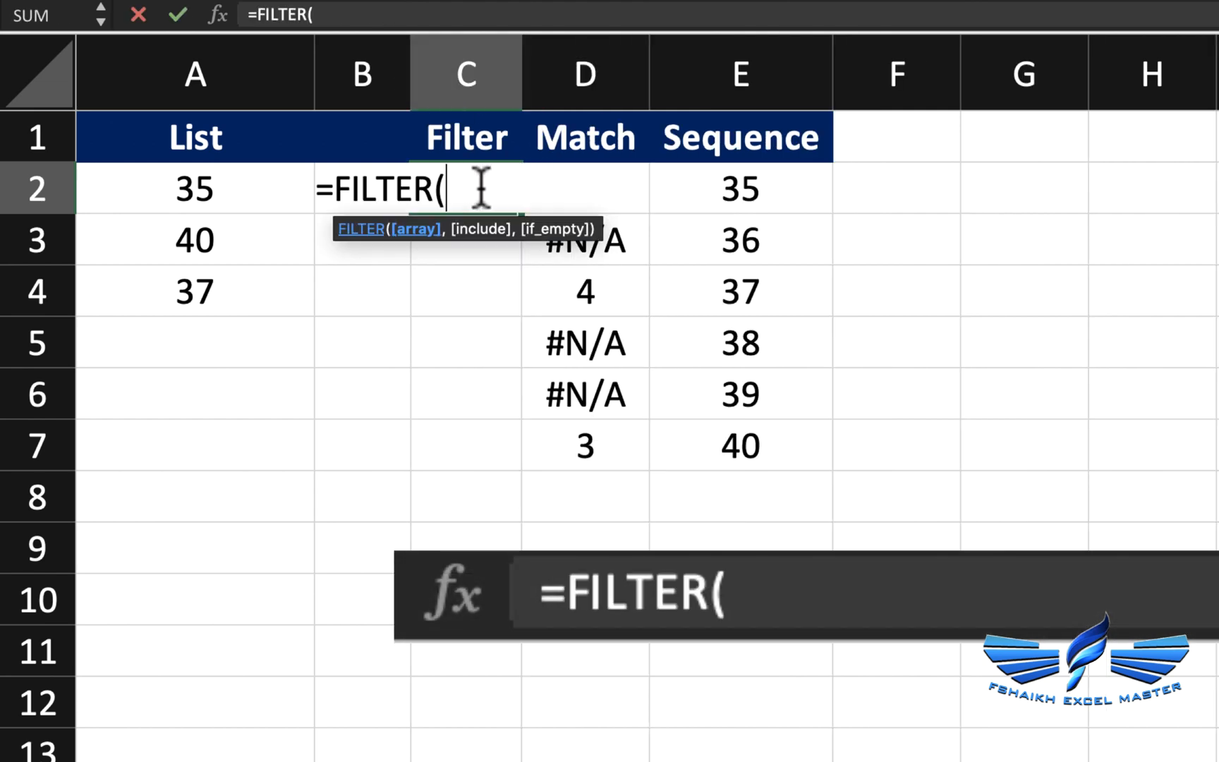
pyautogui.click(738, 189)
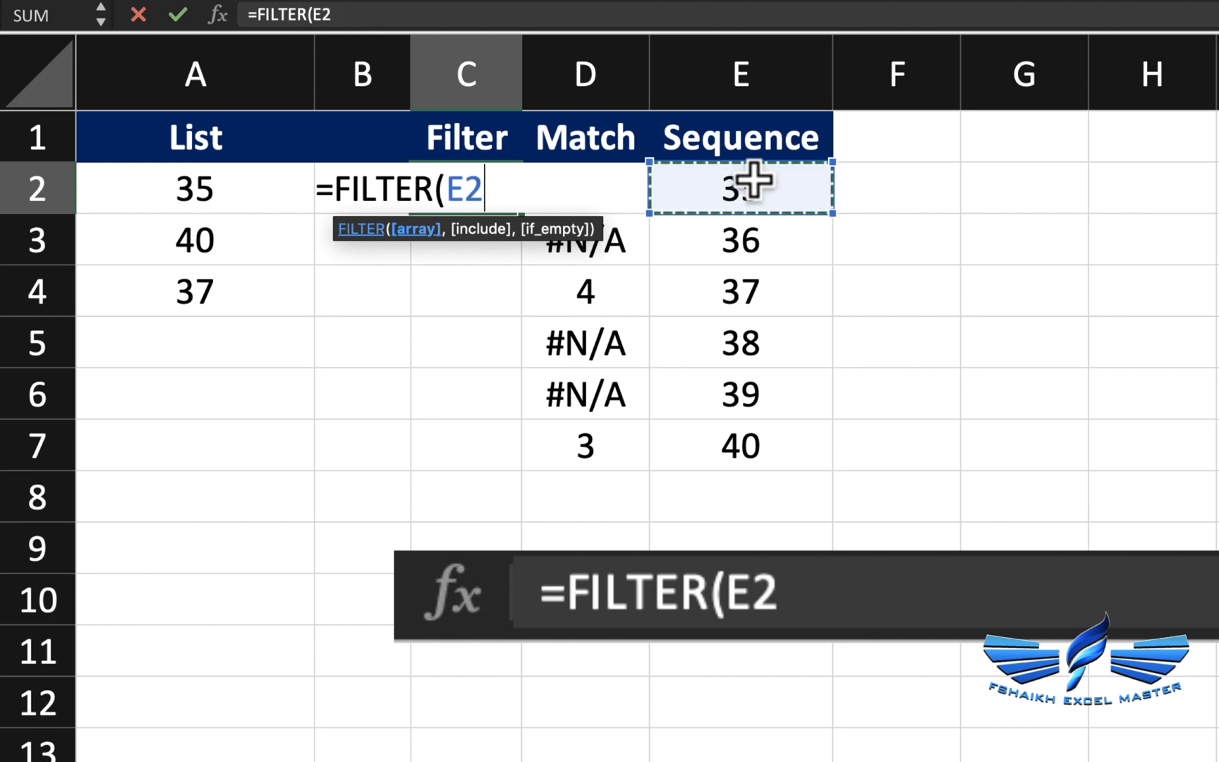
pyautogui.write('#')
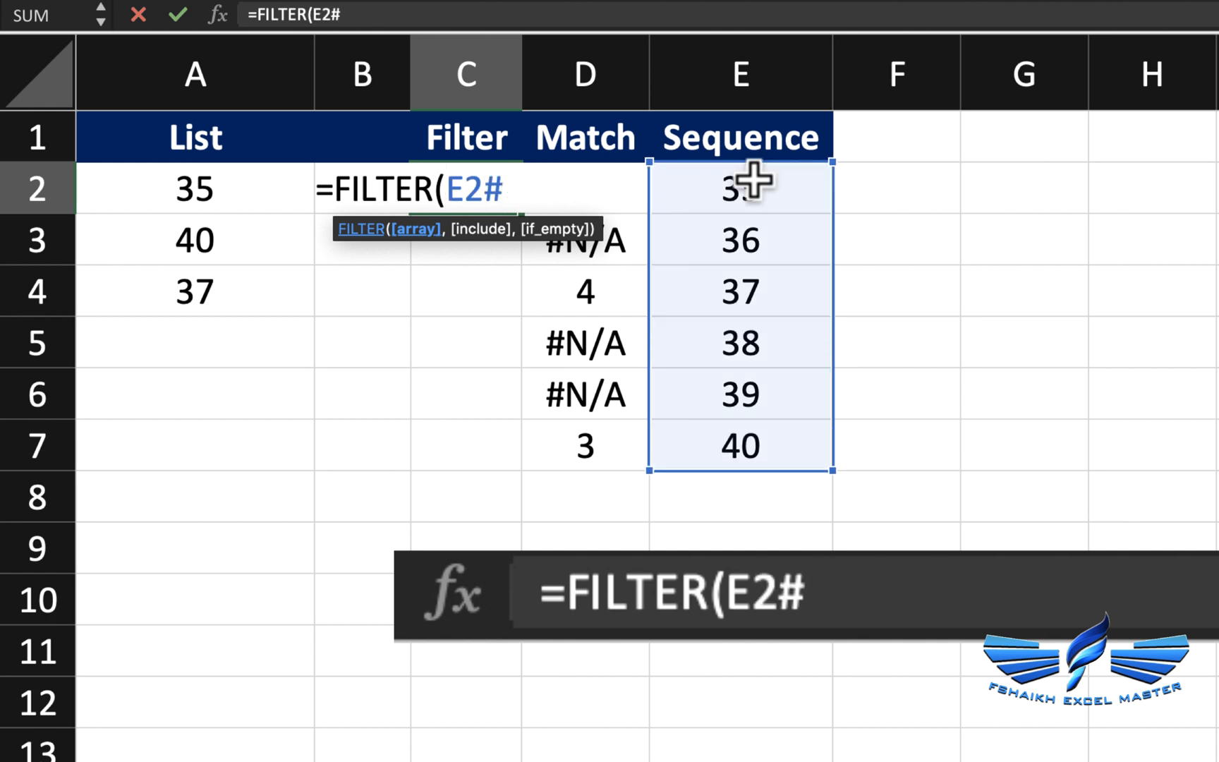
pyautogui.write(',')
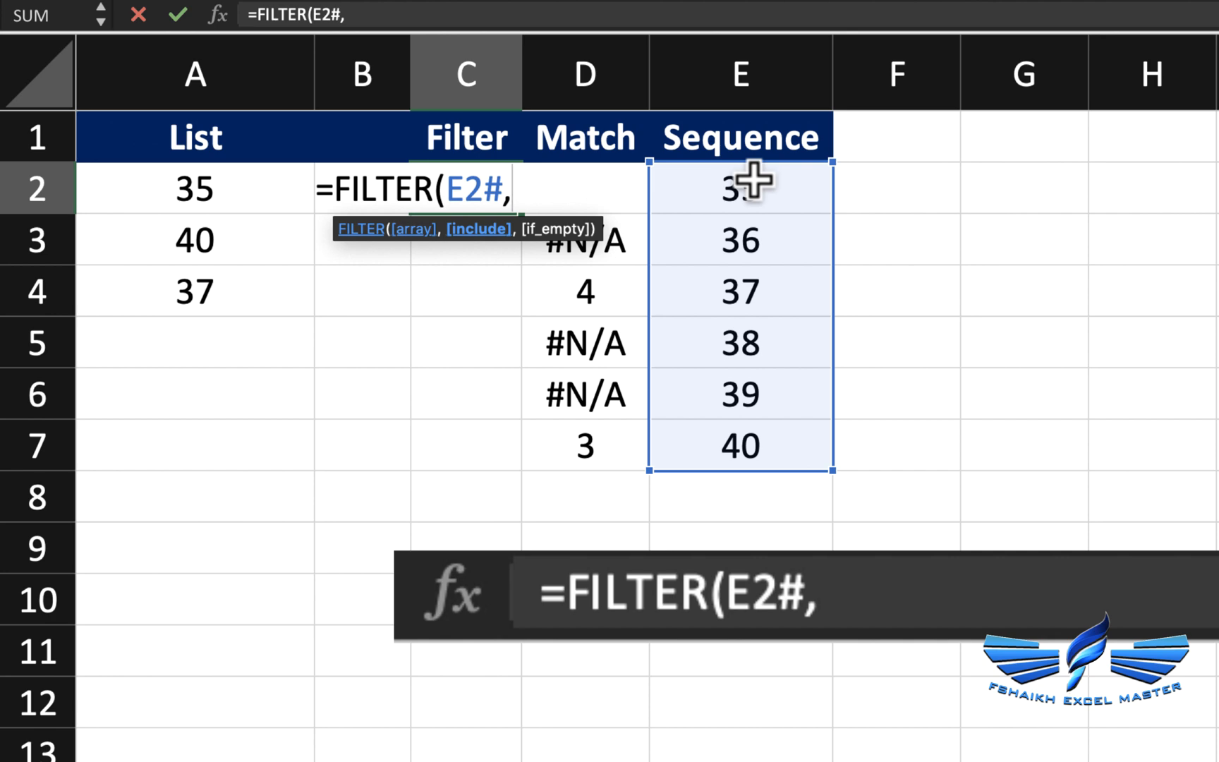
pyautogui.write('ISNA(')
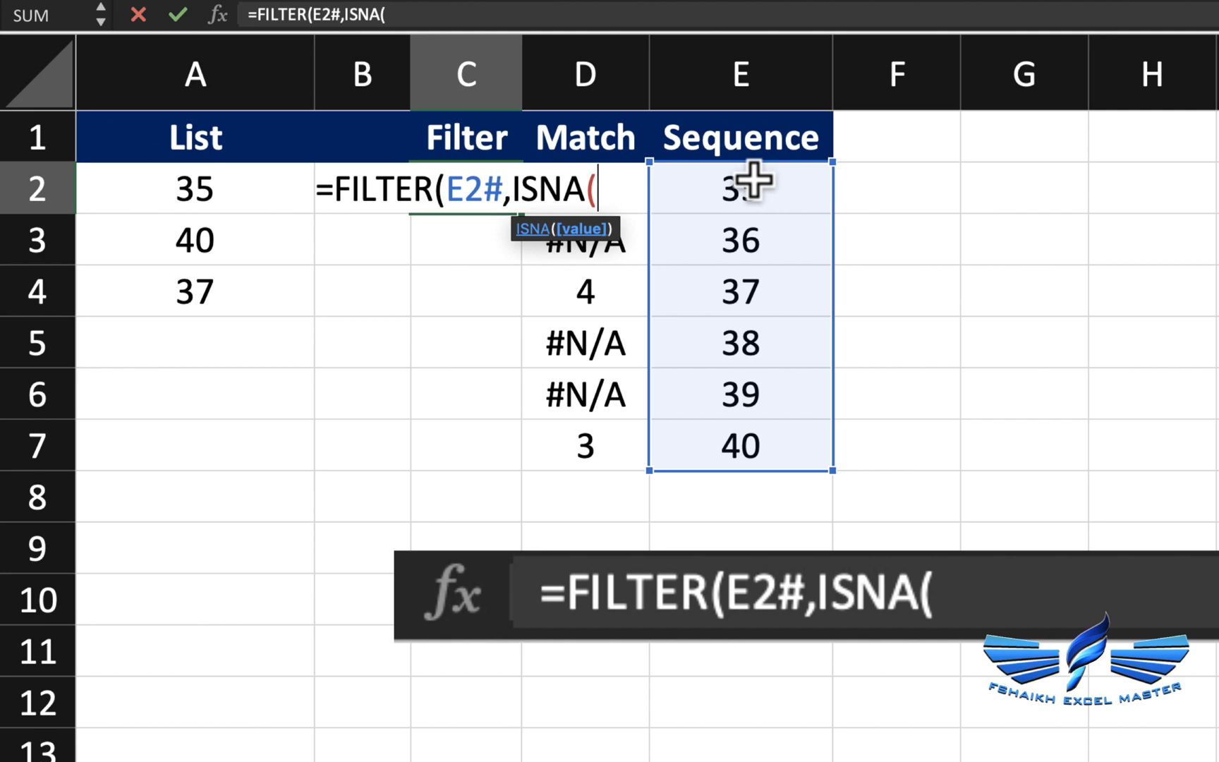
pyautogui.click(584, 188)
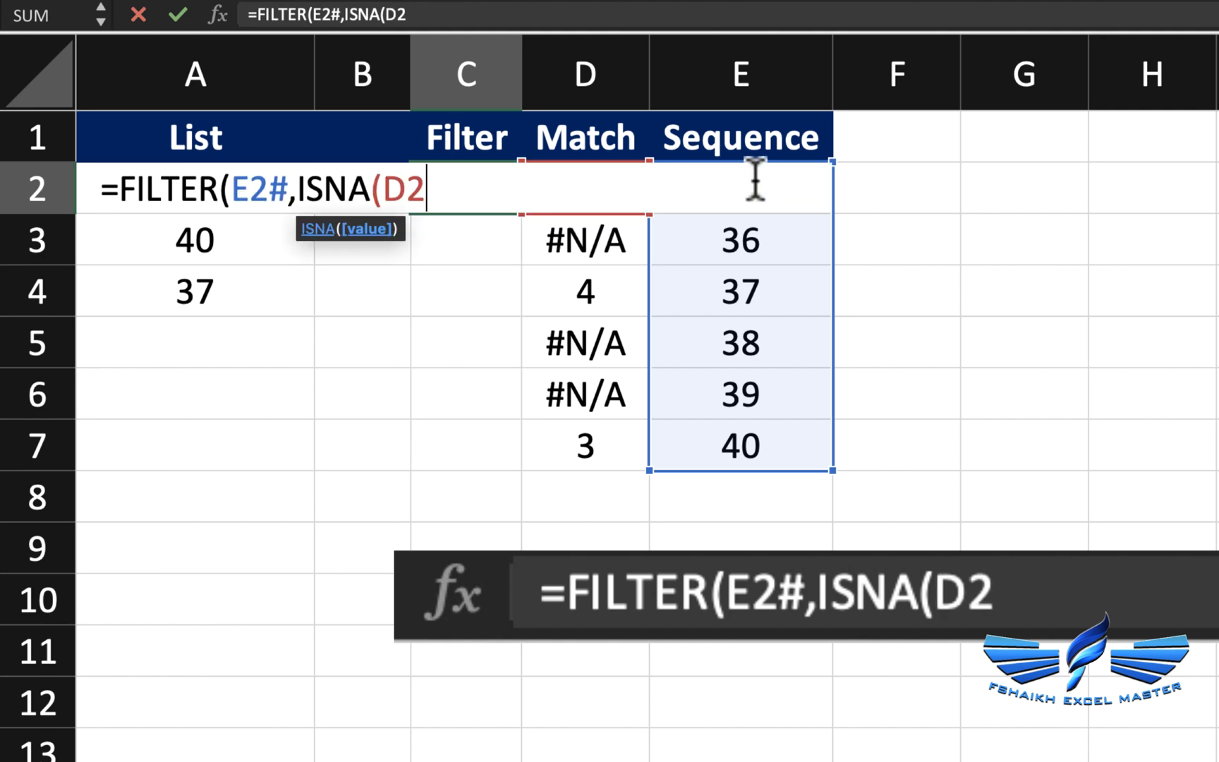
pyautogui.write('#')
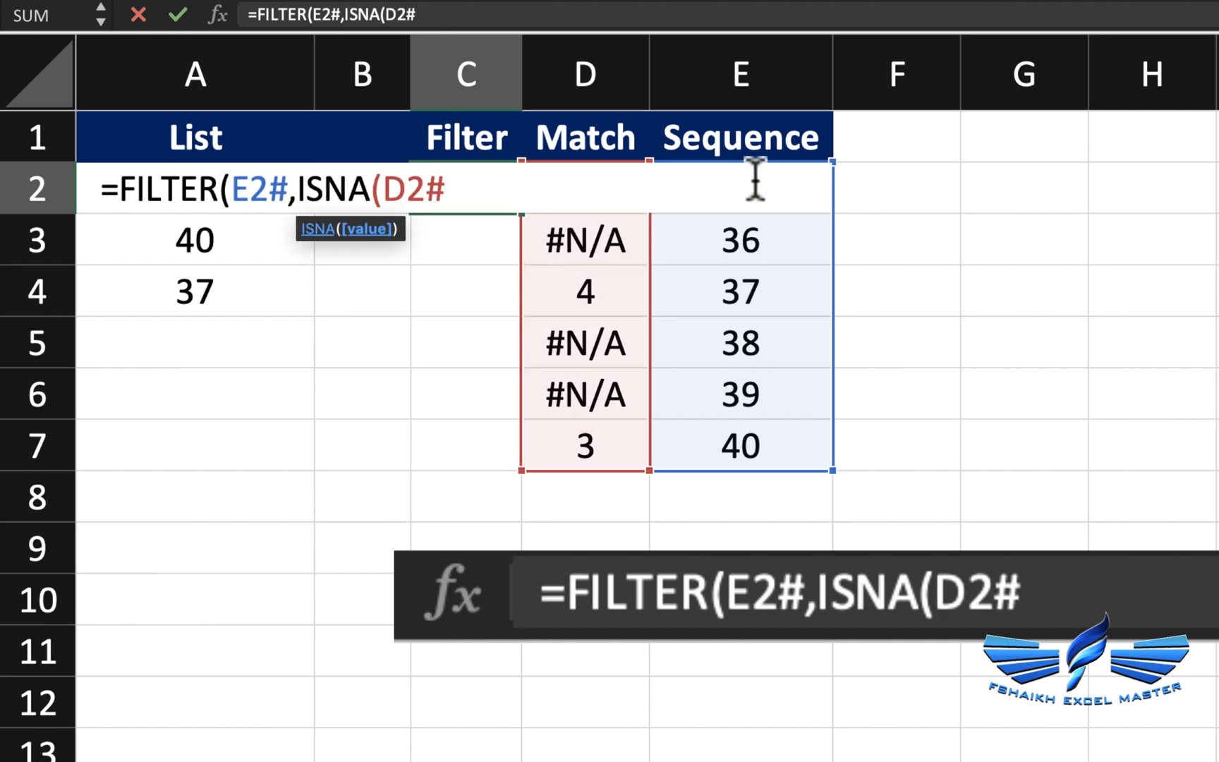
pyautogui.write(')')
pyautogui.click(195, 343)
pyautogui.write('55')
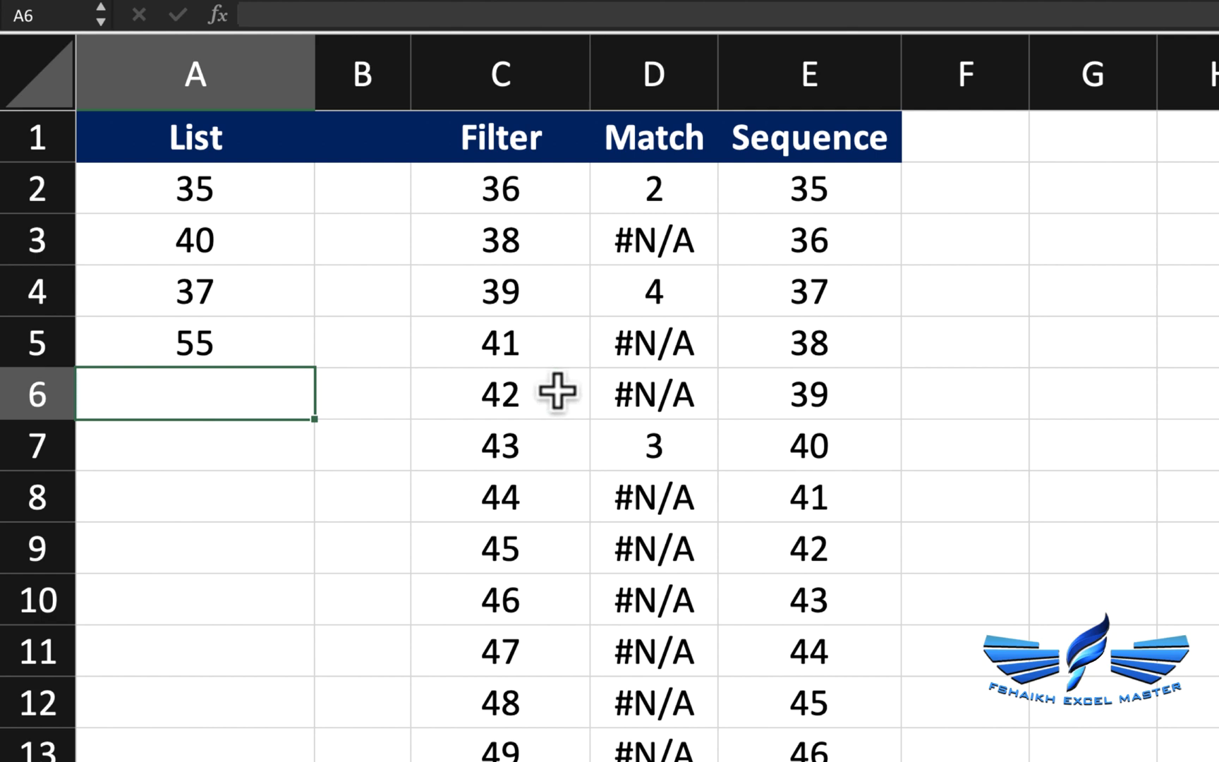
pyautogui.scroll(-3)
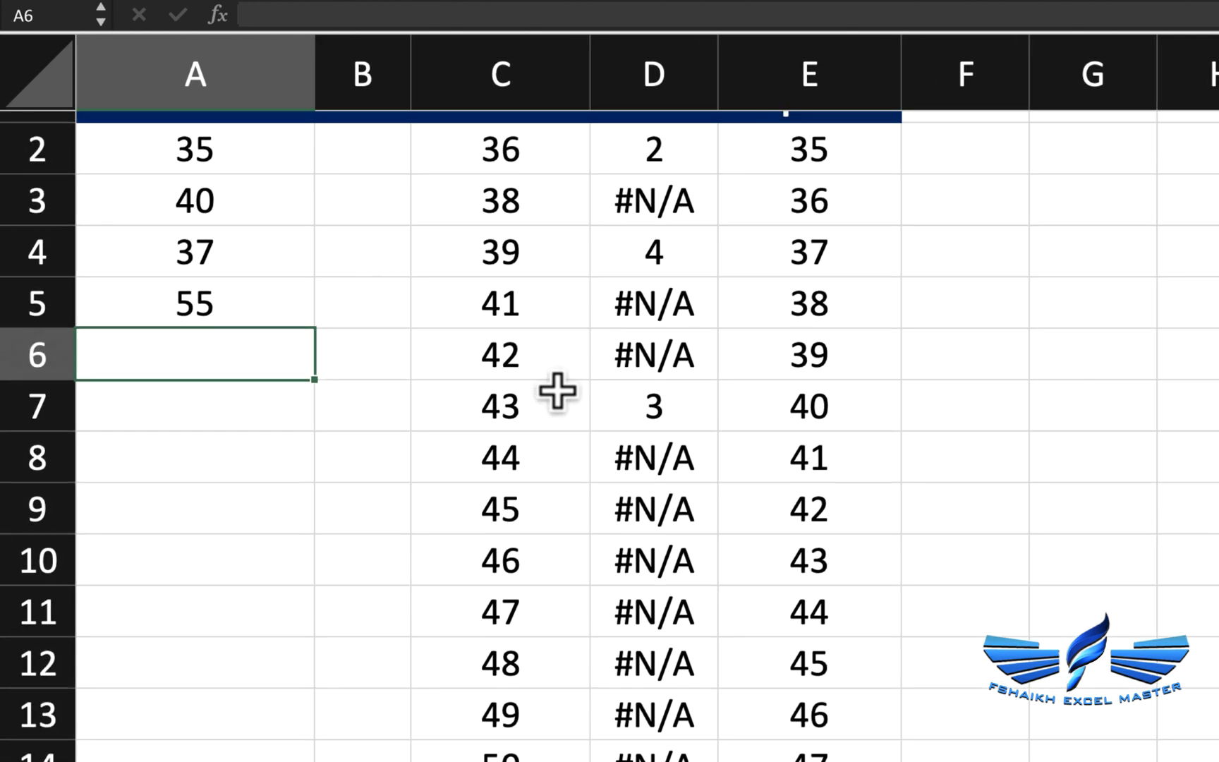
pyautogui.scroll(3)
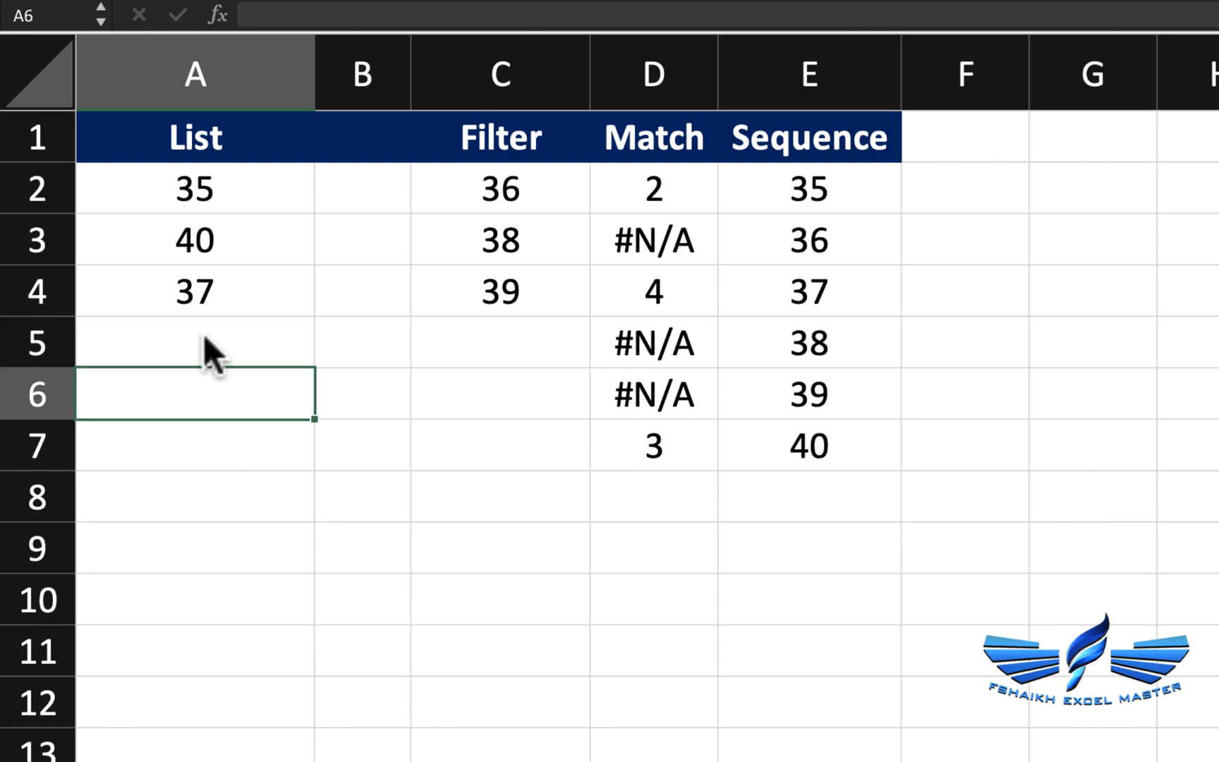
pyautogui.click(1092, 189)
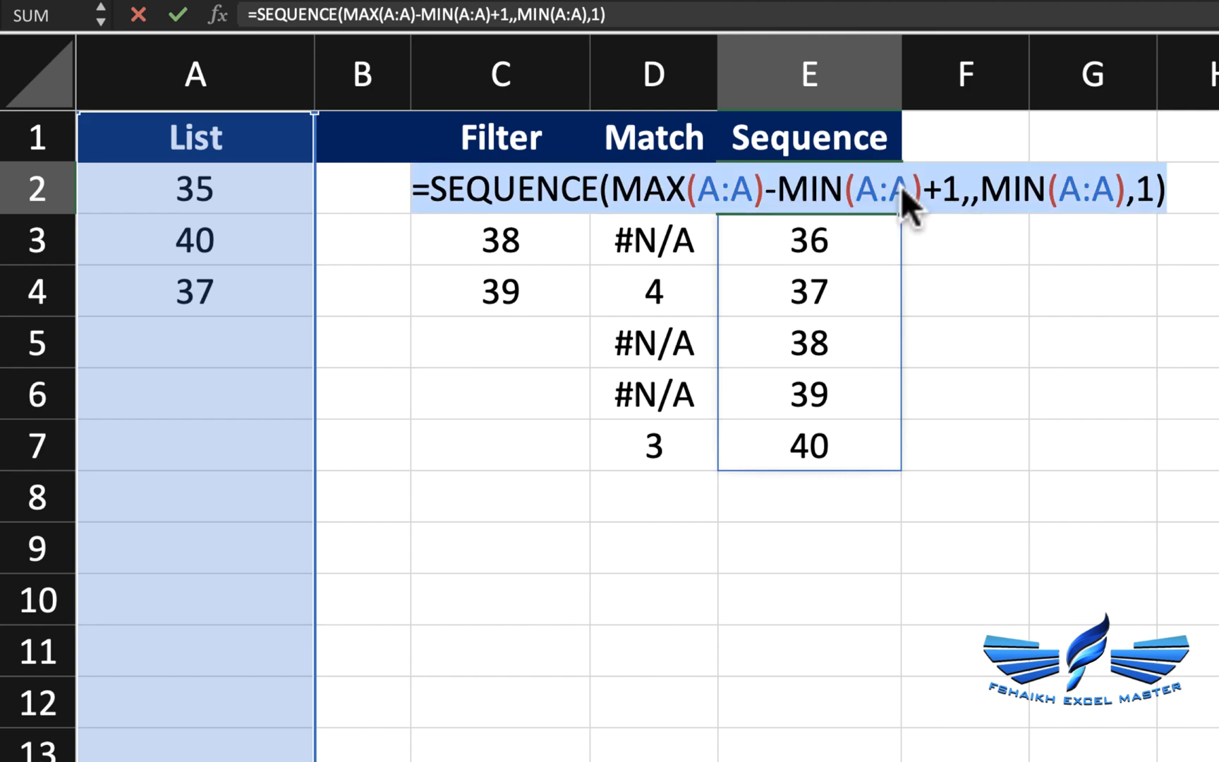
# Place the copied SEQUENCE formula in G2 and wrap it in MATCH(...,A:A,0)
pyautogui.press('Return')
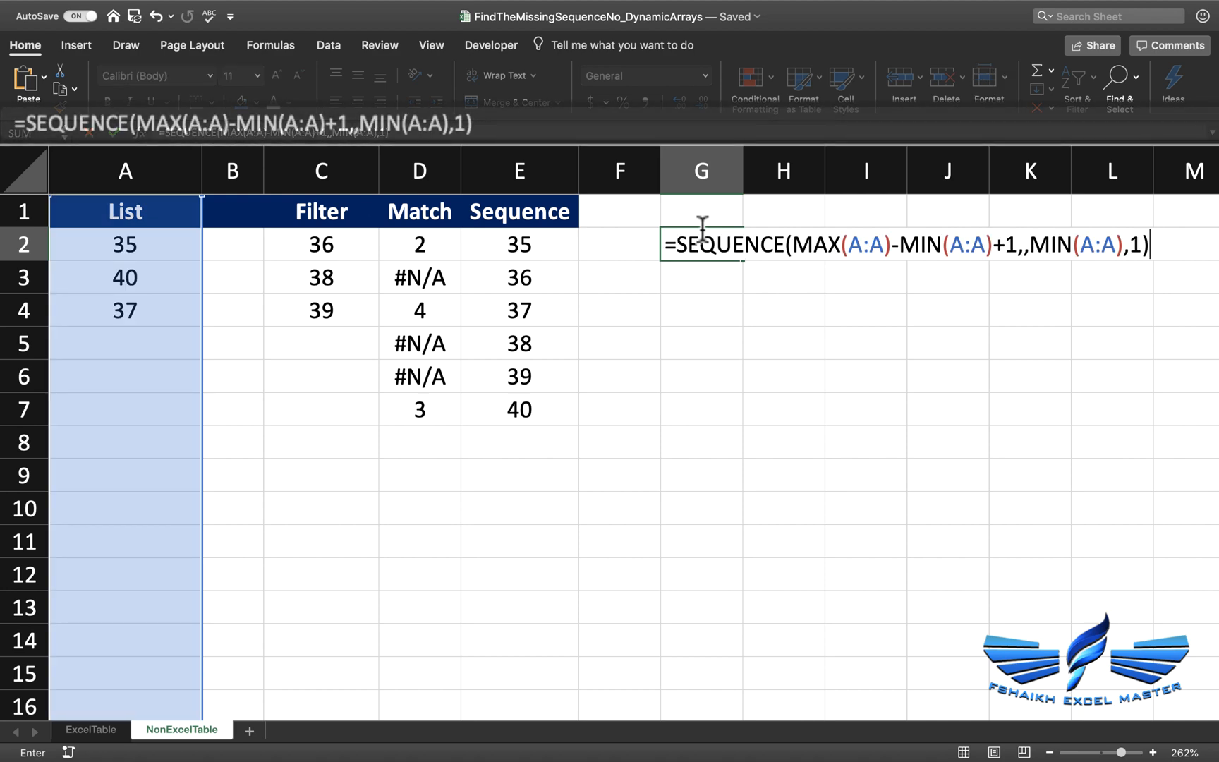
pyautogui.press('Return')
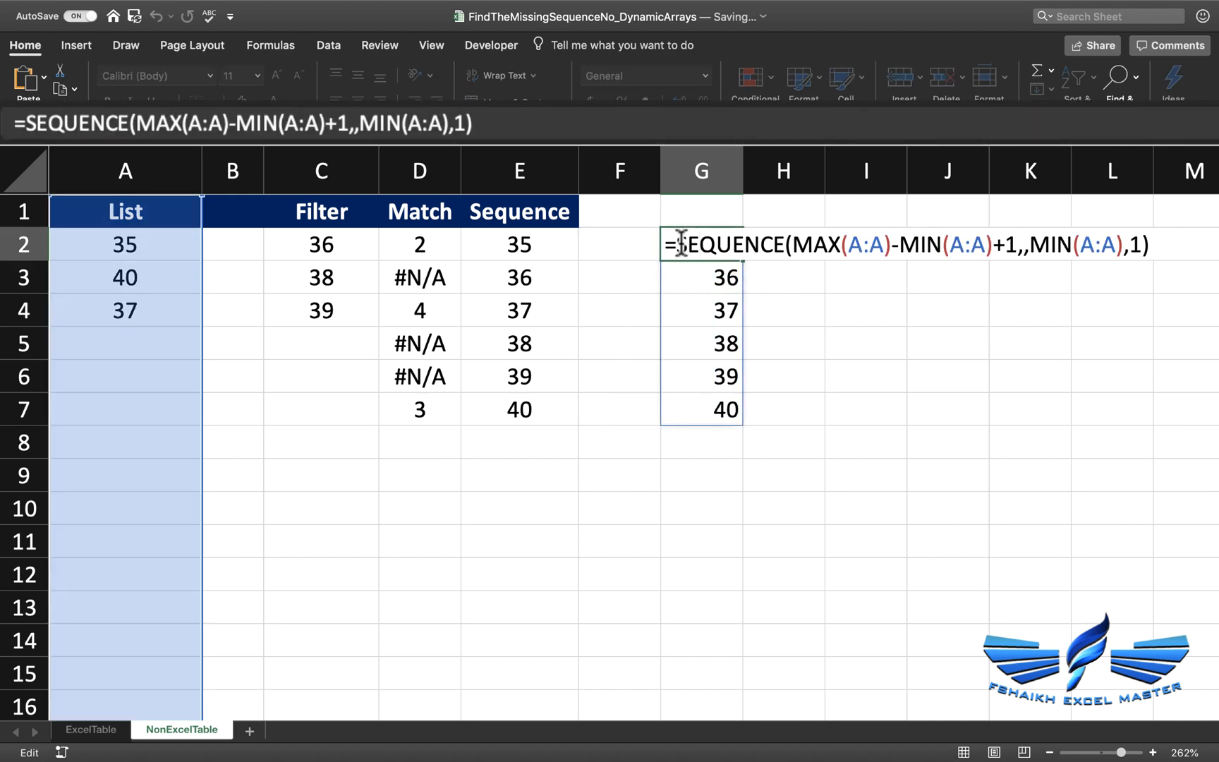
pyautogui.write('ma')
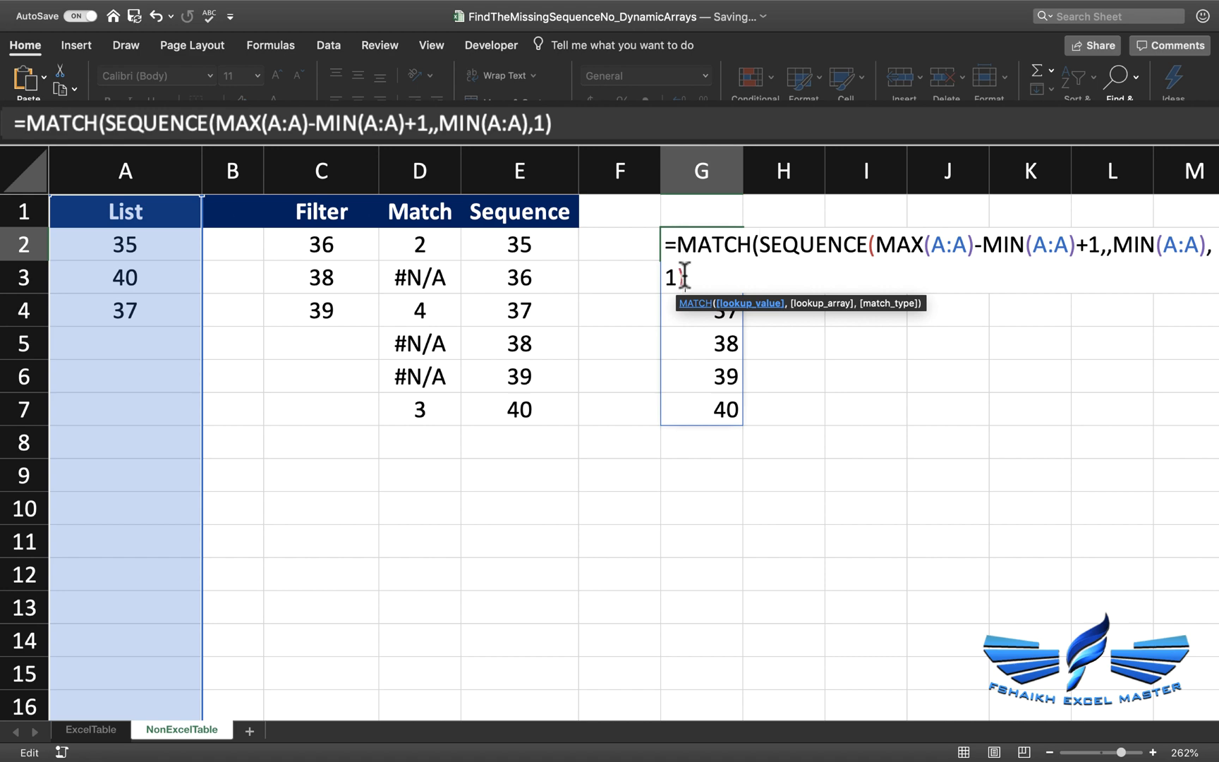
pyautogui.write('),A:A')
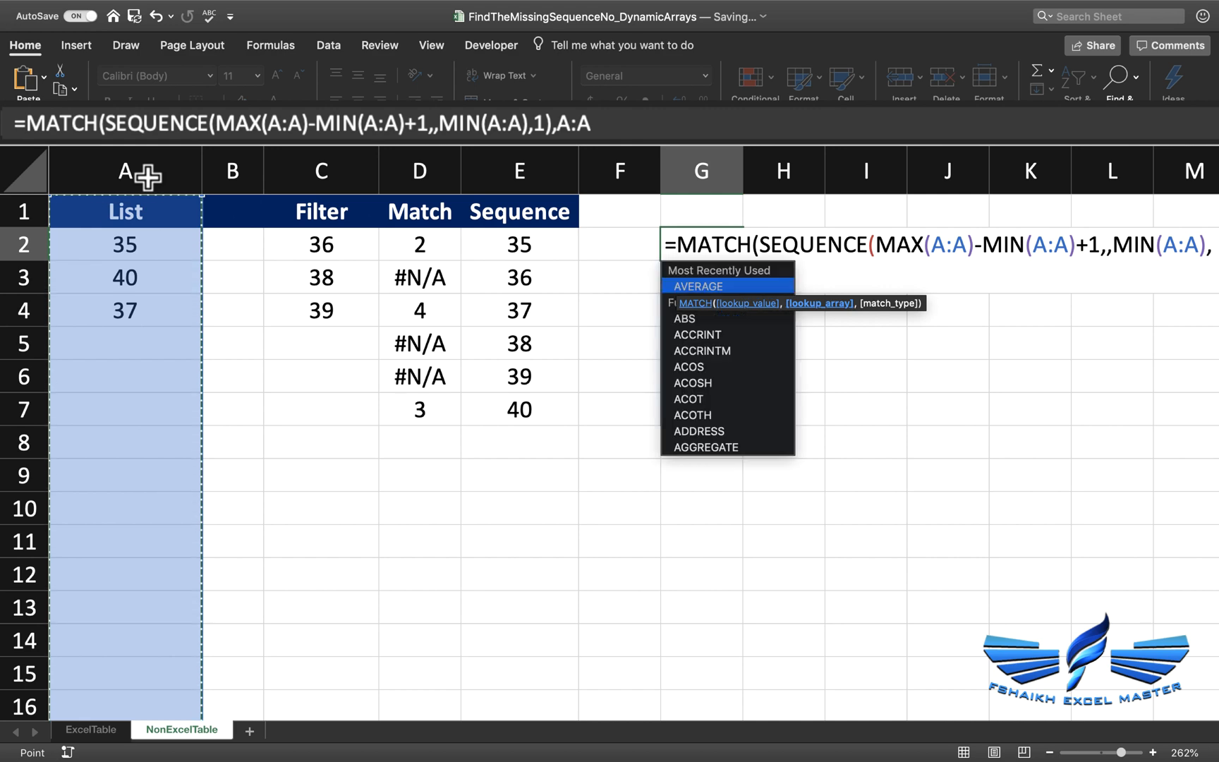
pyautogui.write(',0)')
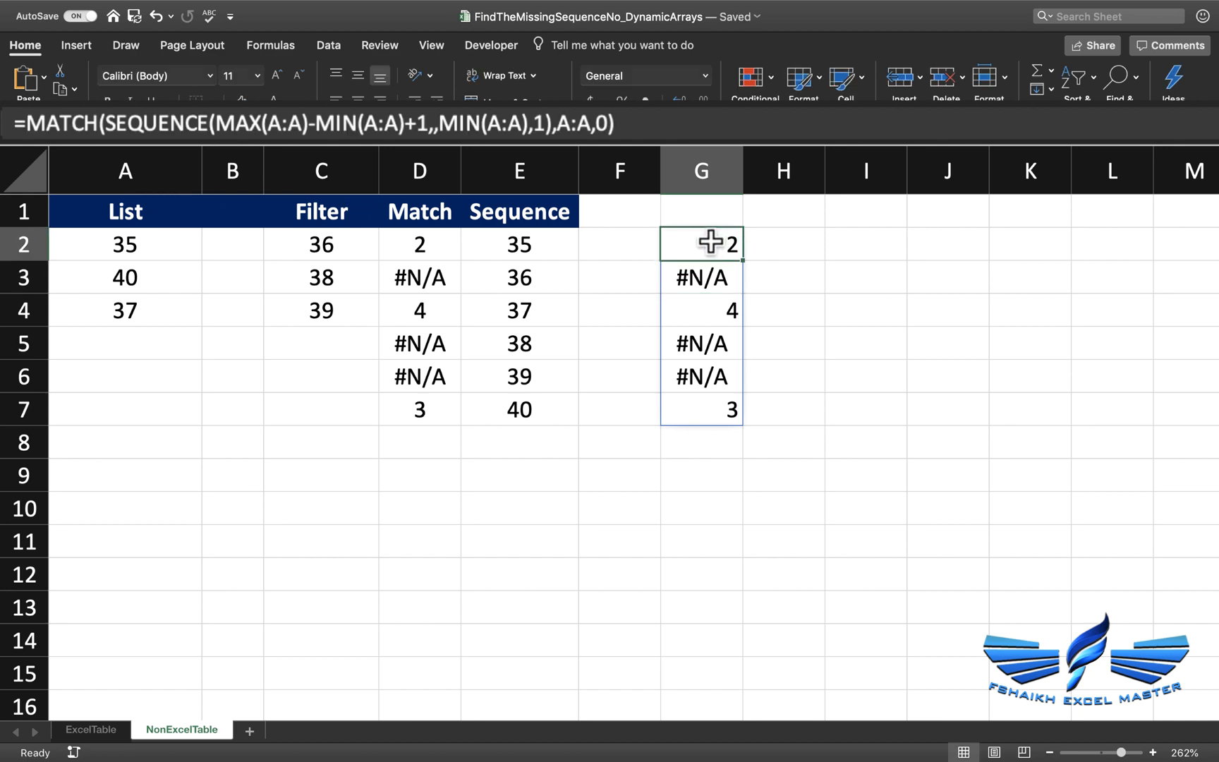
# Wrap the G2 MATCH formula in ISNA so it spills TRUE for 36, 38 and 39
pyautogui.doubleClick(700, 243)
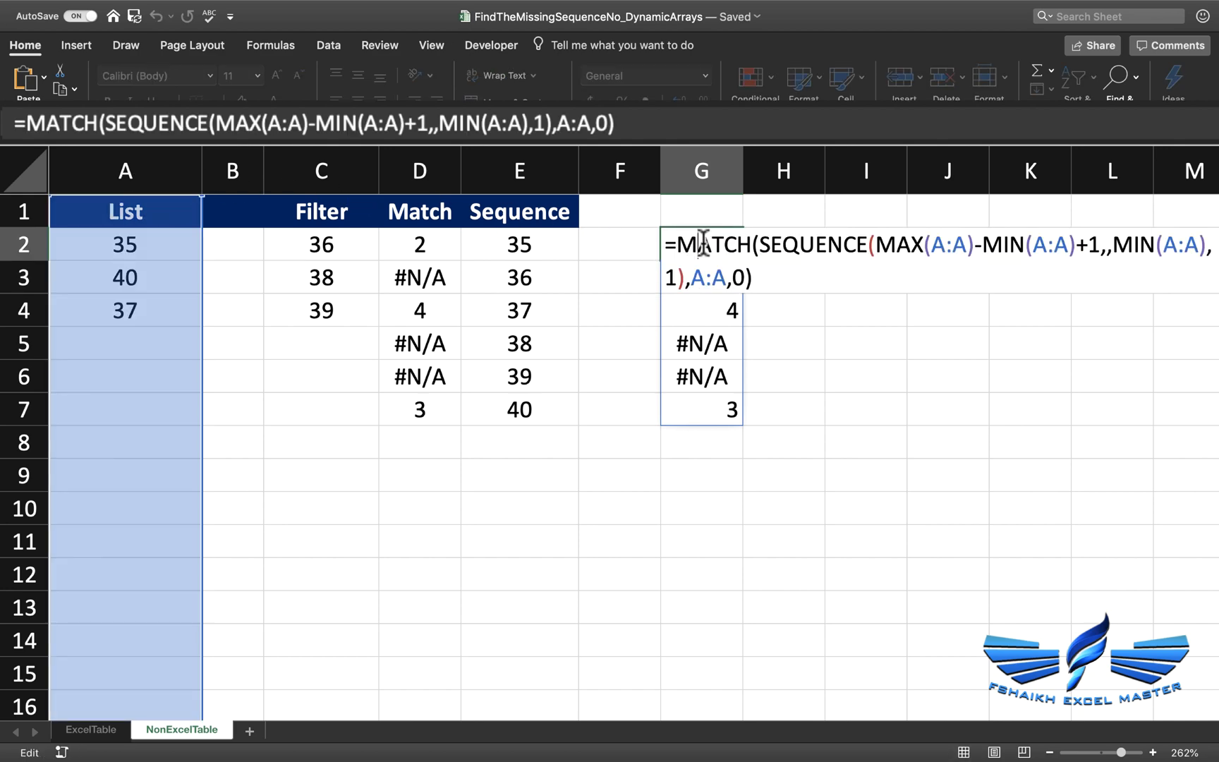
pyautogui.write('isn')
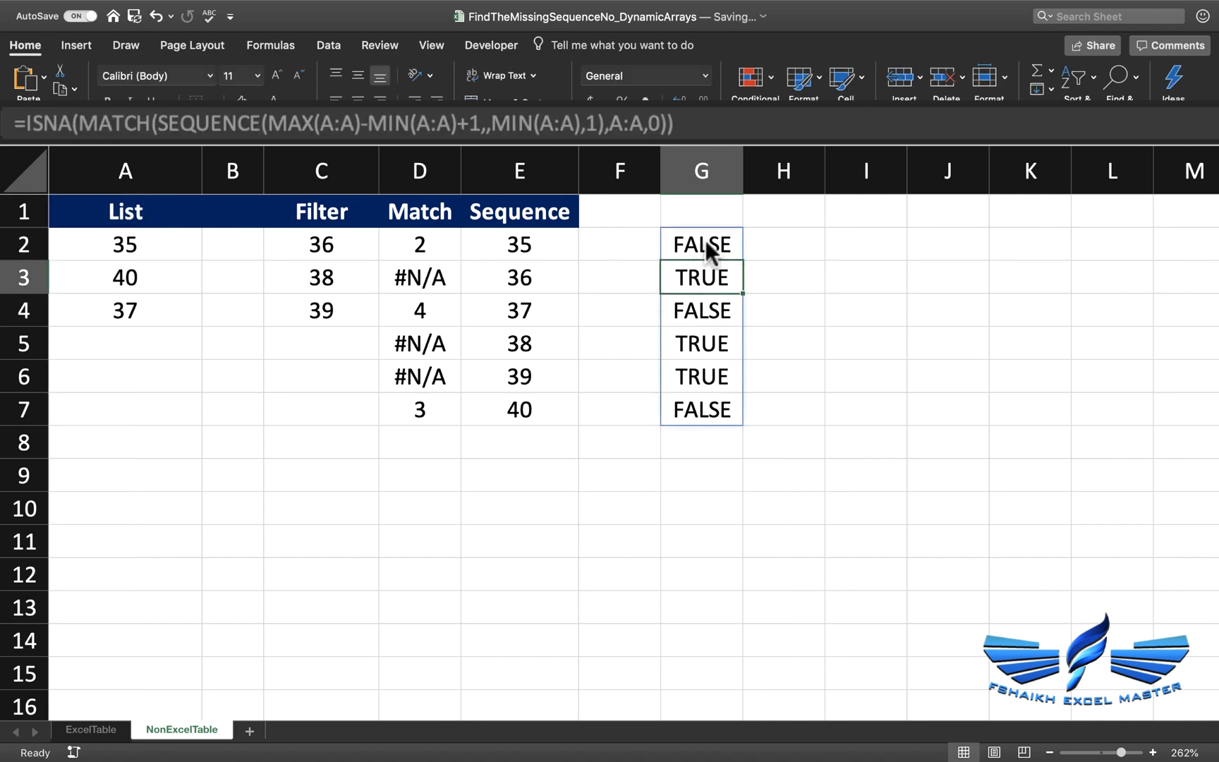
# Wrap G2 in FILTER(SEQUENCE(...),ISNA(MATCH(...))) so it spills only 36, 38 and 39
pyautogui.doubleClick(700, 242)
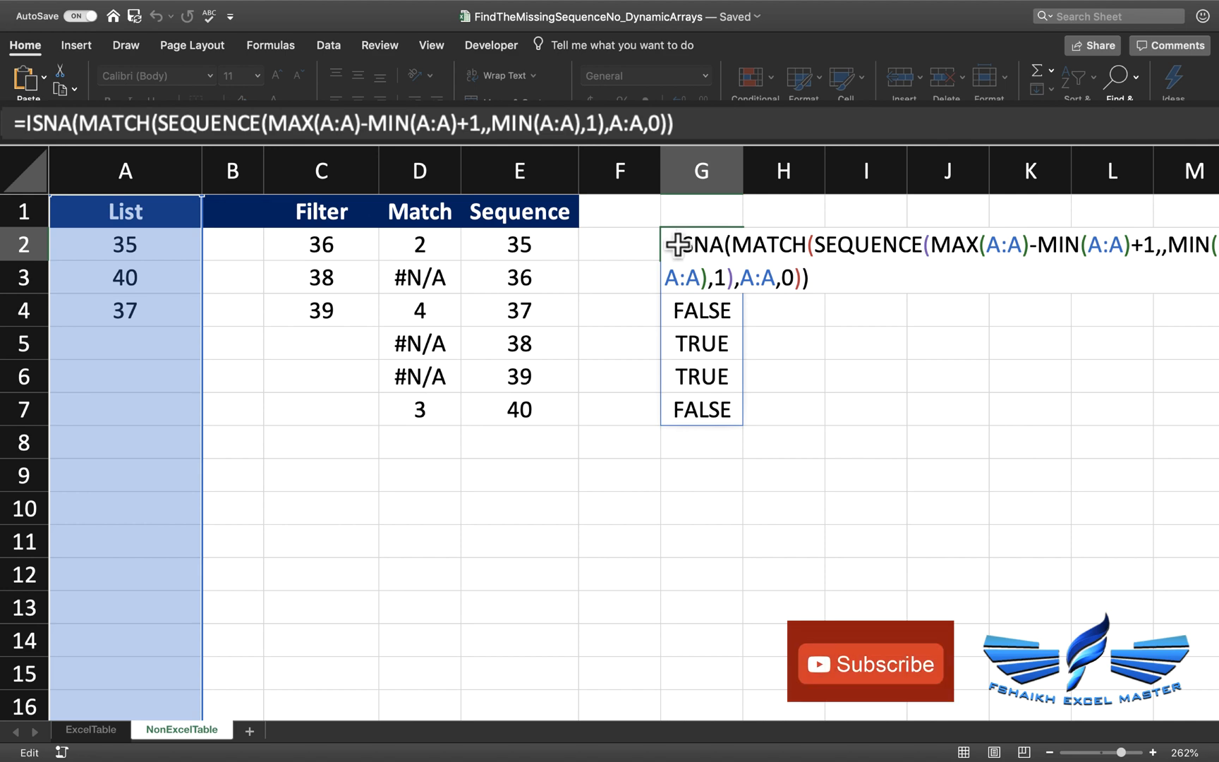
pyautogui.moveTo(688, 340)
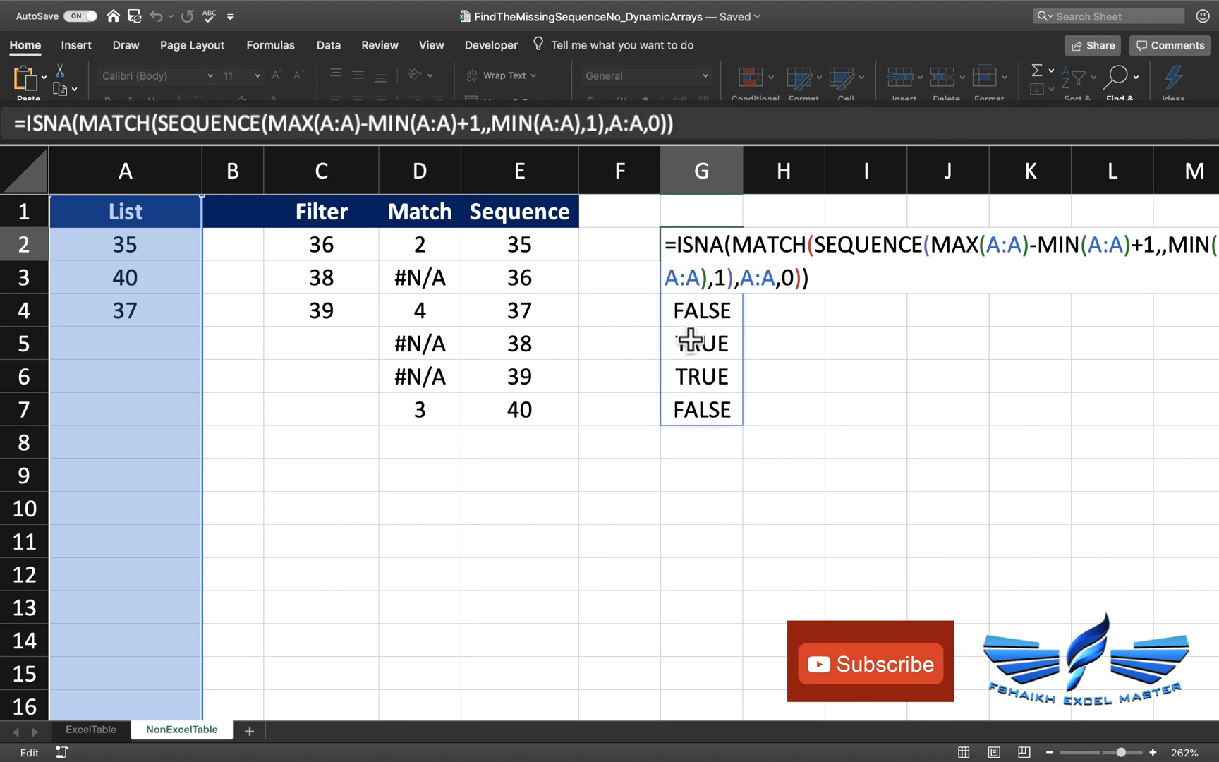
pyautogui.write('FILTER(=SEQUENCE(MAX(A:A)-MIN(A:A)+1,,MIN(A:A),1')
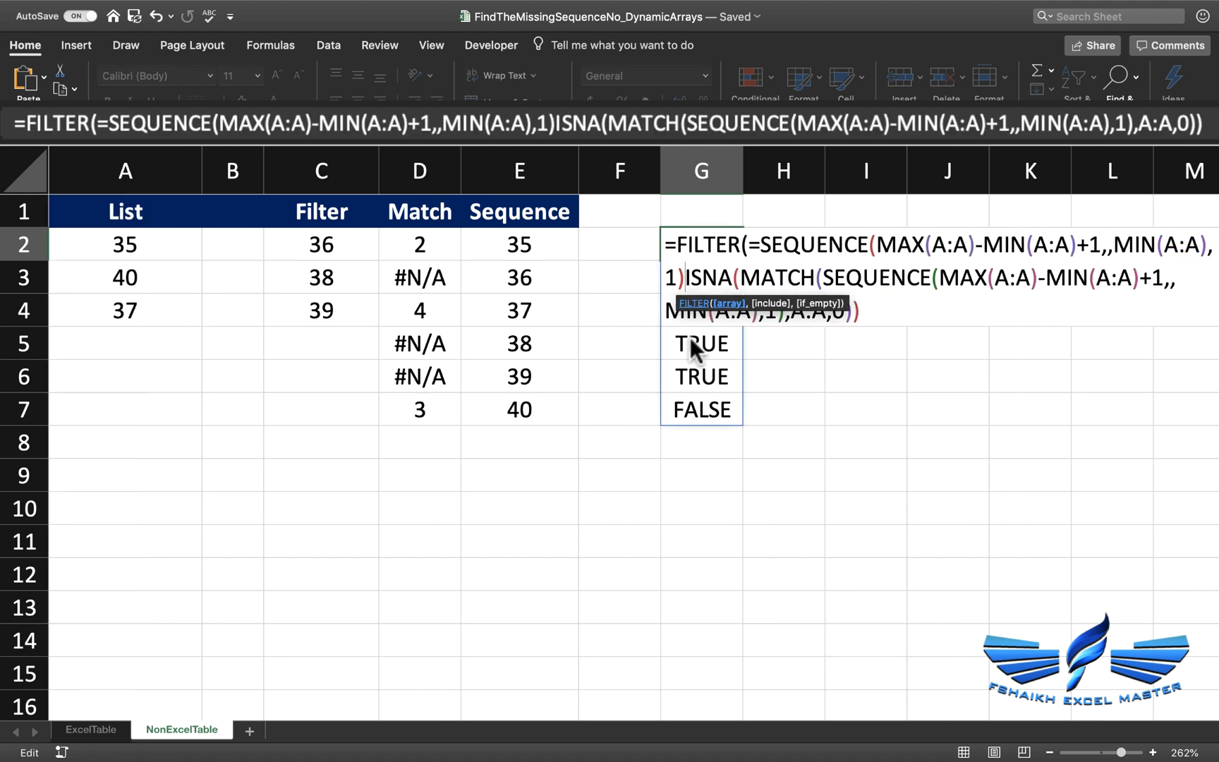
pyautogui.moveTo(773, 340)
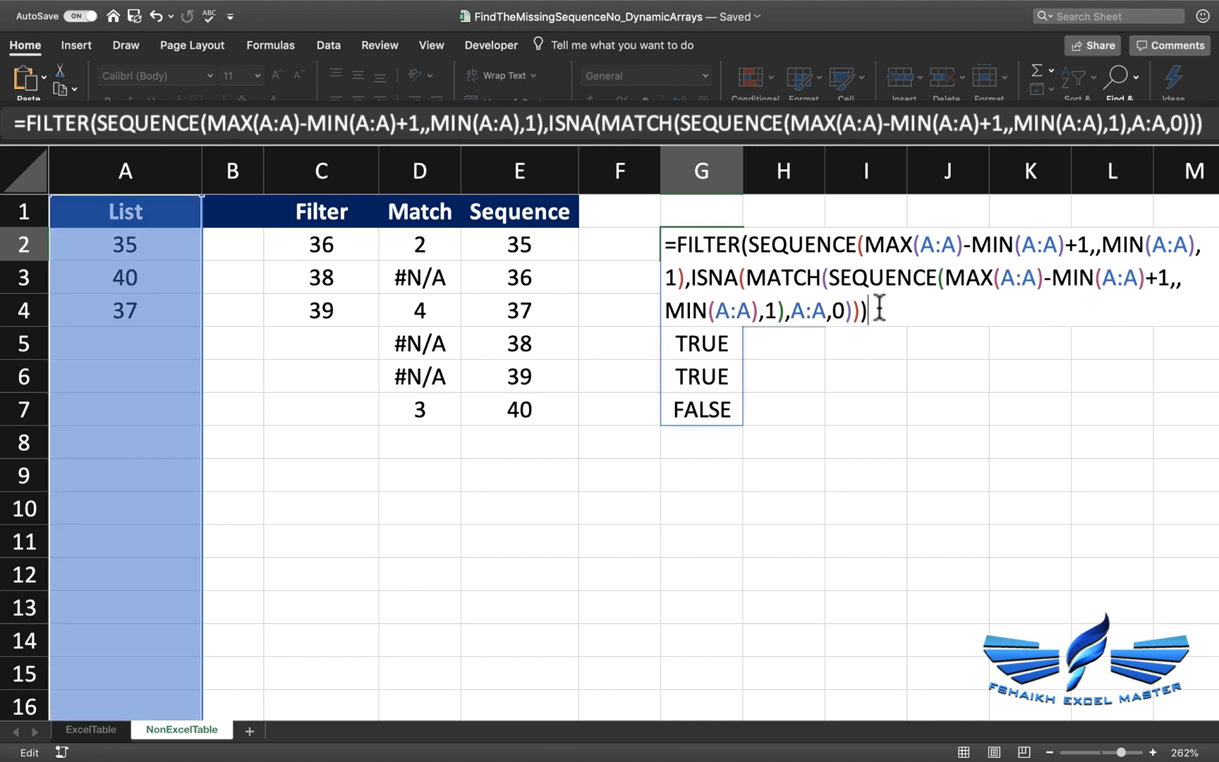
pyautogui.press('Return')
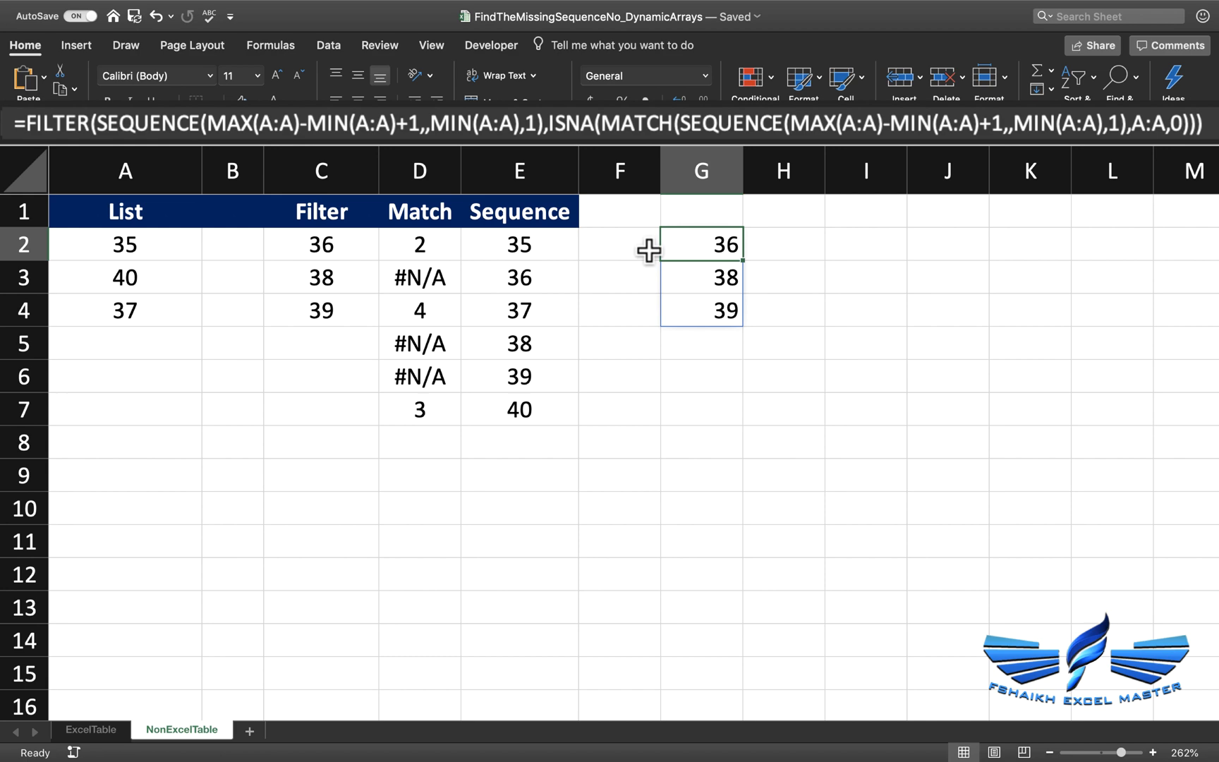
pyautogui.moveTo(700, 240)
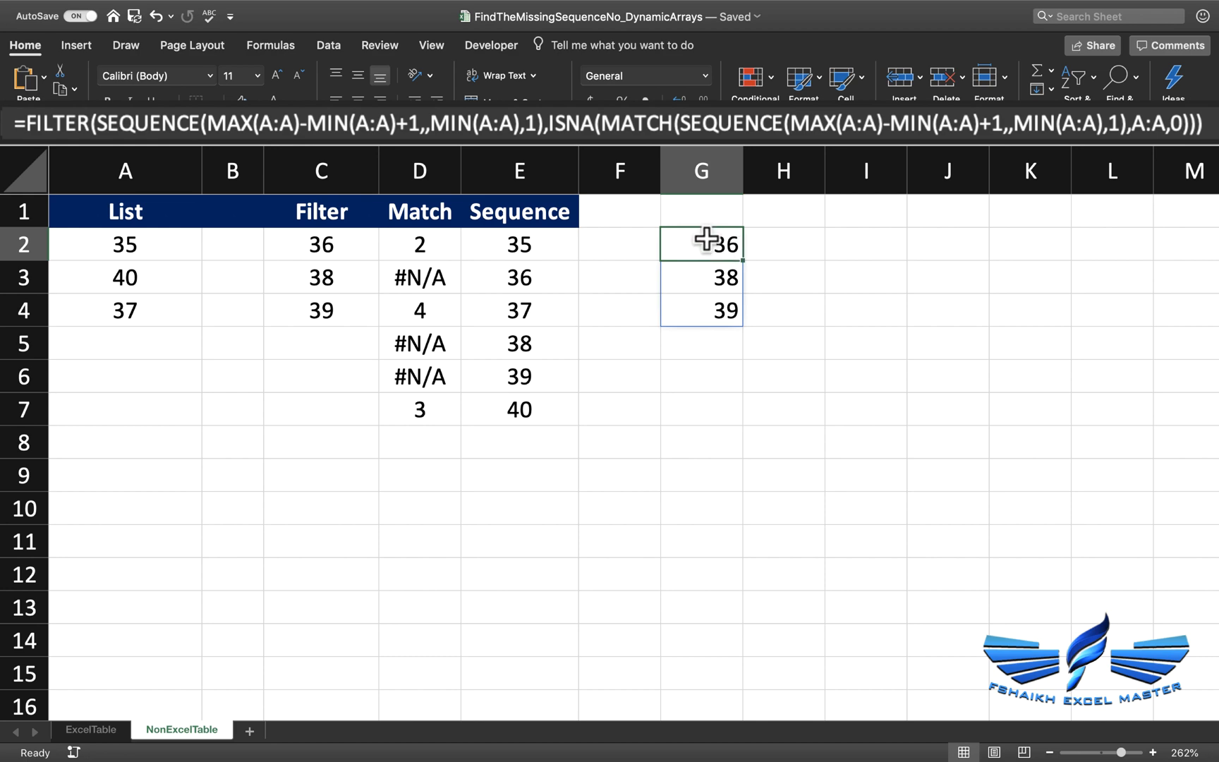
# Wrap the G2 formula in TEXTJOIN(", ",TRUE,...) so it shows "36, 38, 39"
pyautogui.doubleClick(700, 242)
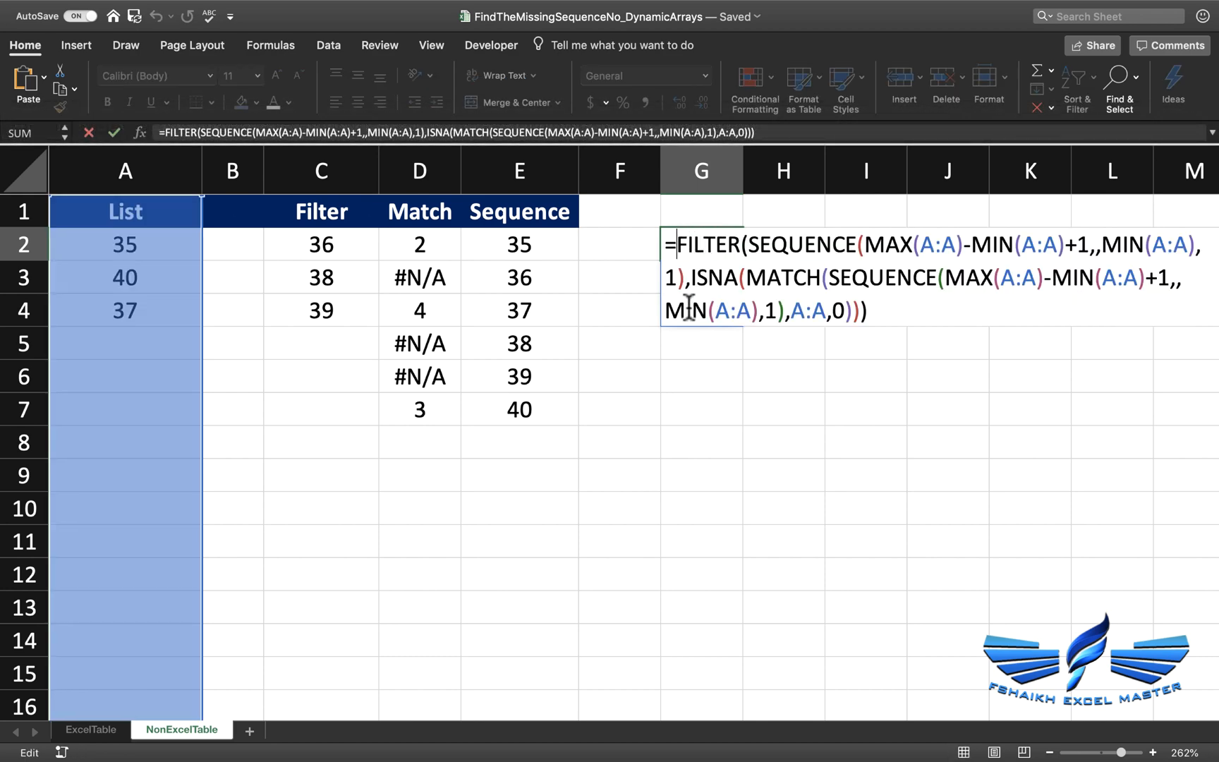
pyautogui.write('tex')
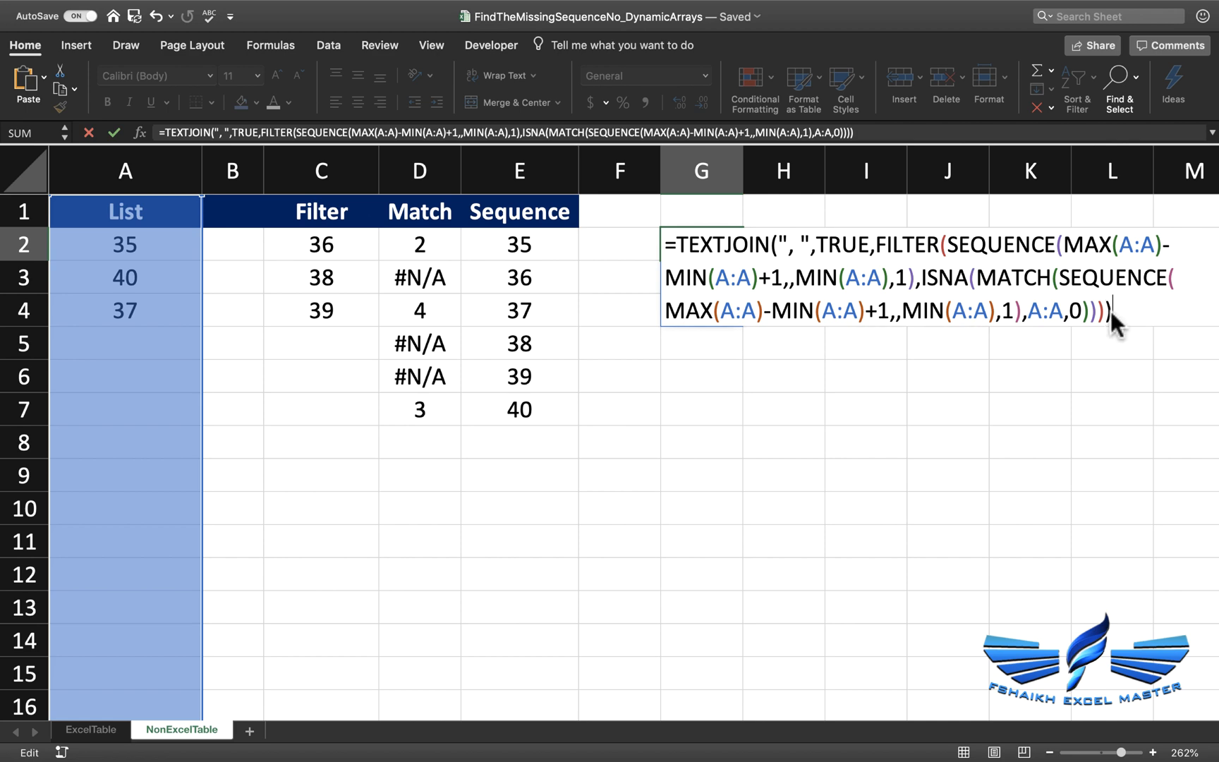
pyautogui.press('Return')
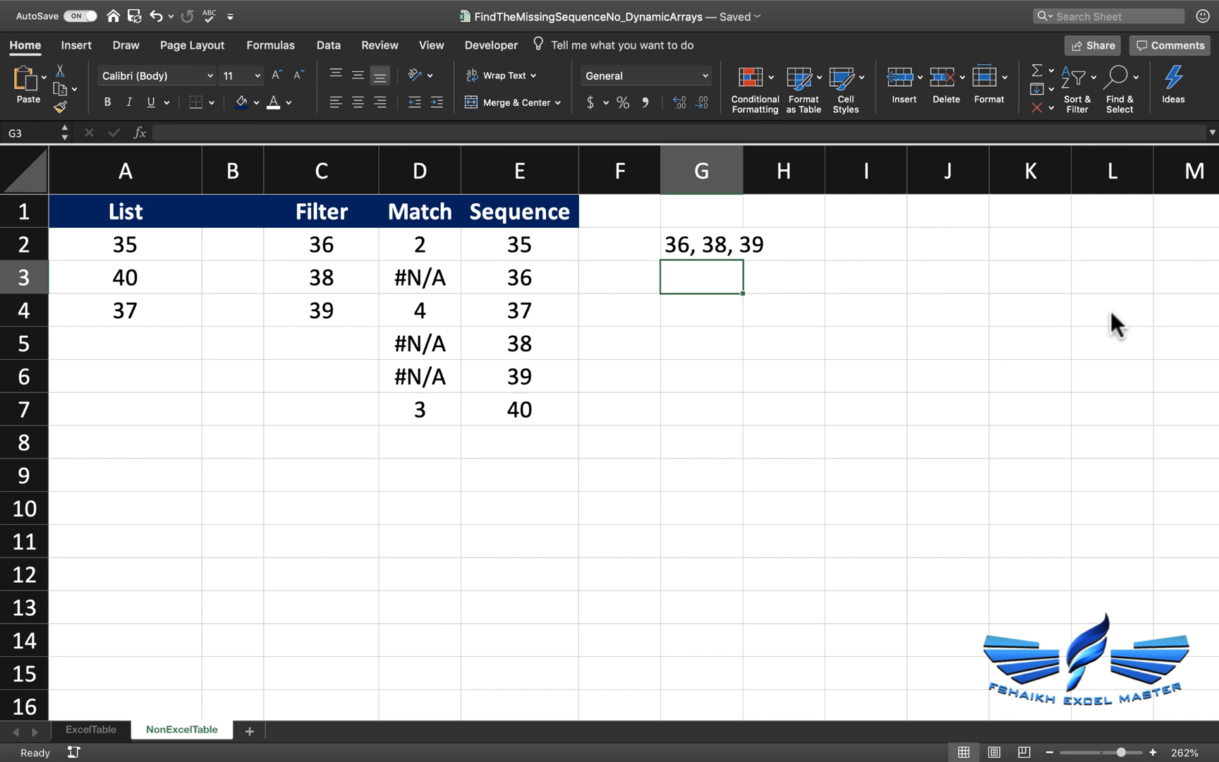
pyautogui.moveTo(319, 303)
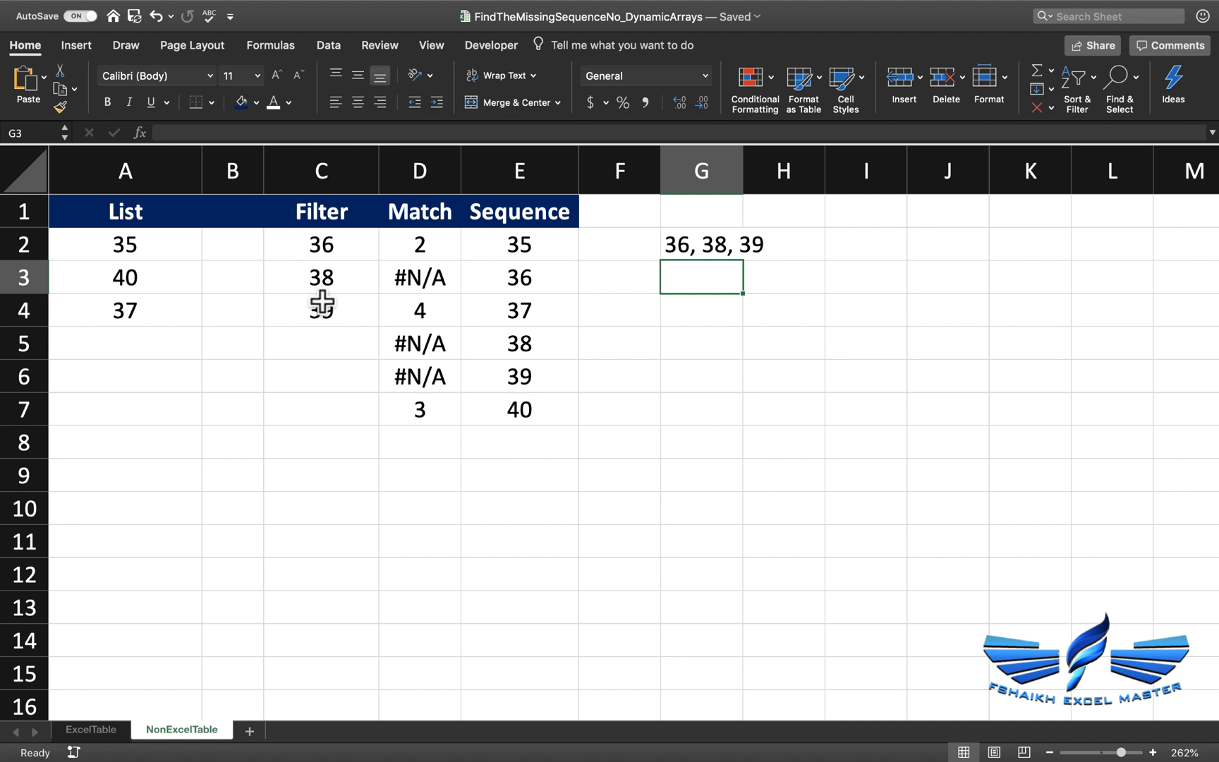
# Replace the List with 4, 14, 5, 6, 7, 11 so G2 reads "8, 9, 10, 12, 13"
pyautogui.click(124, 245)
pyautogui.write('1')
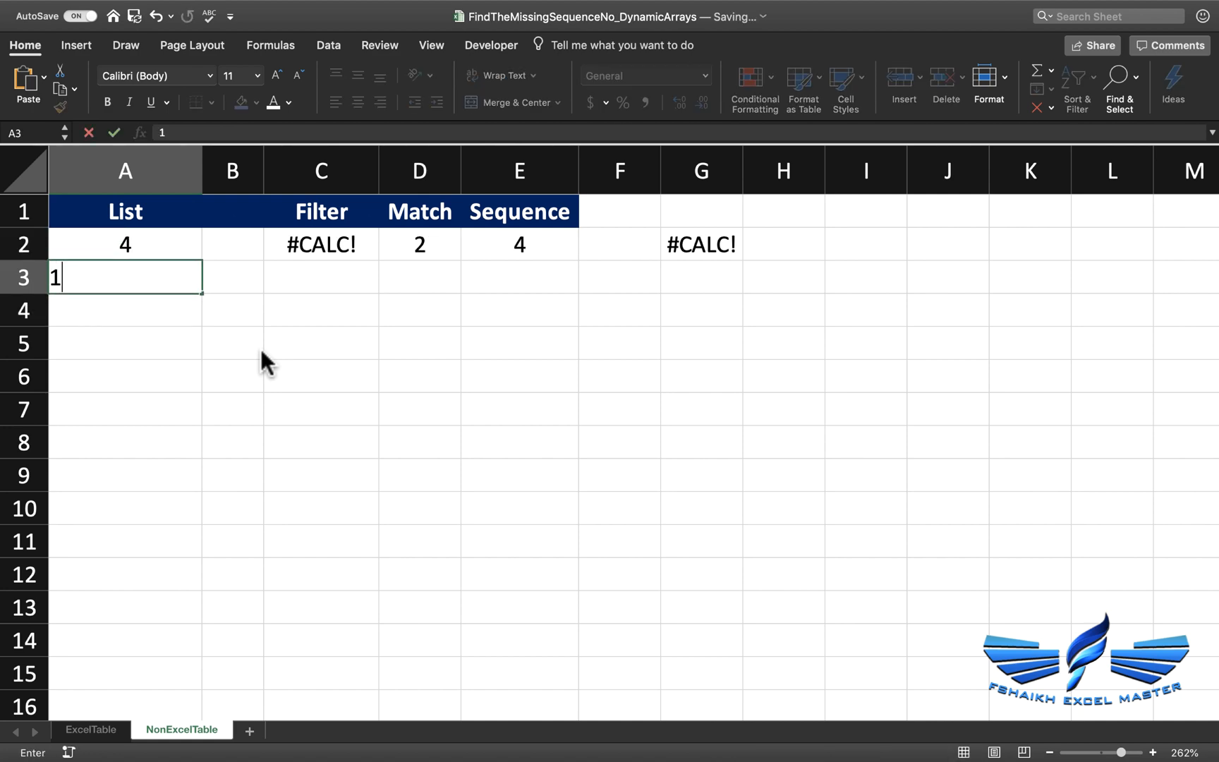
pyautogui.press('Return')
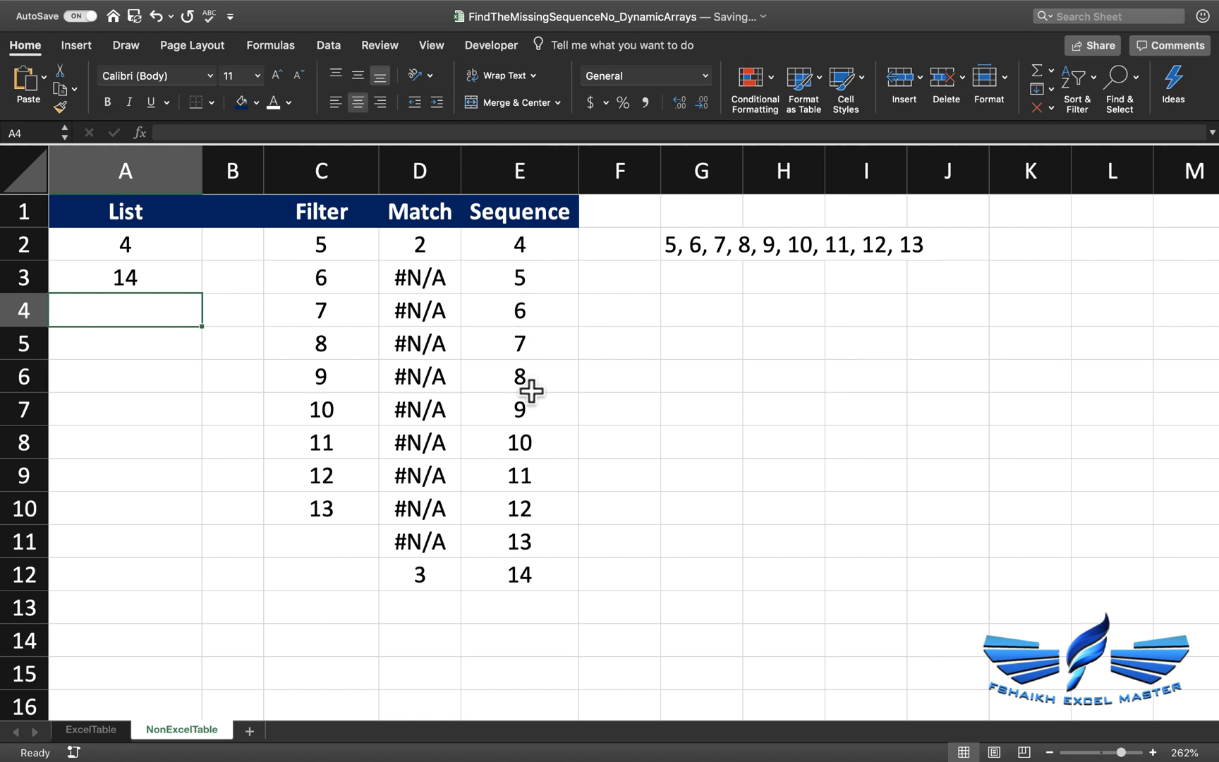
pyautogui.moveTo(522, 575)
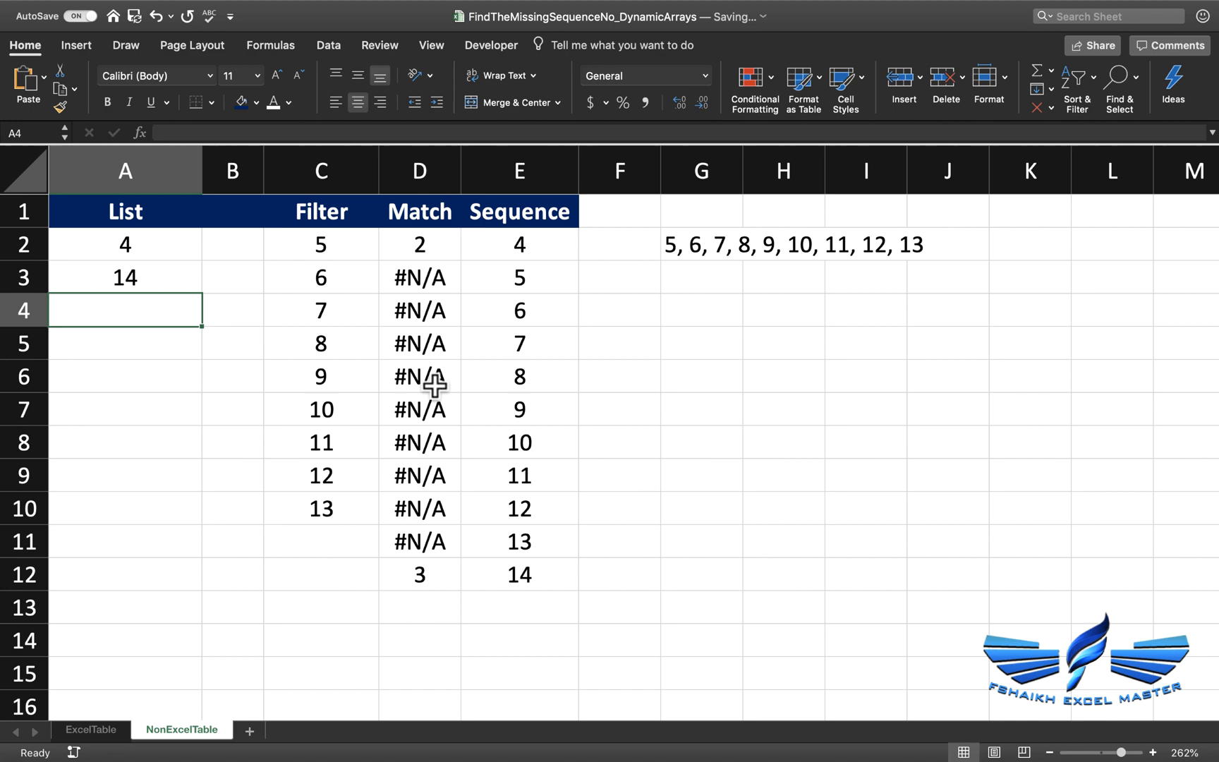
pyautogui.write('6')
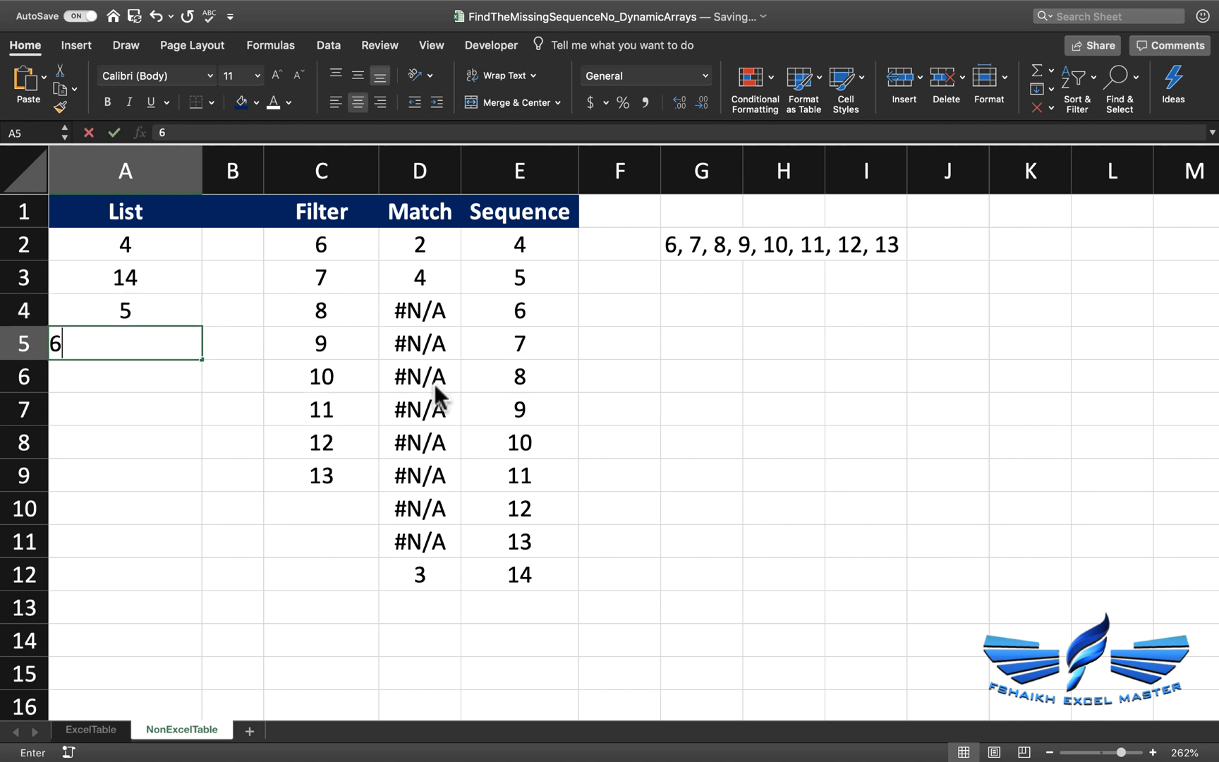
pyautogui.press('Return')
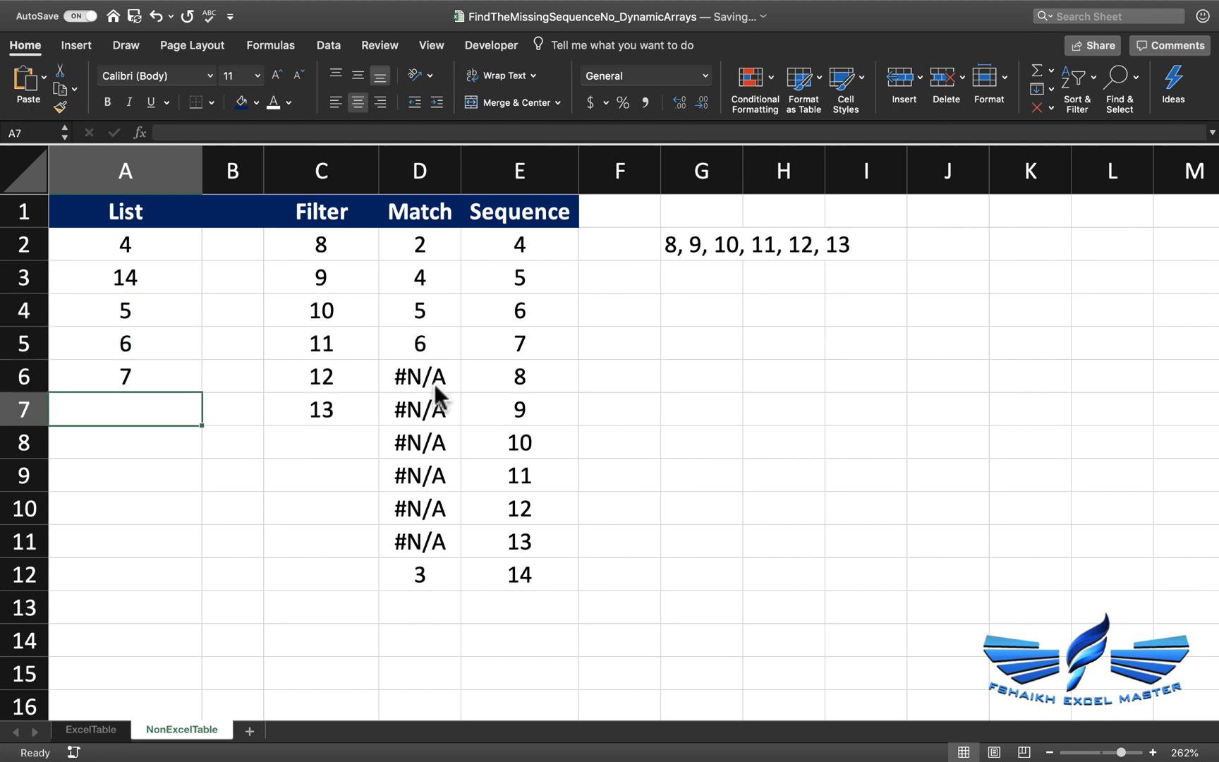
pyautogui.write('11')
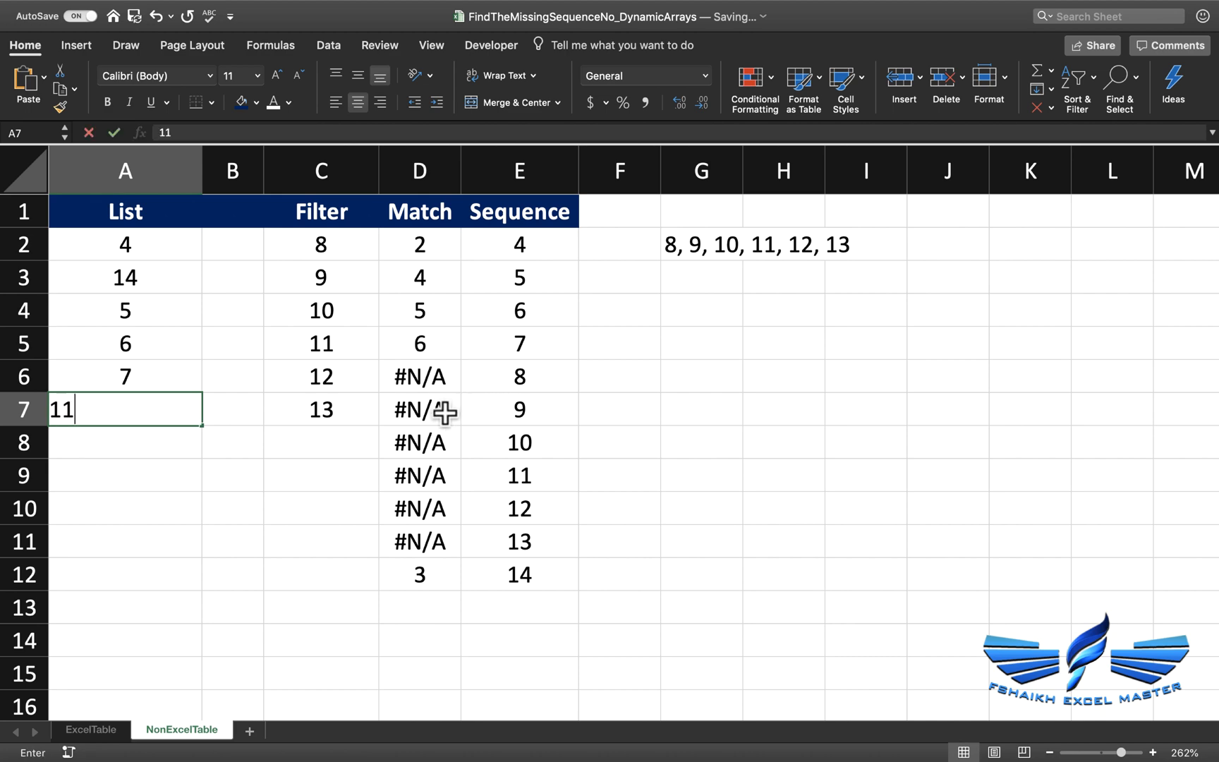
pyautogui.press('Return')
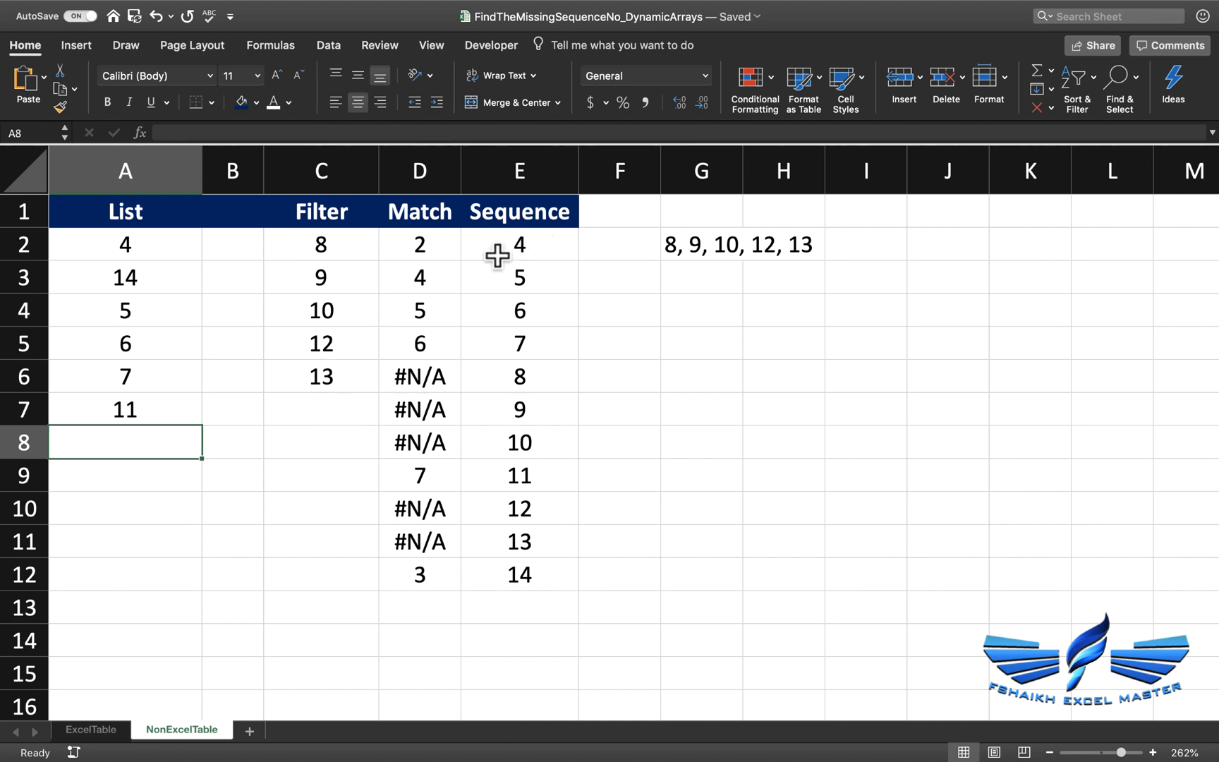
pyautogui.click(518, 245)
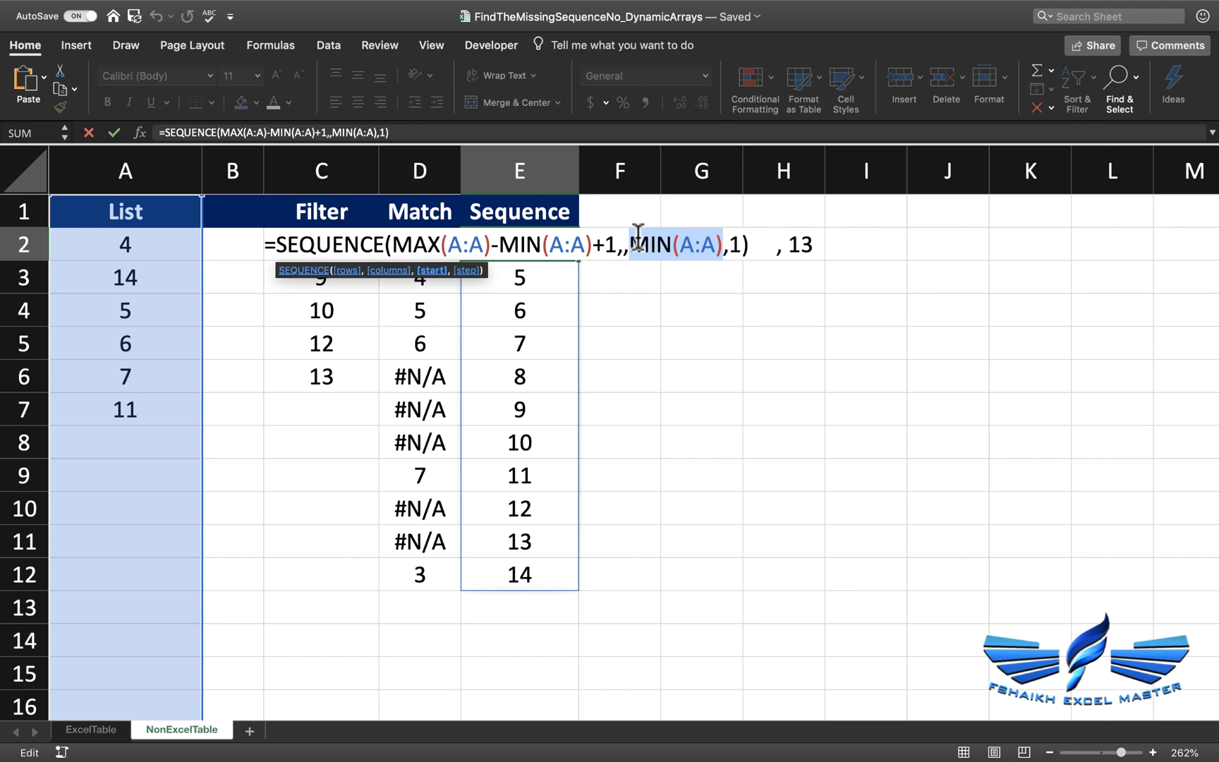
# Change E2's SEQUENCE to start at 1, spilling 1 to 14 so Filter adds 1, 2 and 3
pyautogui.write('1')
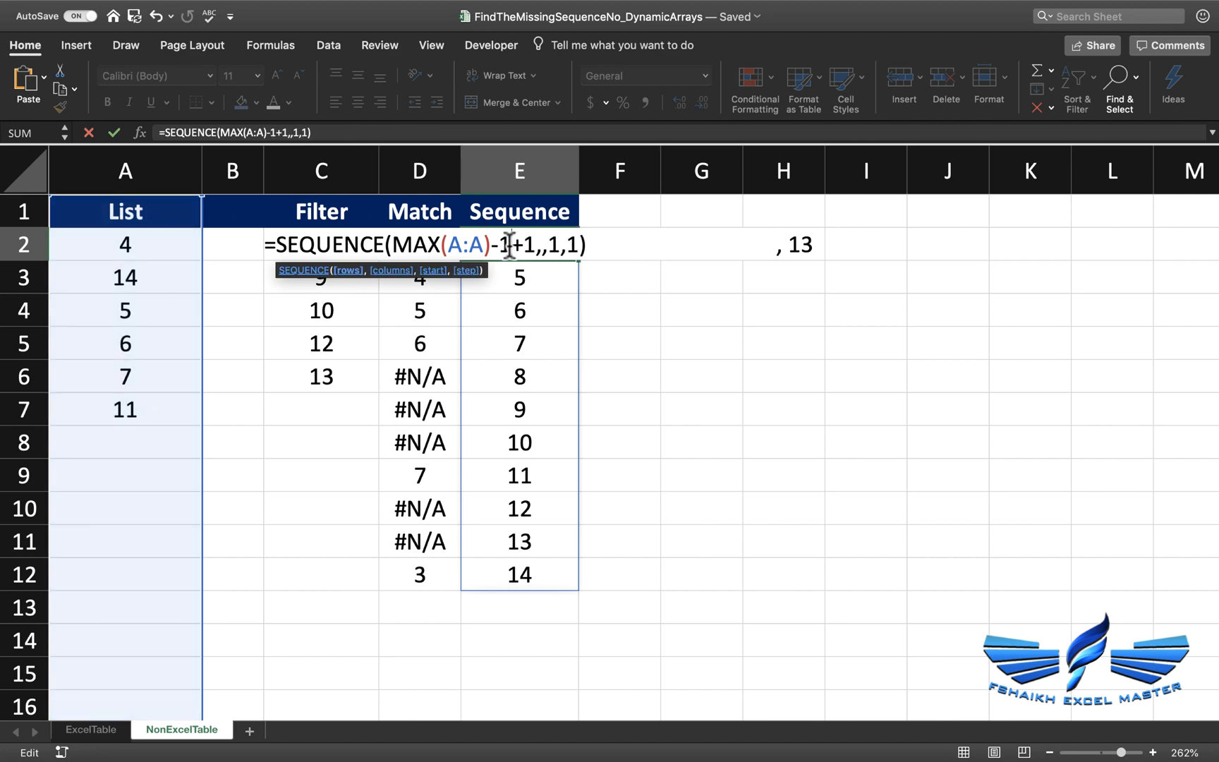
pyautogui.press('Return')
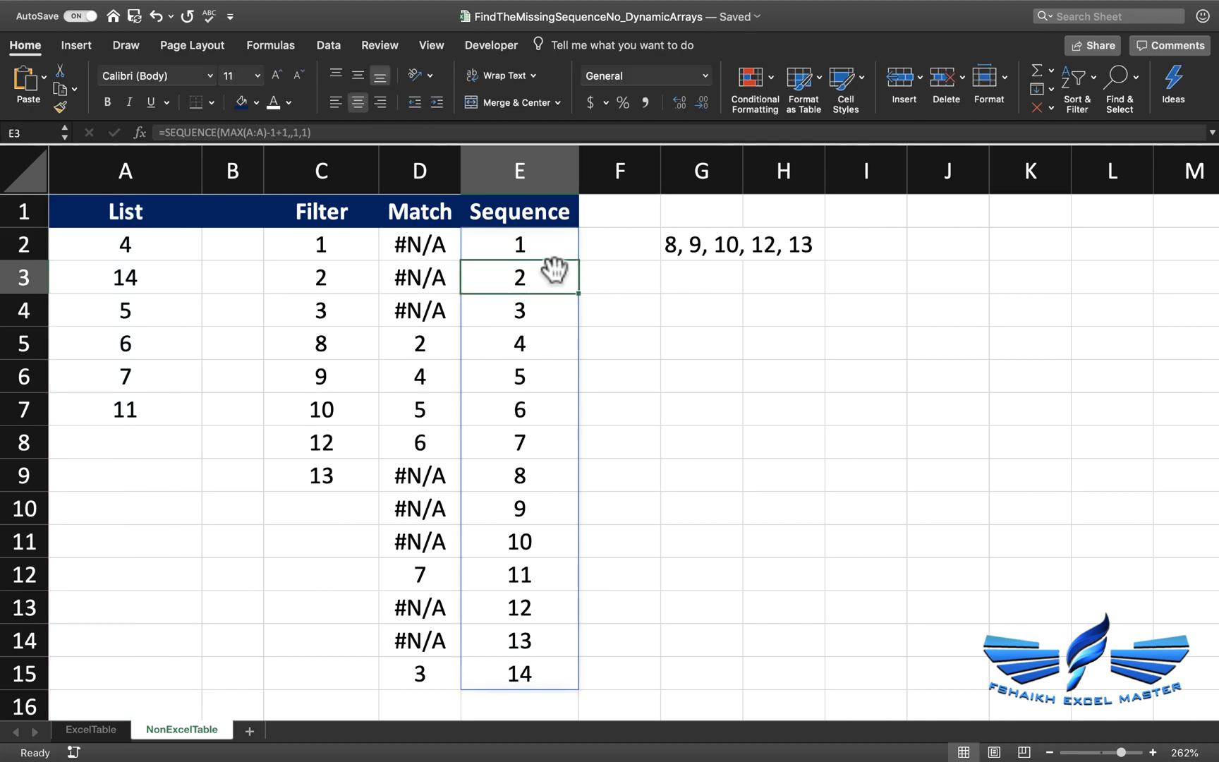
pyautogui.click(519, 244)
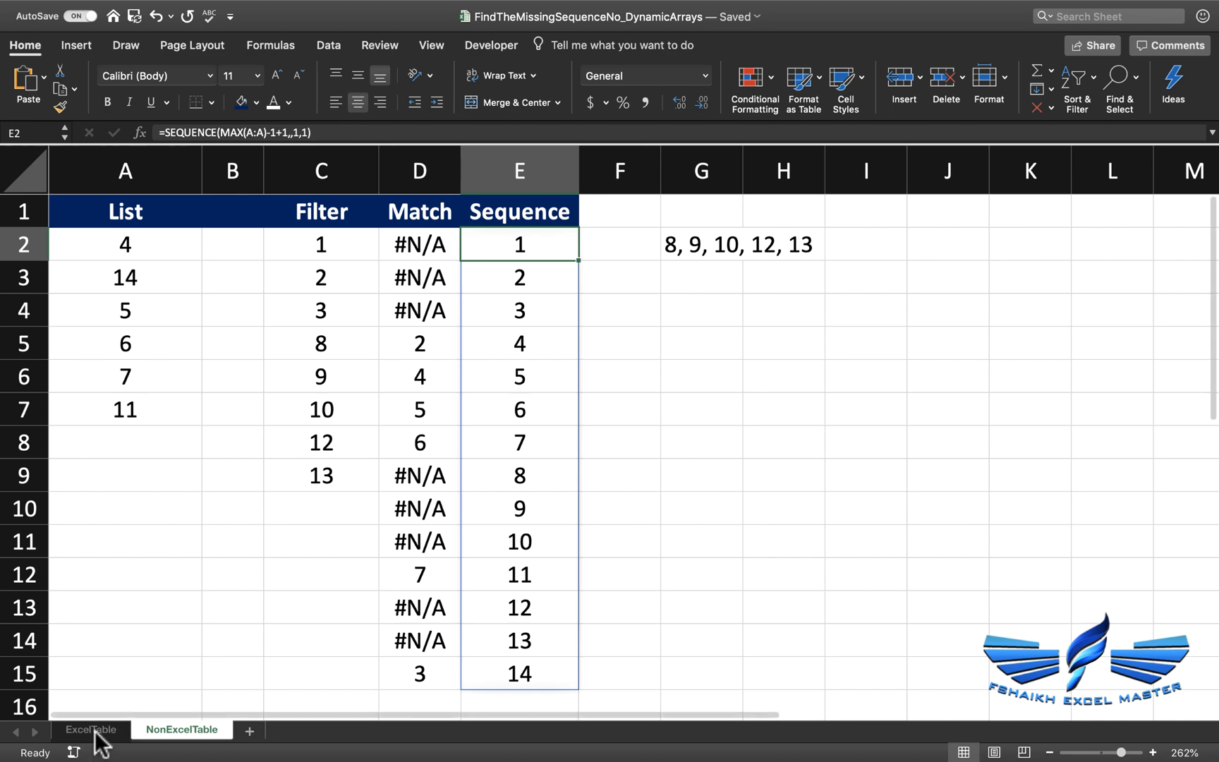
pyautogui.click(91, 730)
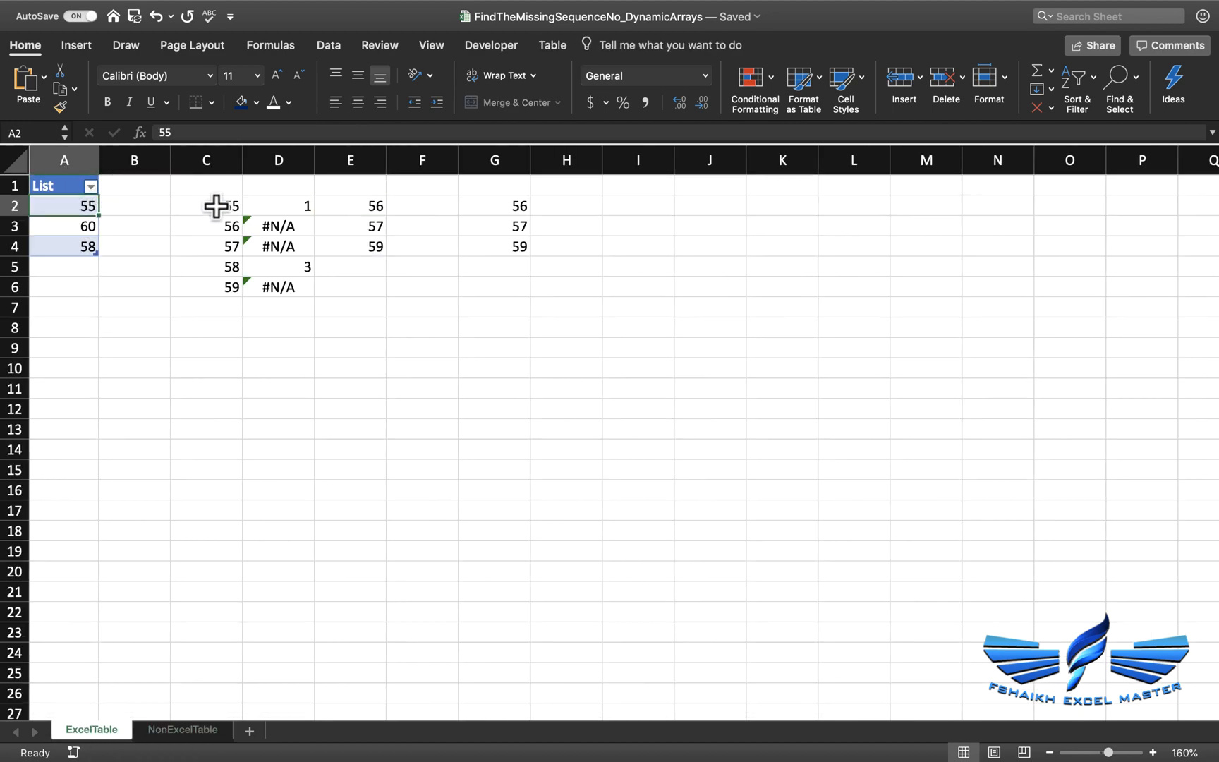
pyautogui.click(206, 205)
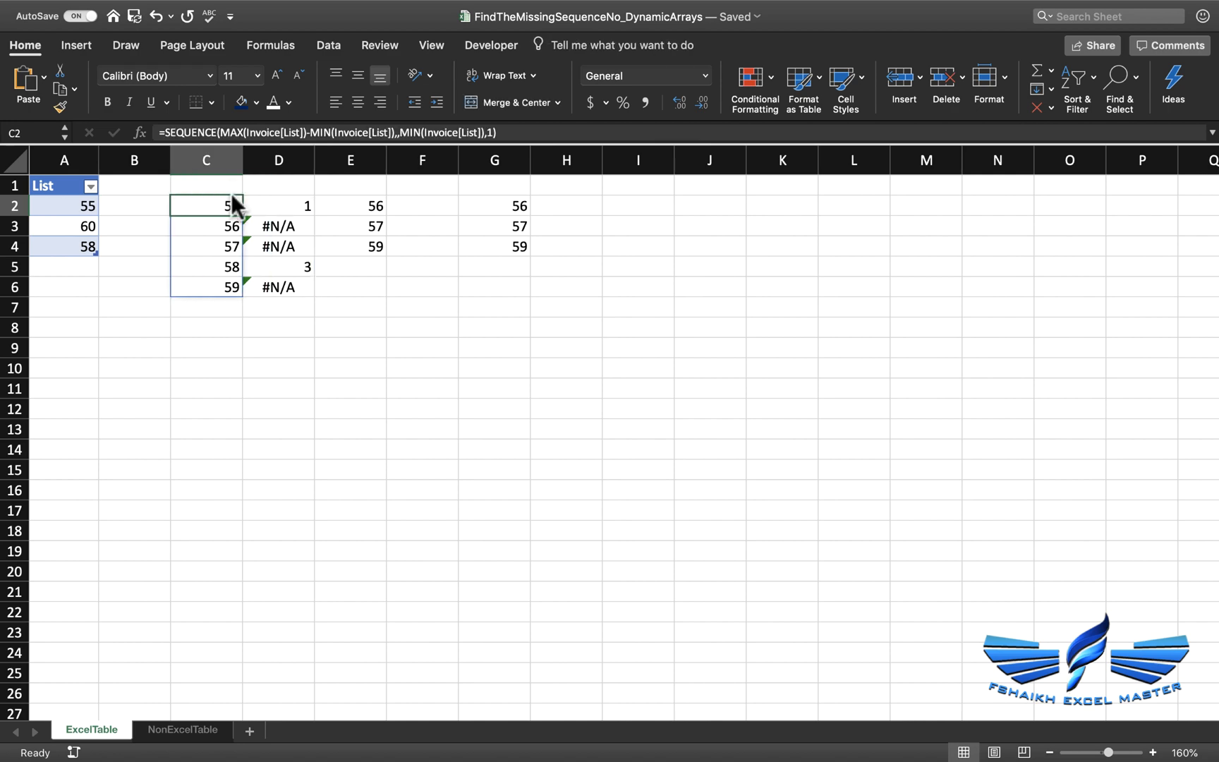
pyautogui.click(182, 729)
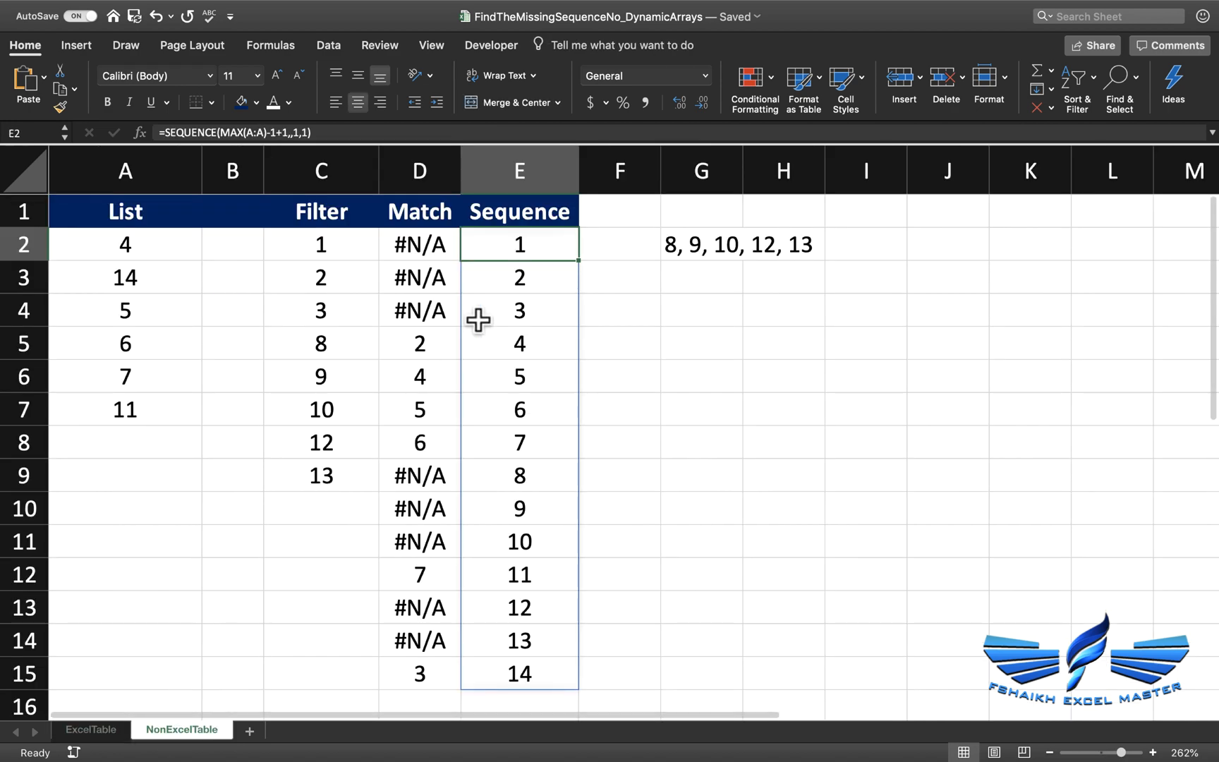